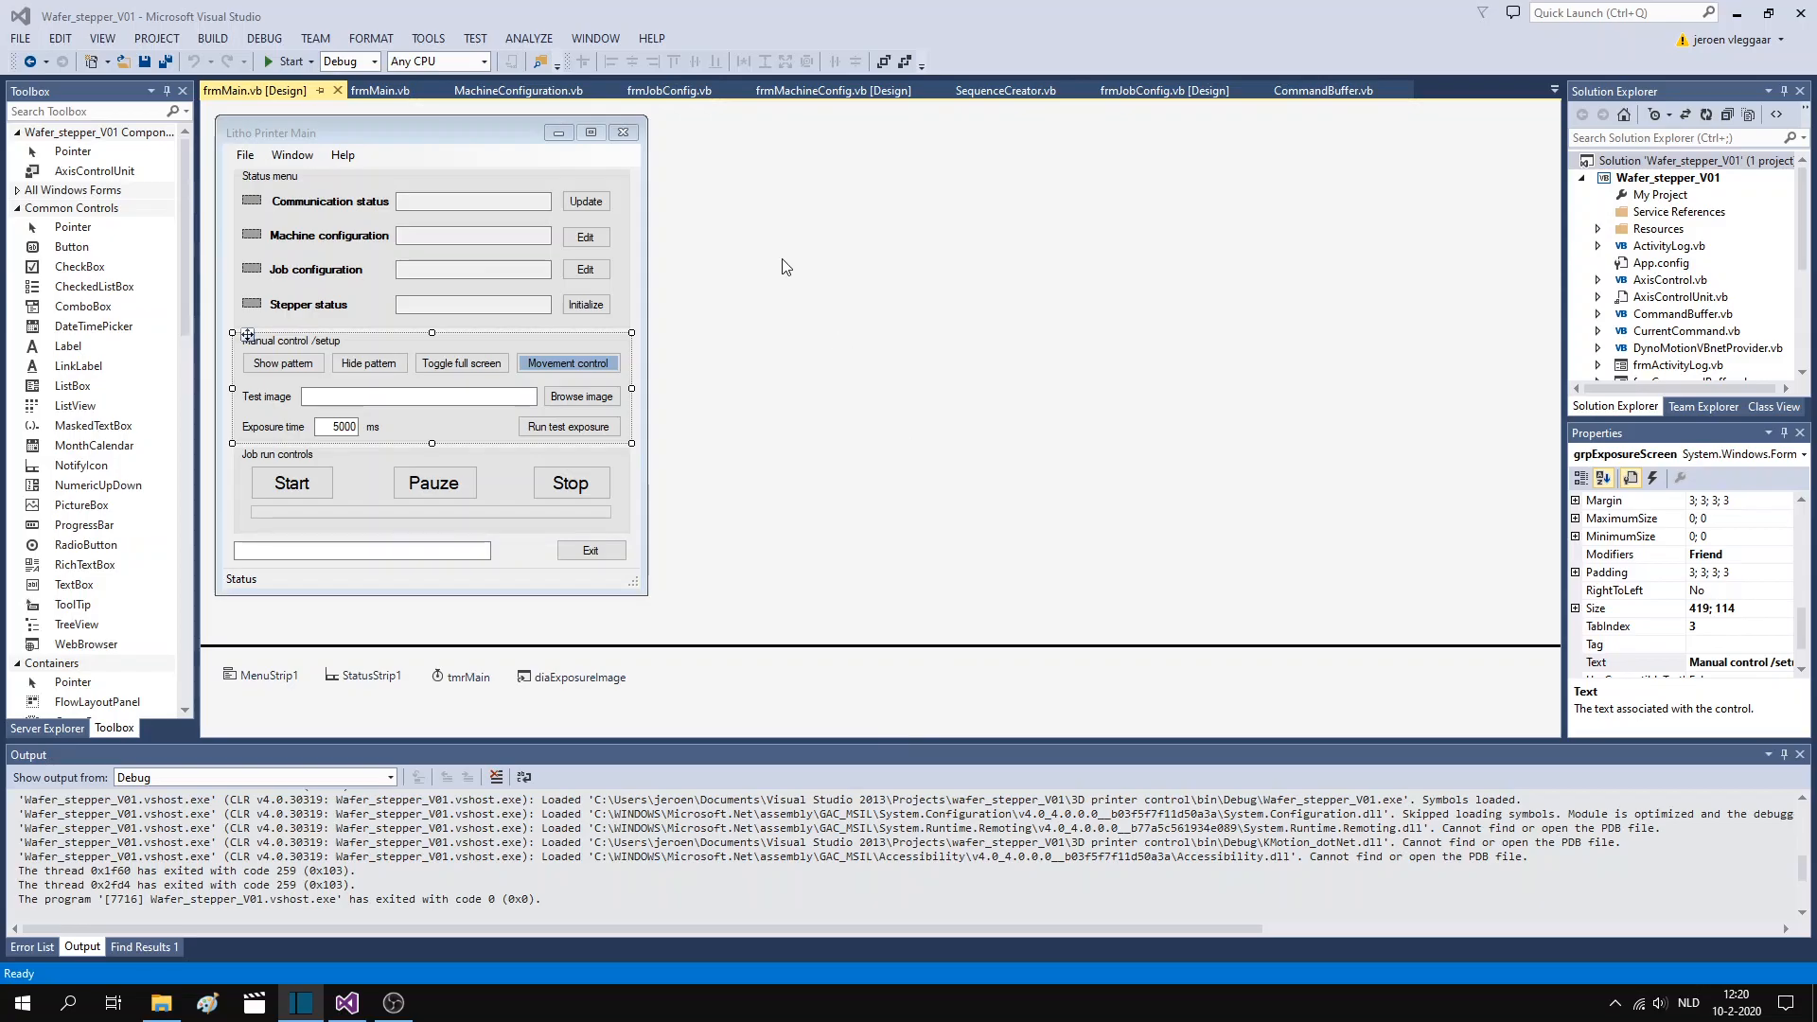
mouse_move(190, 23)
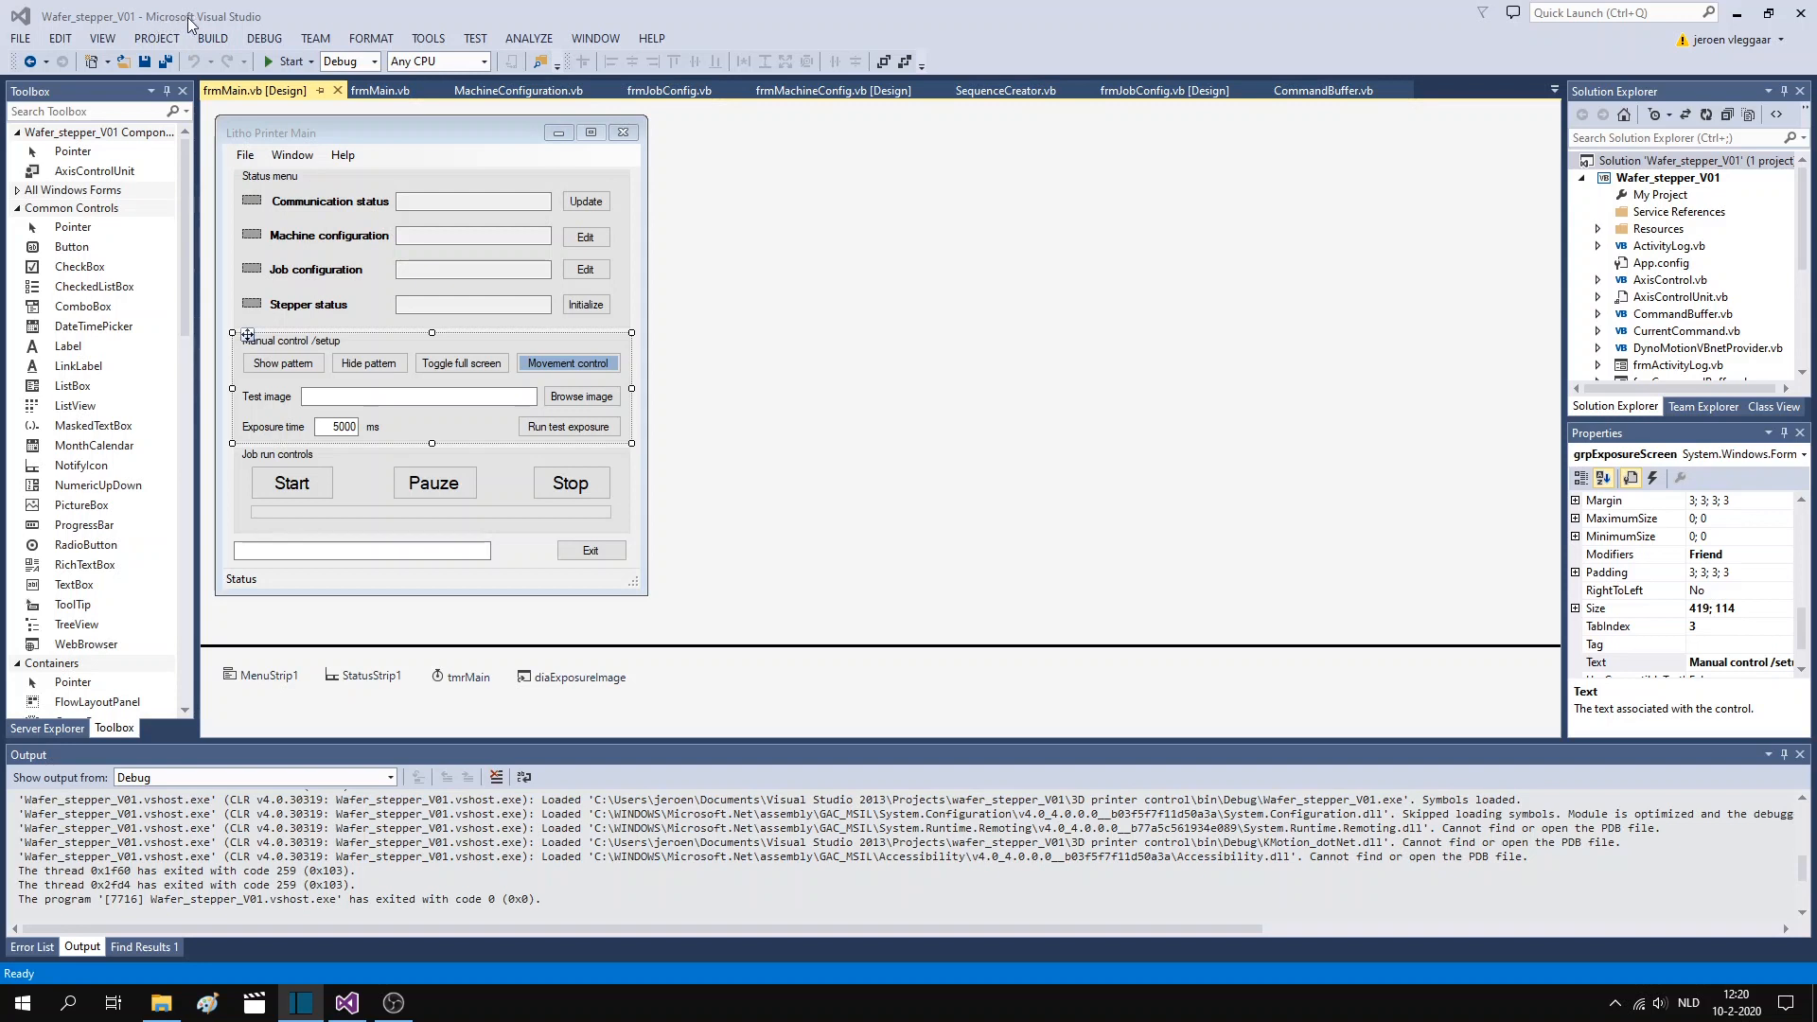
mouse_move(288, 21)
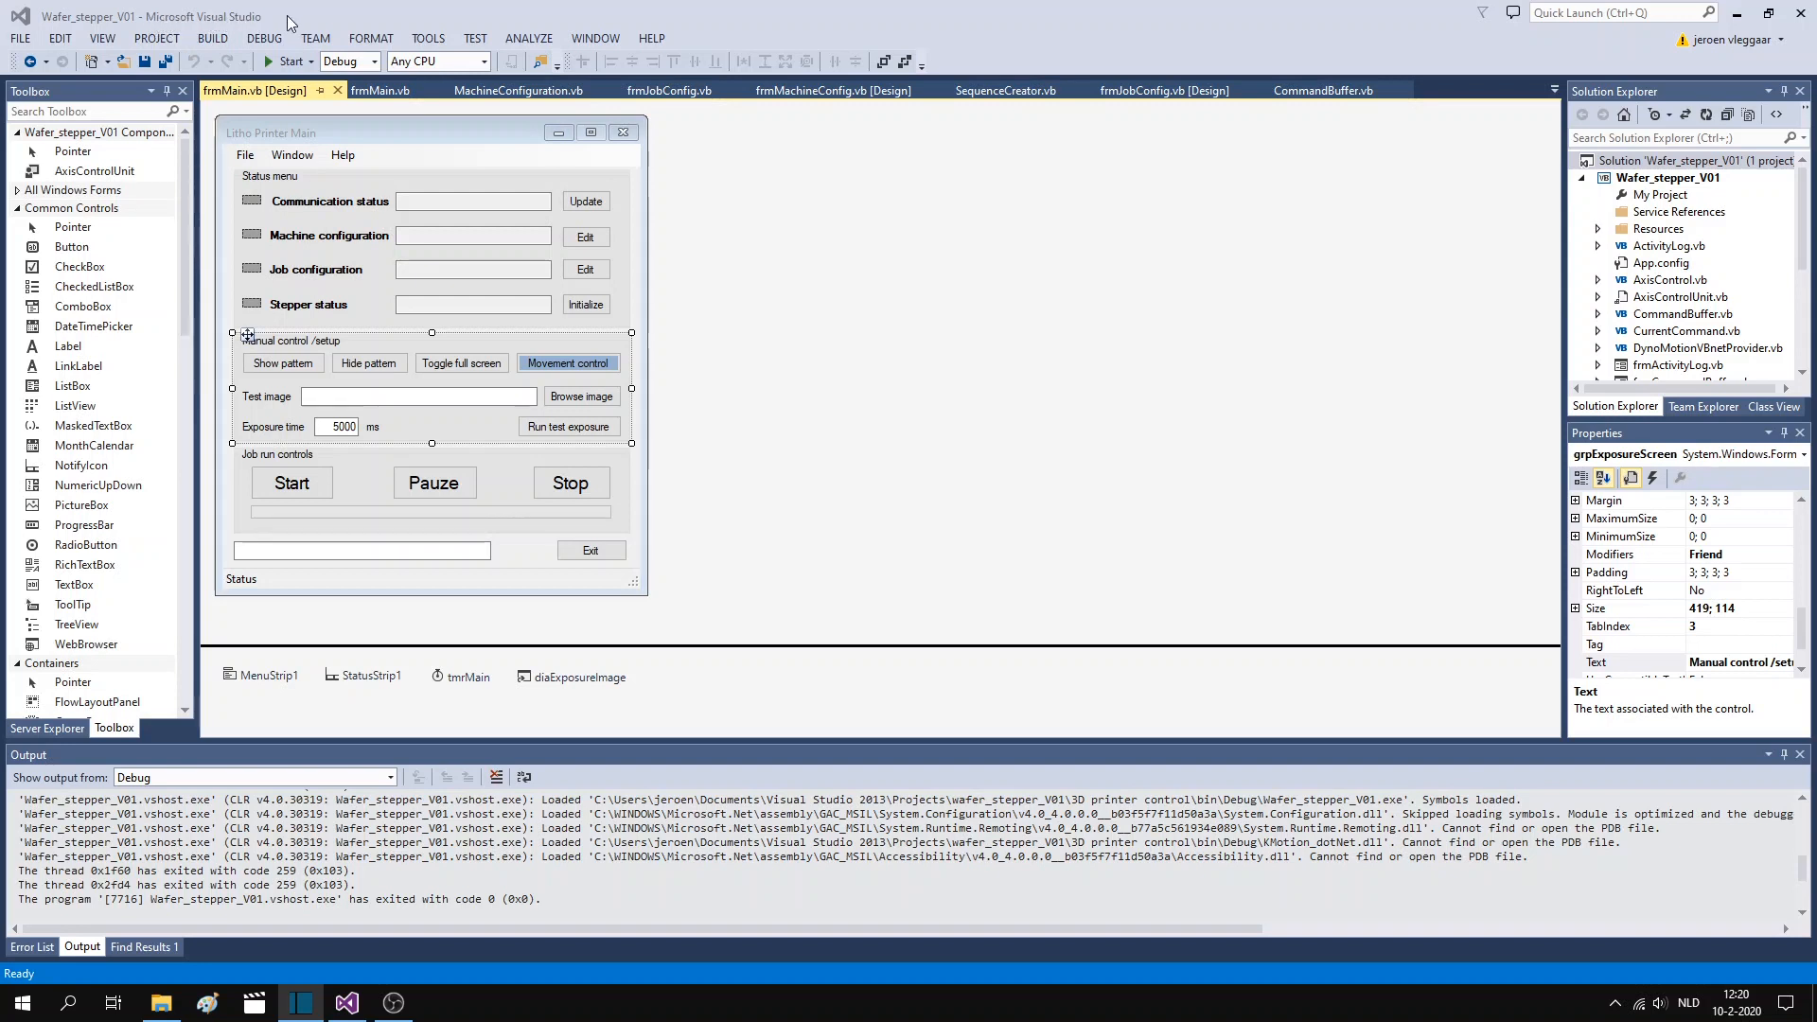
mouse_move(752, 169)
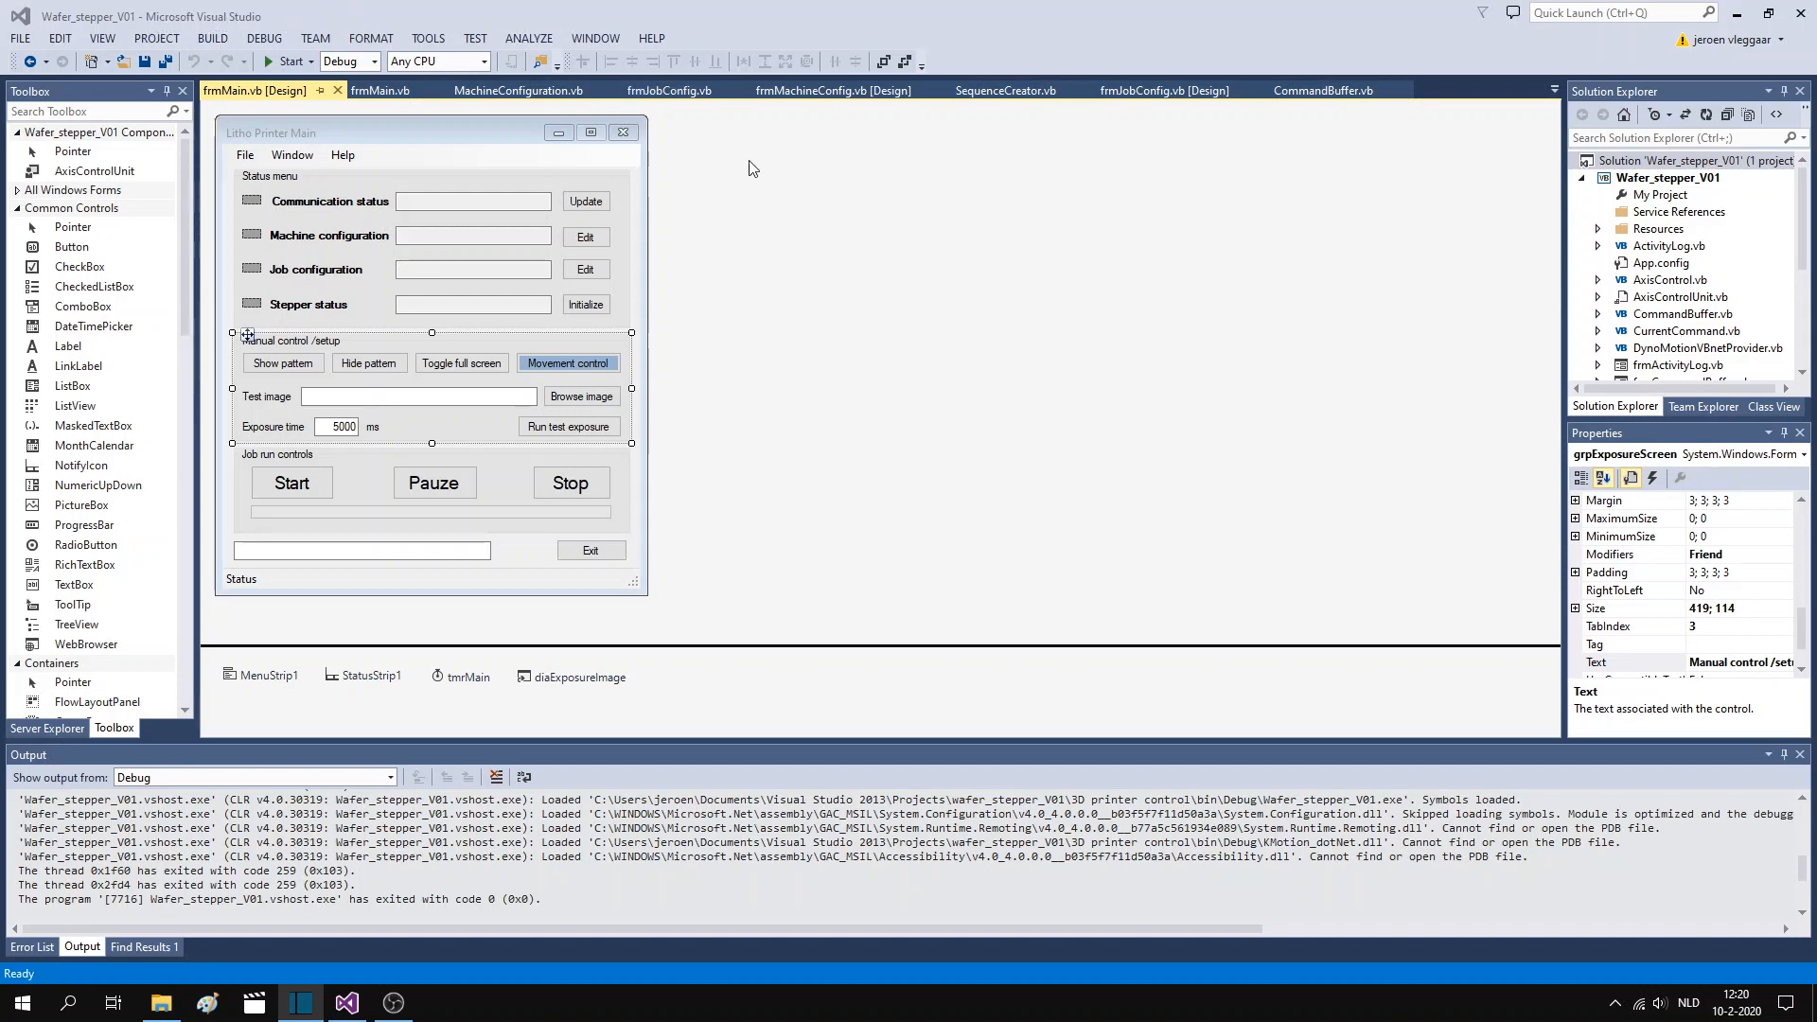
mouse_move(814, 229)
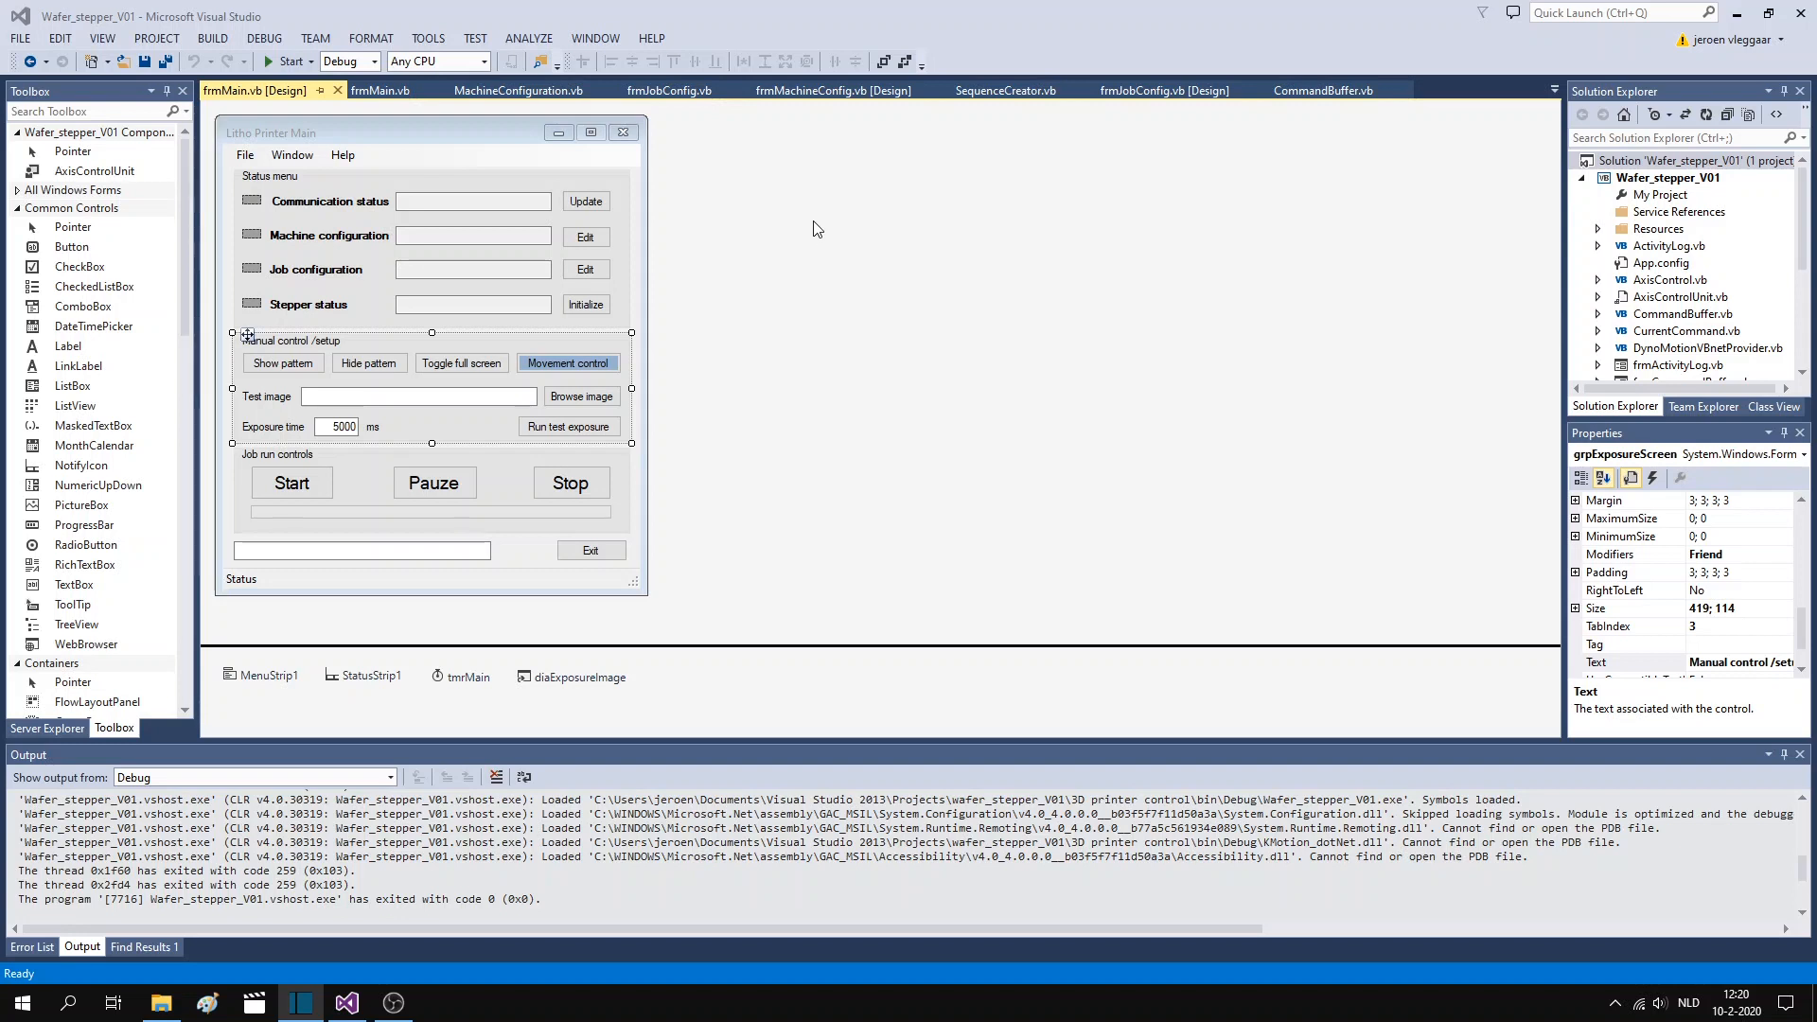
Glance at MachineConfiguration.vb, return to frmMain design, and start the Wafer_stepper_V01 project
click(515, 91)
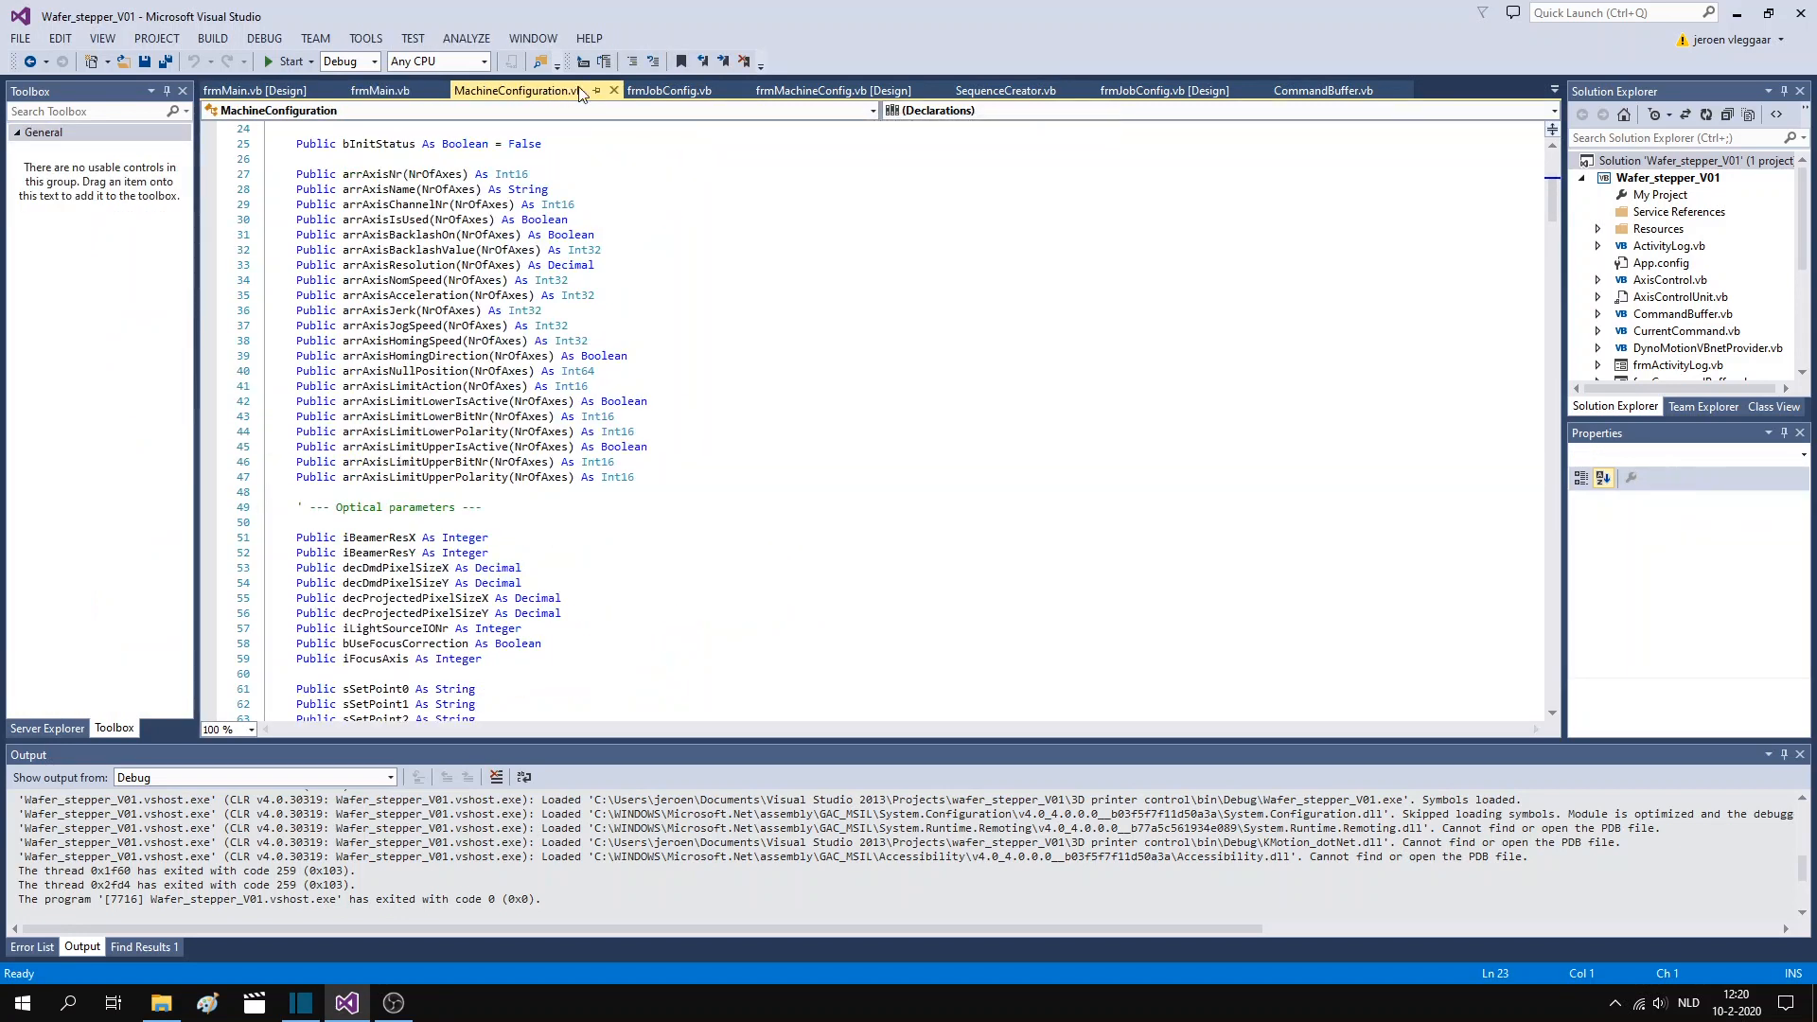
click(254, 91)
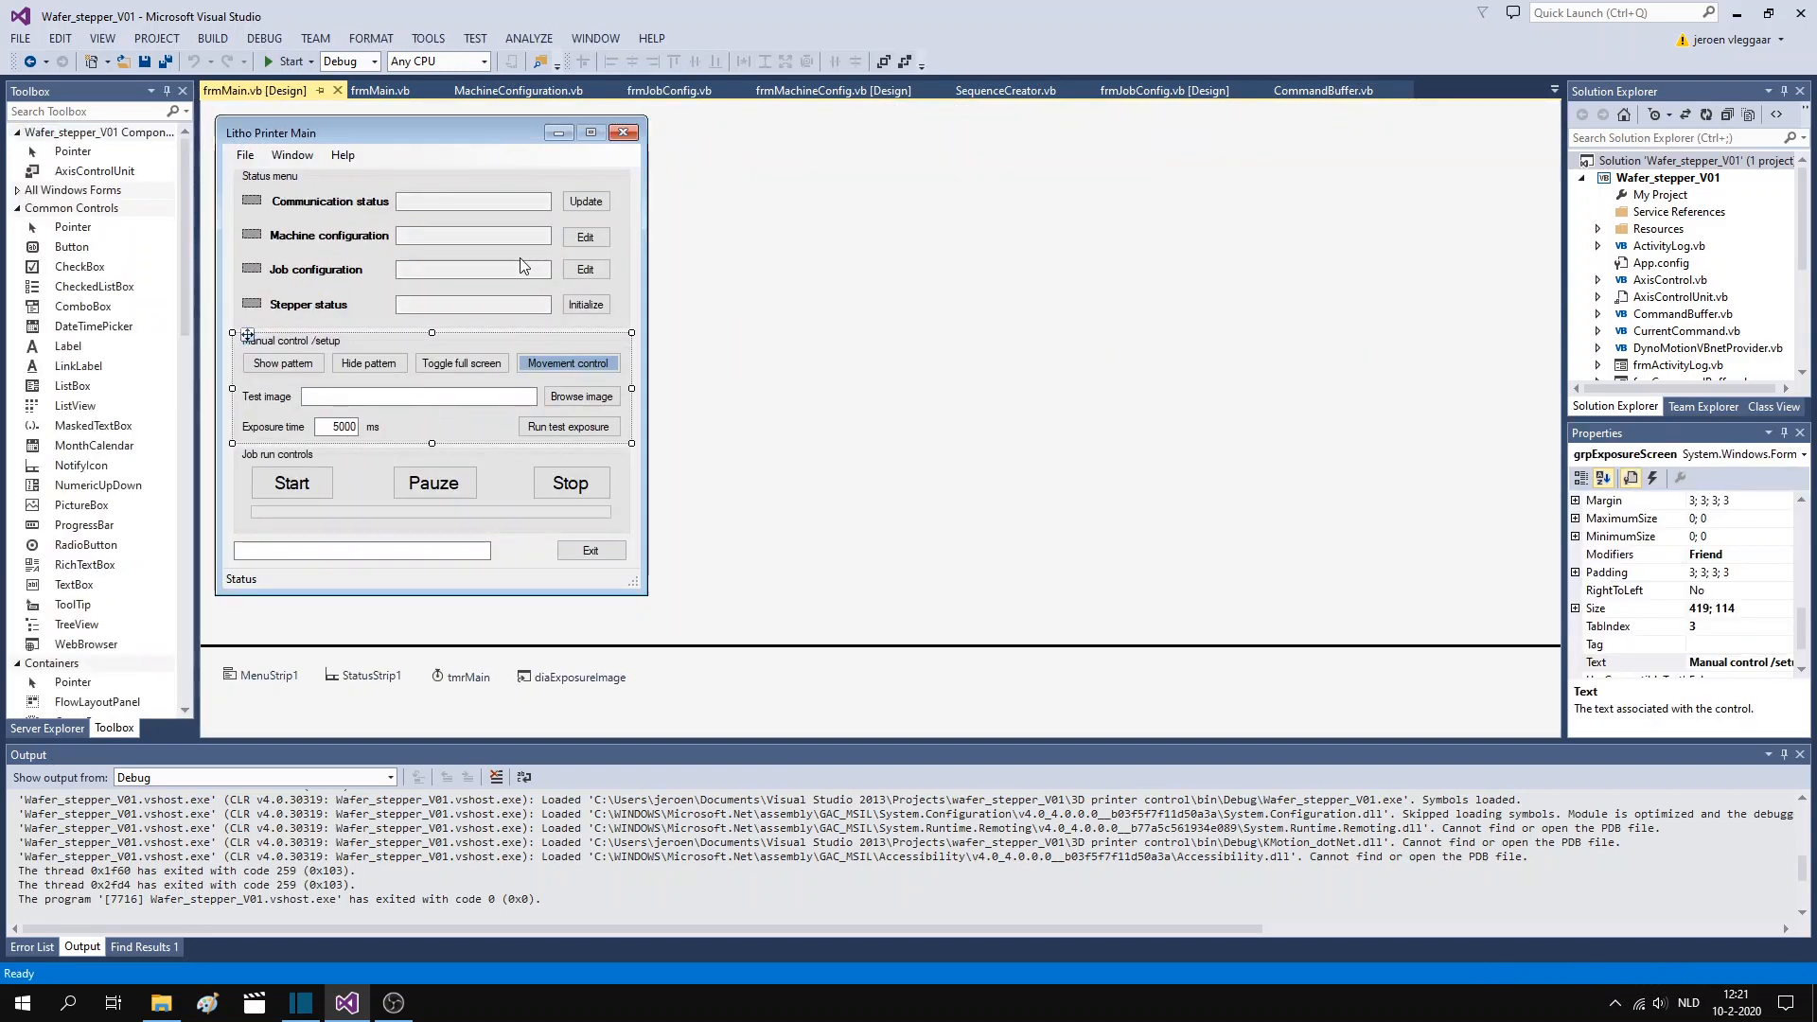
mouse_move(286, 60)
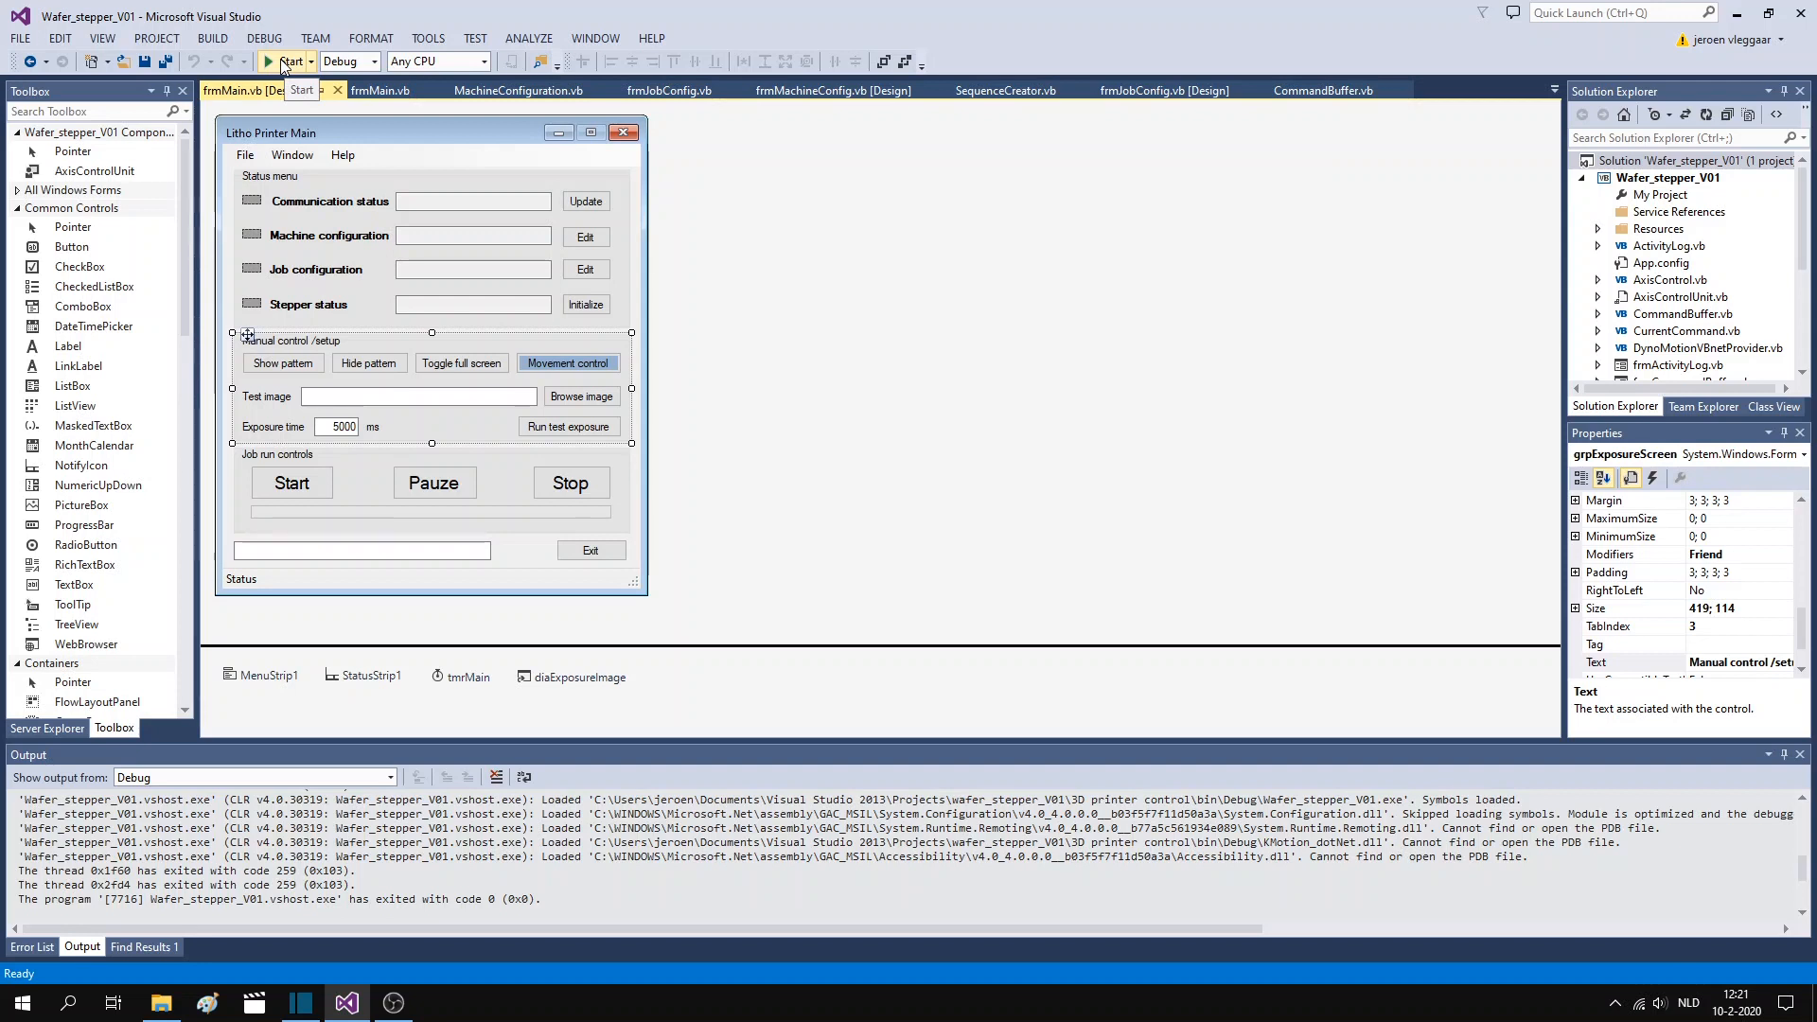
click(275, 61)
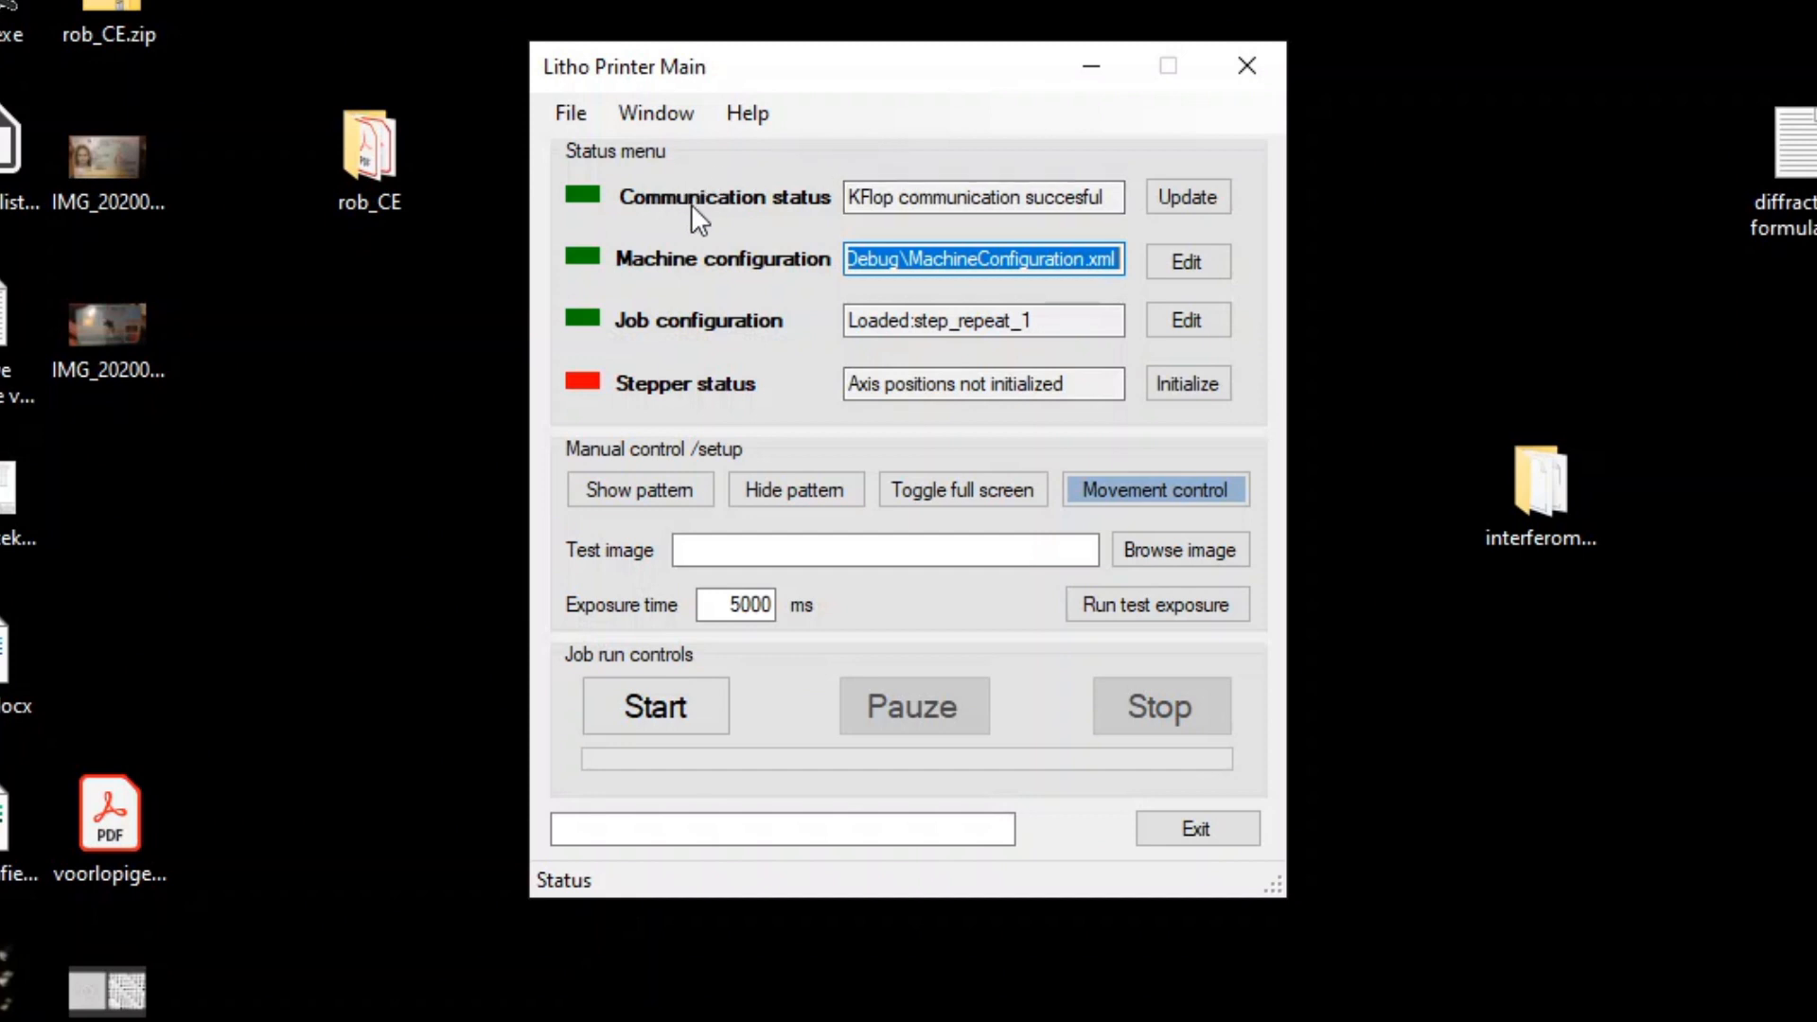
mouse_move(704, 268)
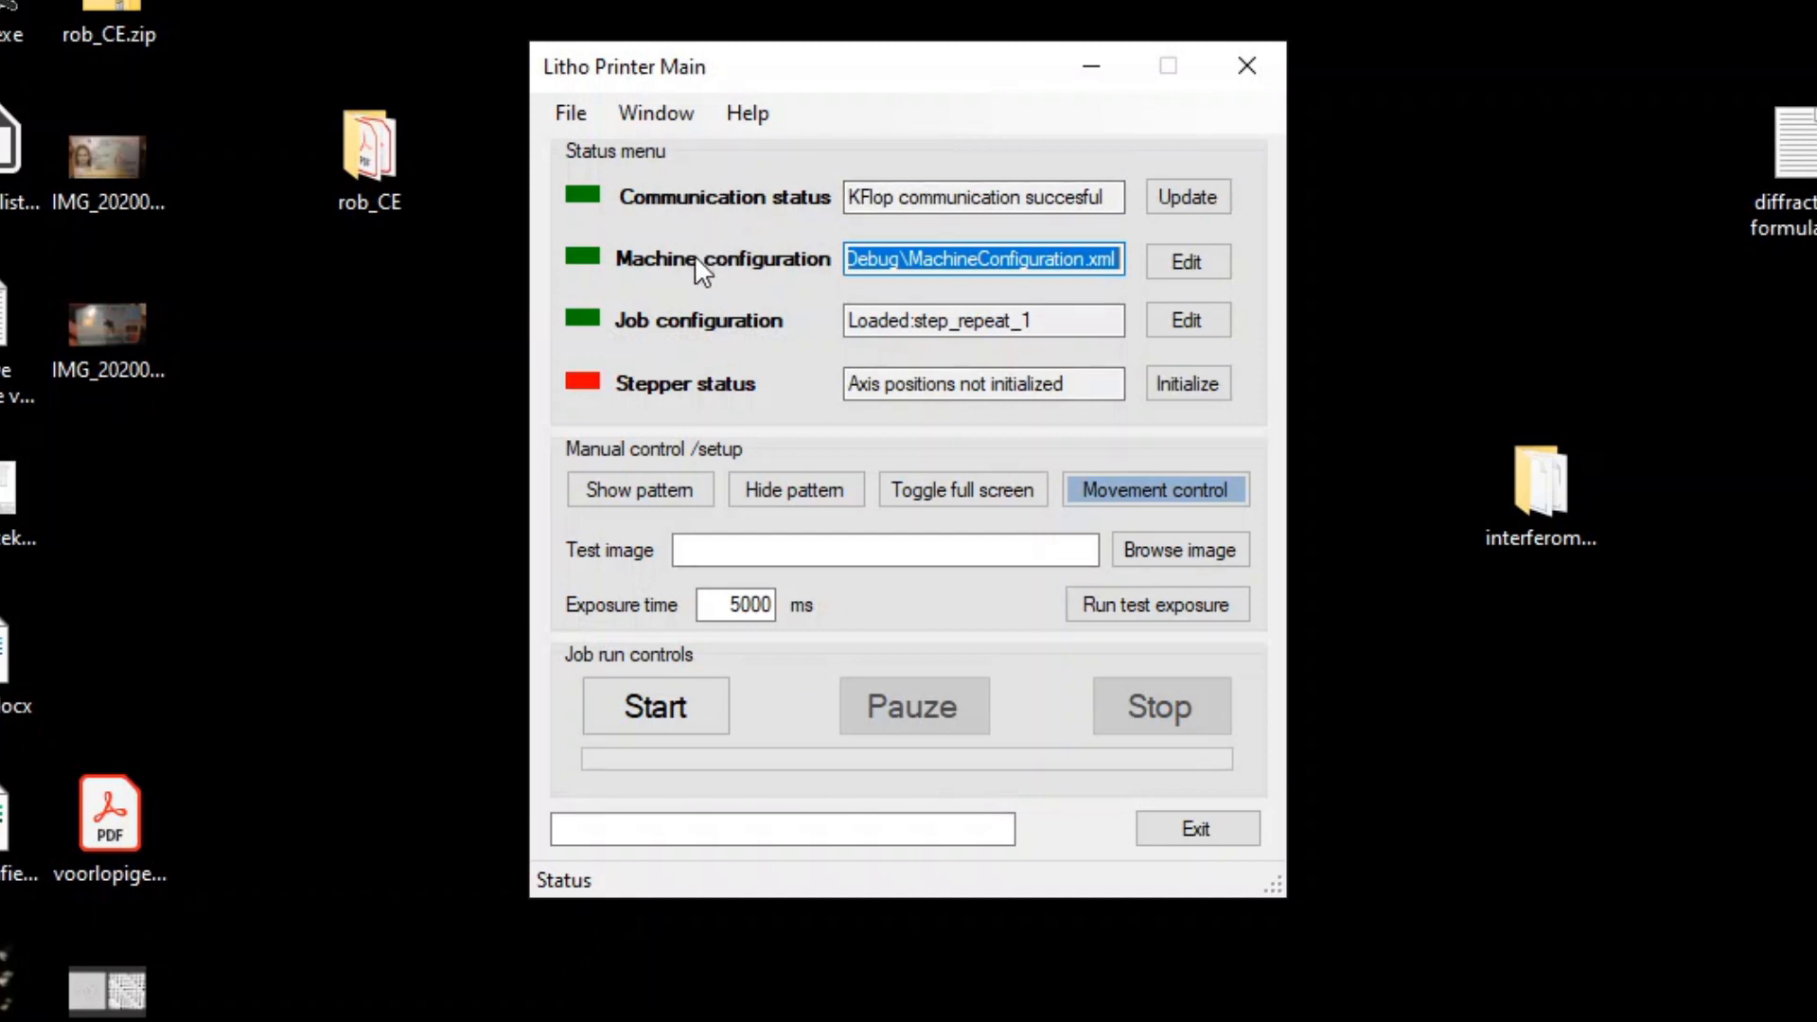
mouse_move(671, 265)
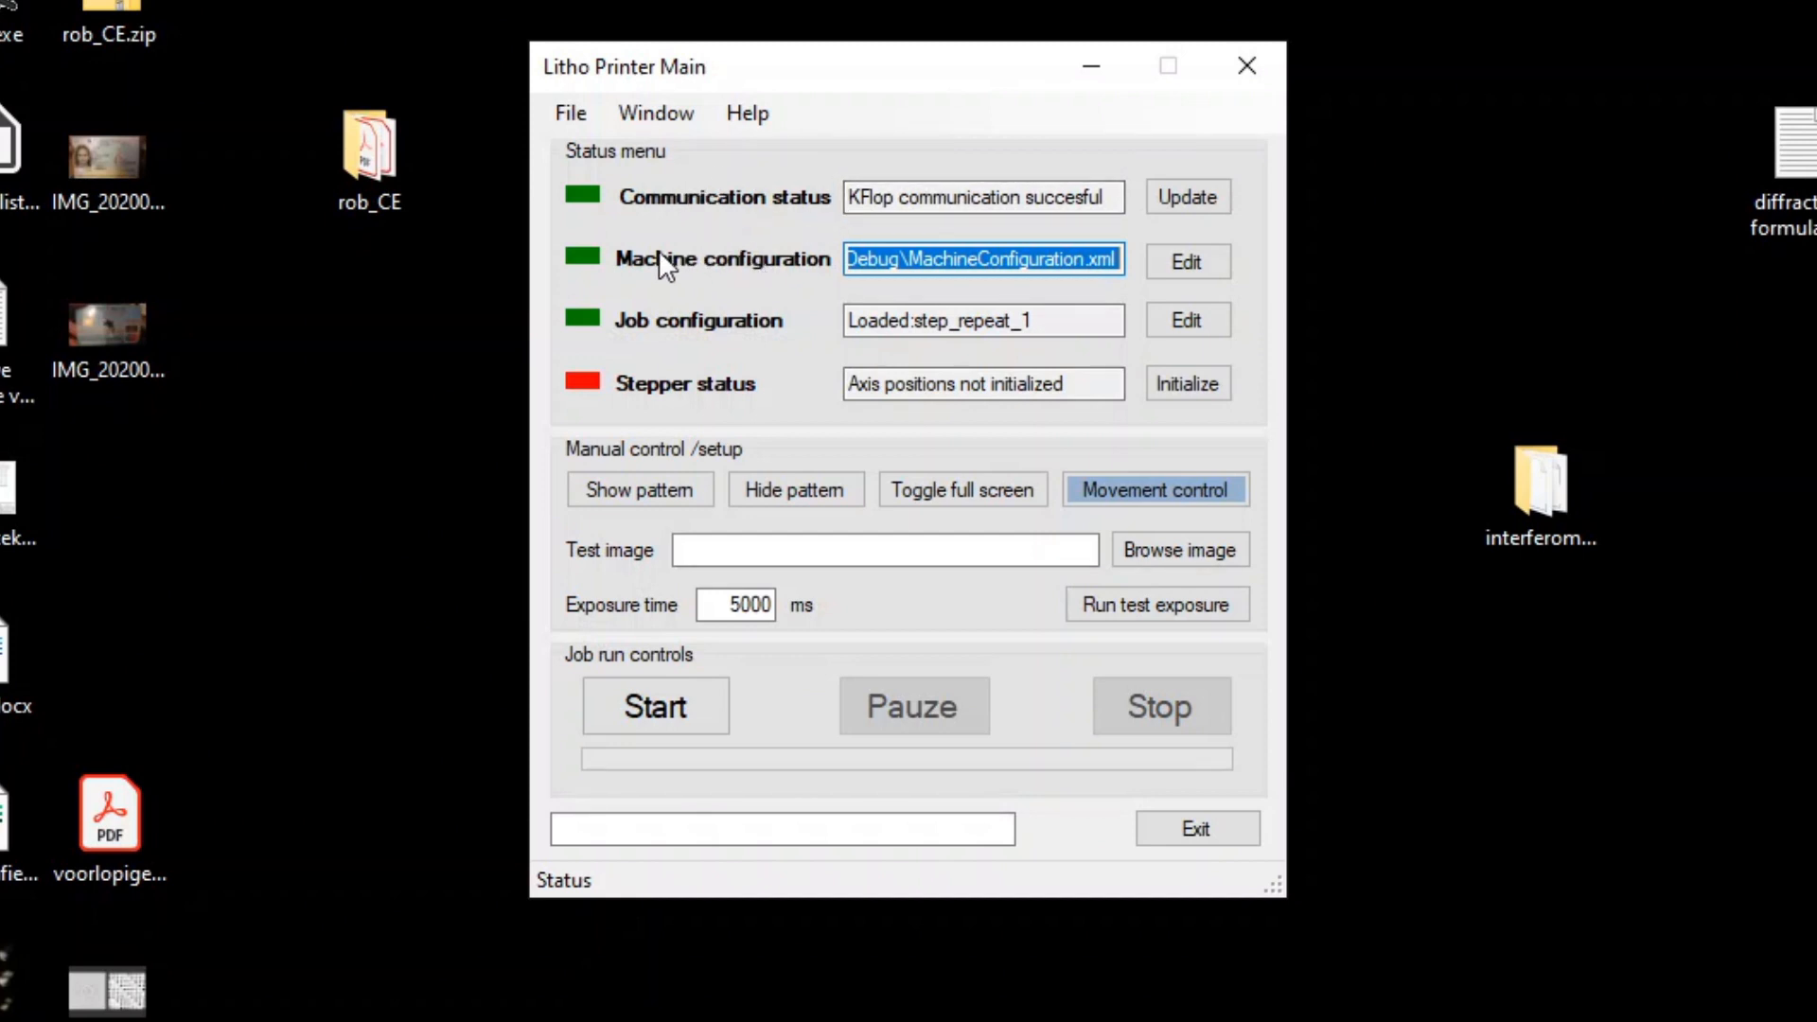
mouse_move(666, 333)
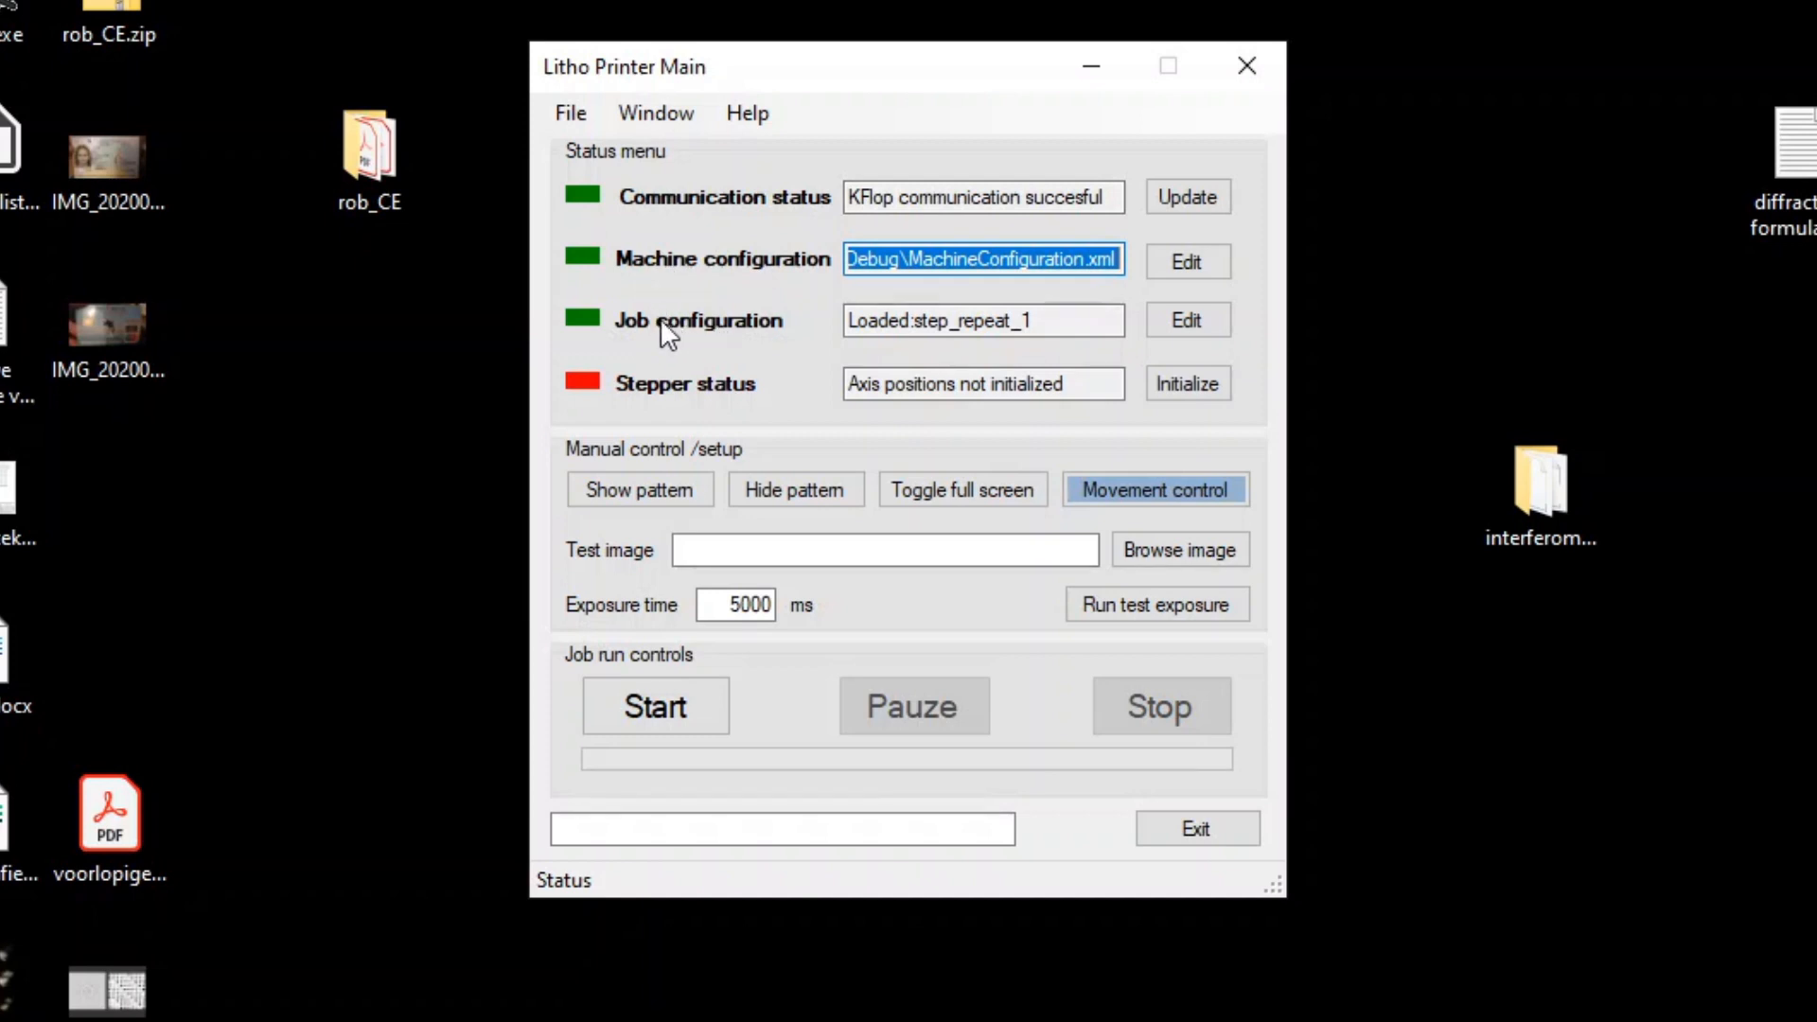
mouse_move(1186, 475)
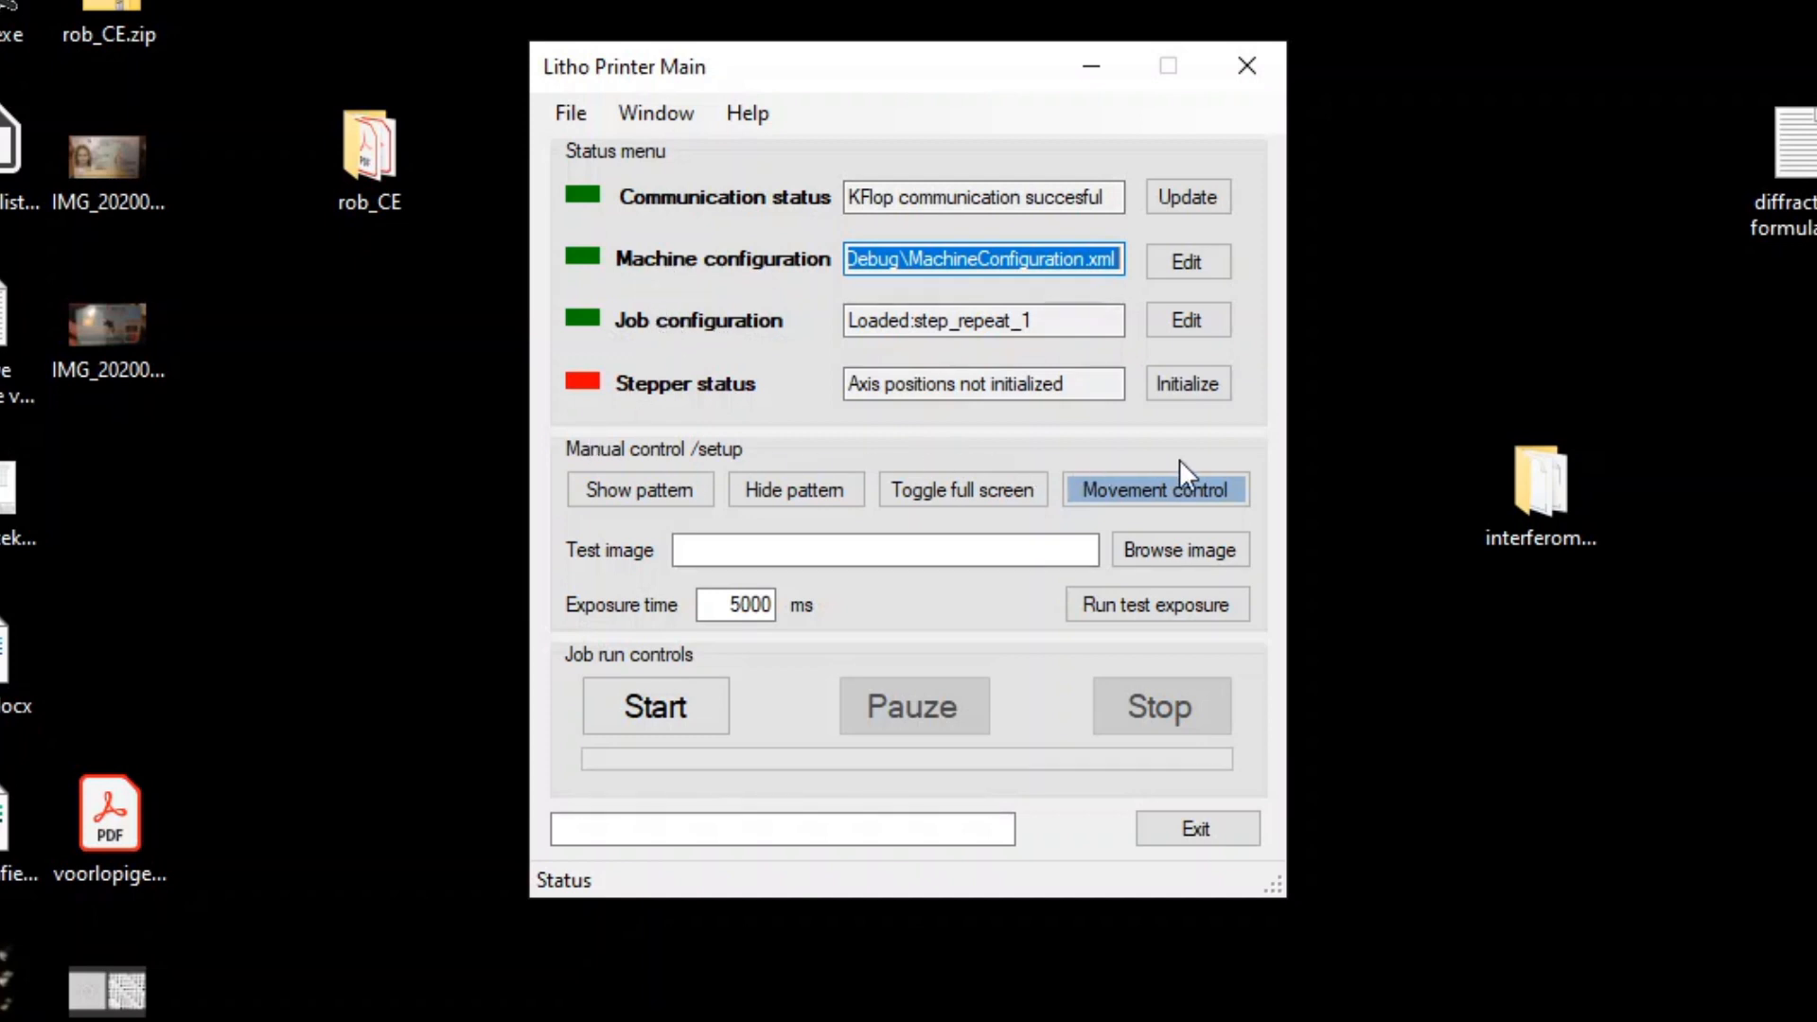
mouse_move(615, 613)
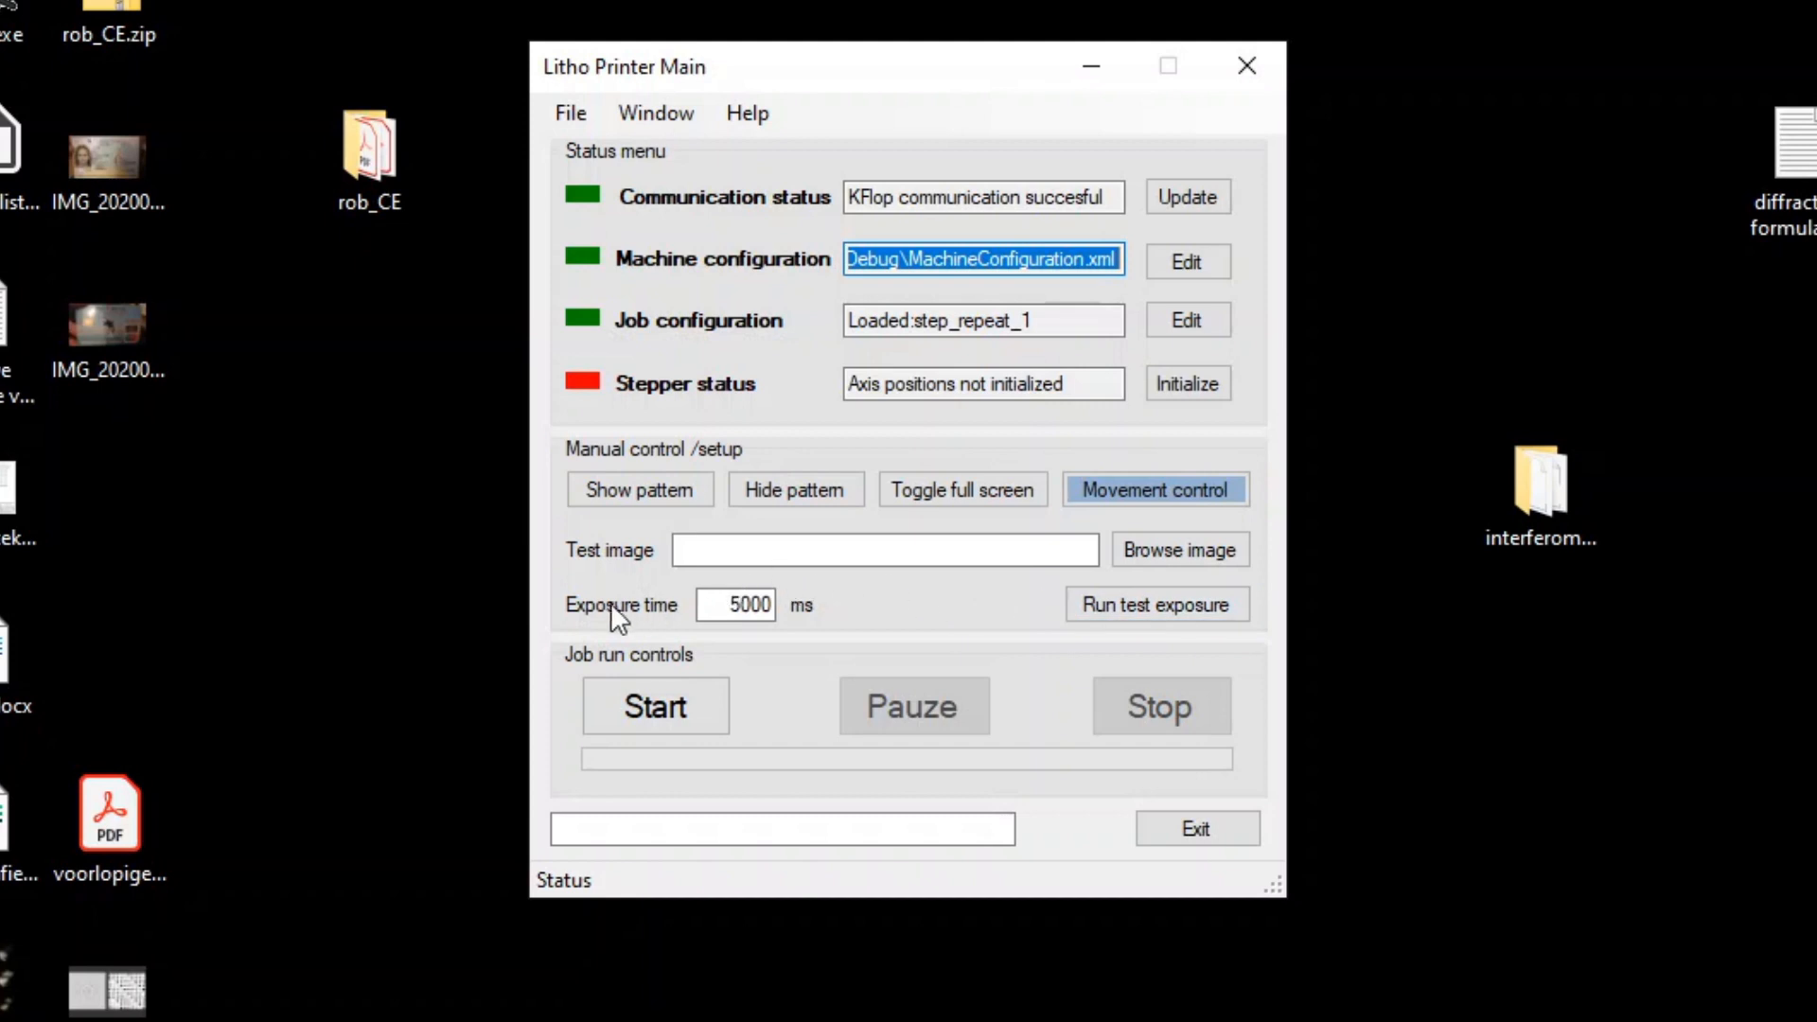
mouse_move(590, 456)
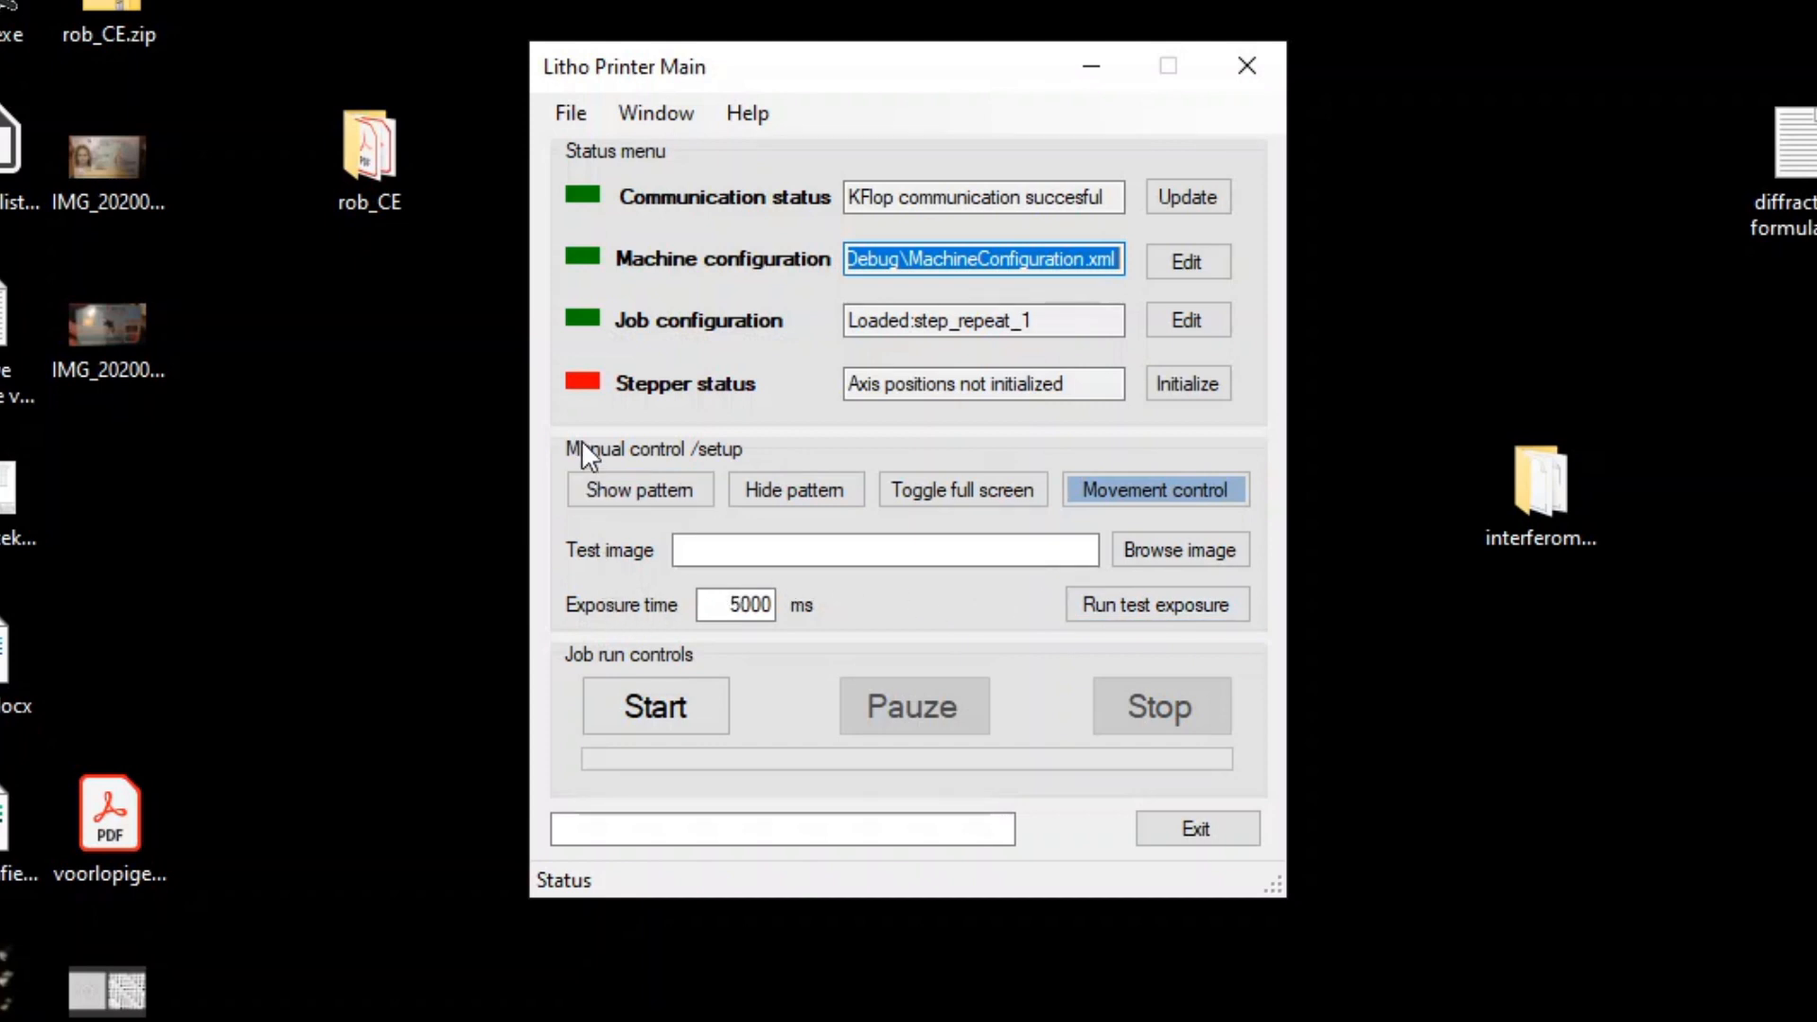
mouse_move(772, 676)
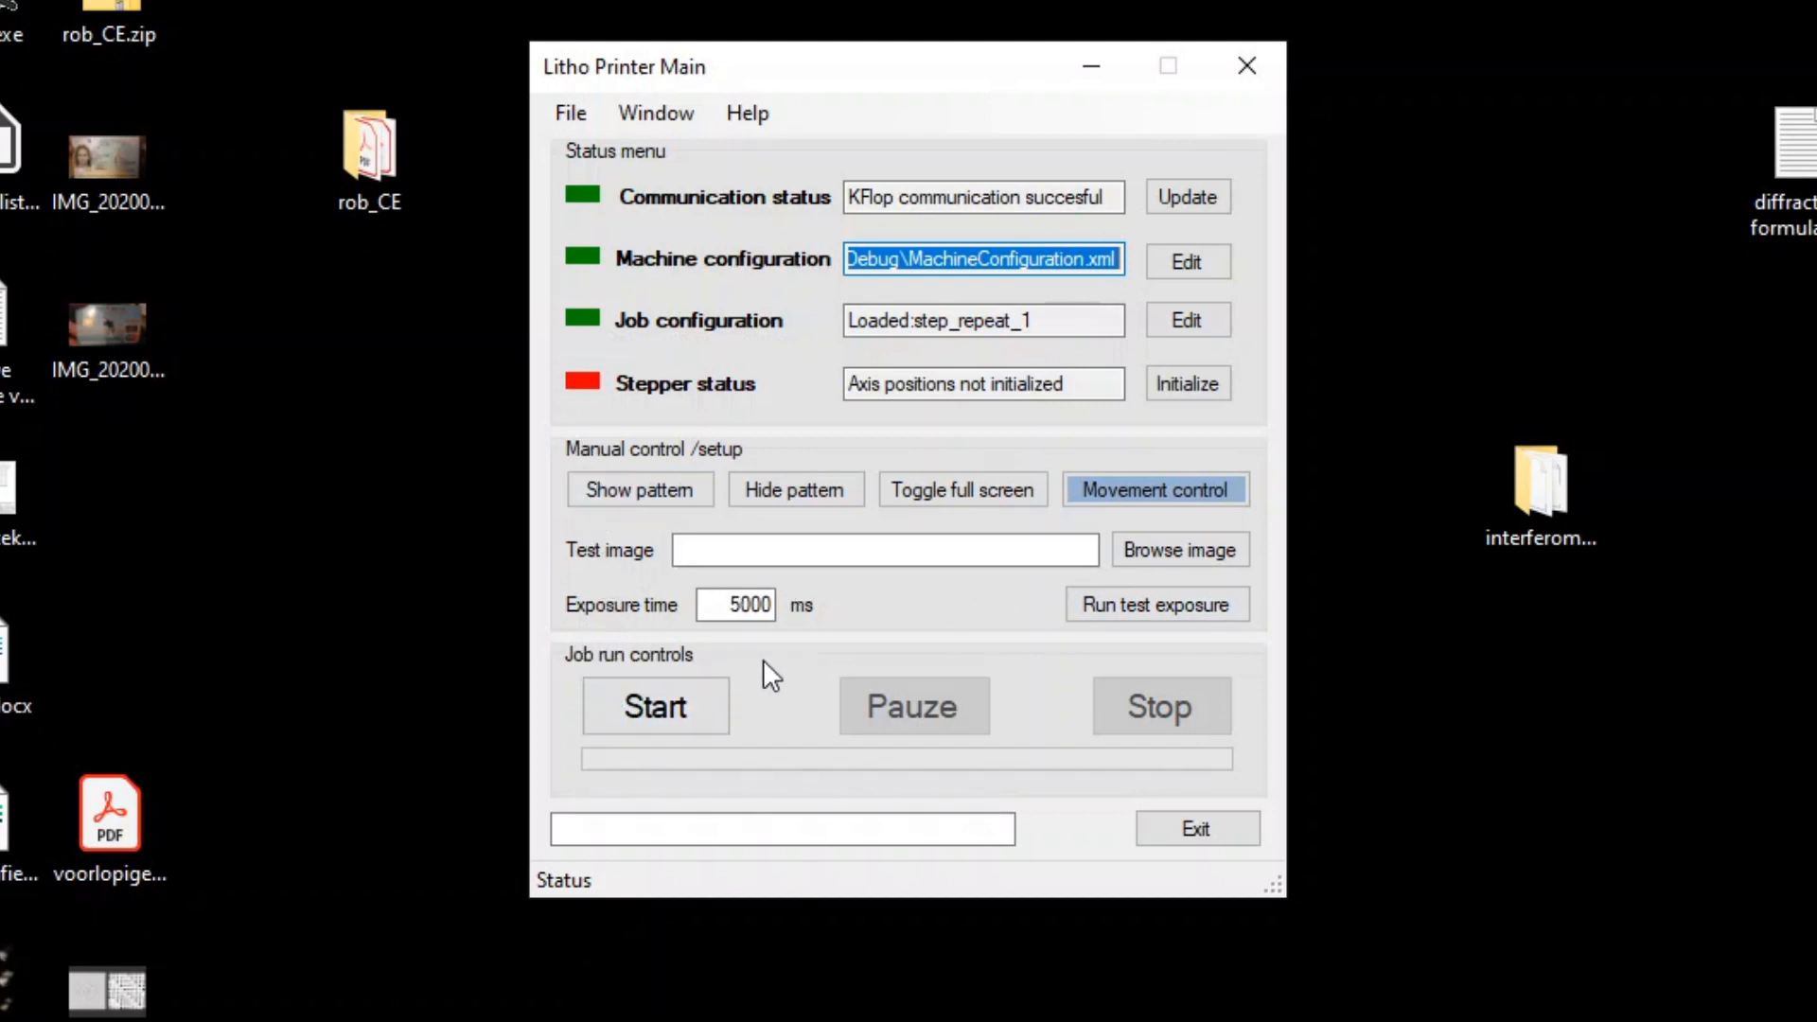
mouse_move(1161, 706)
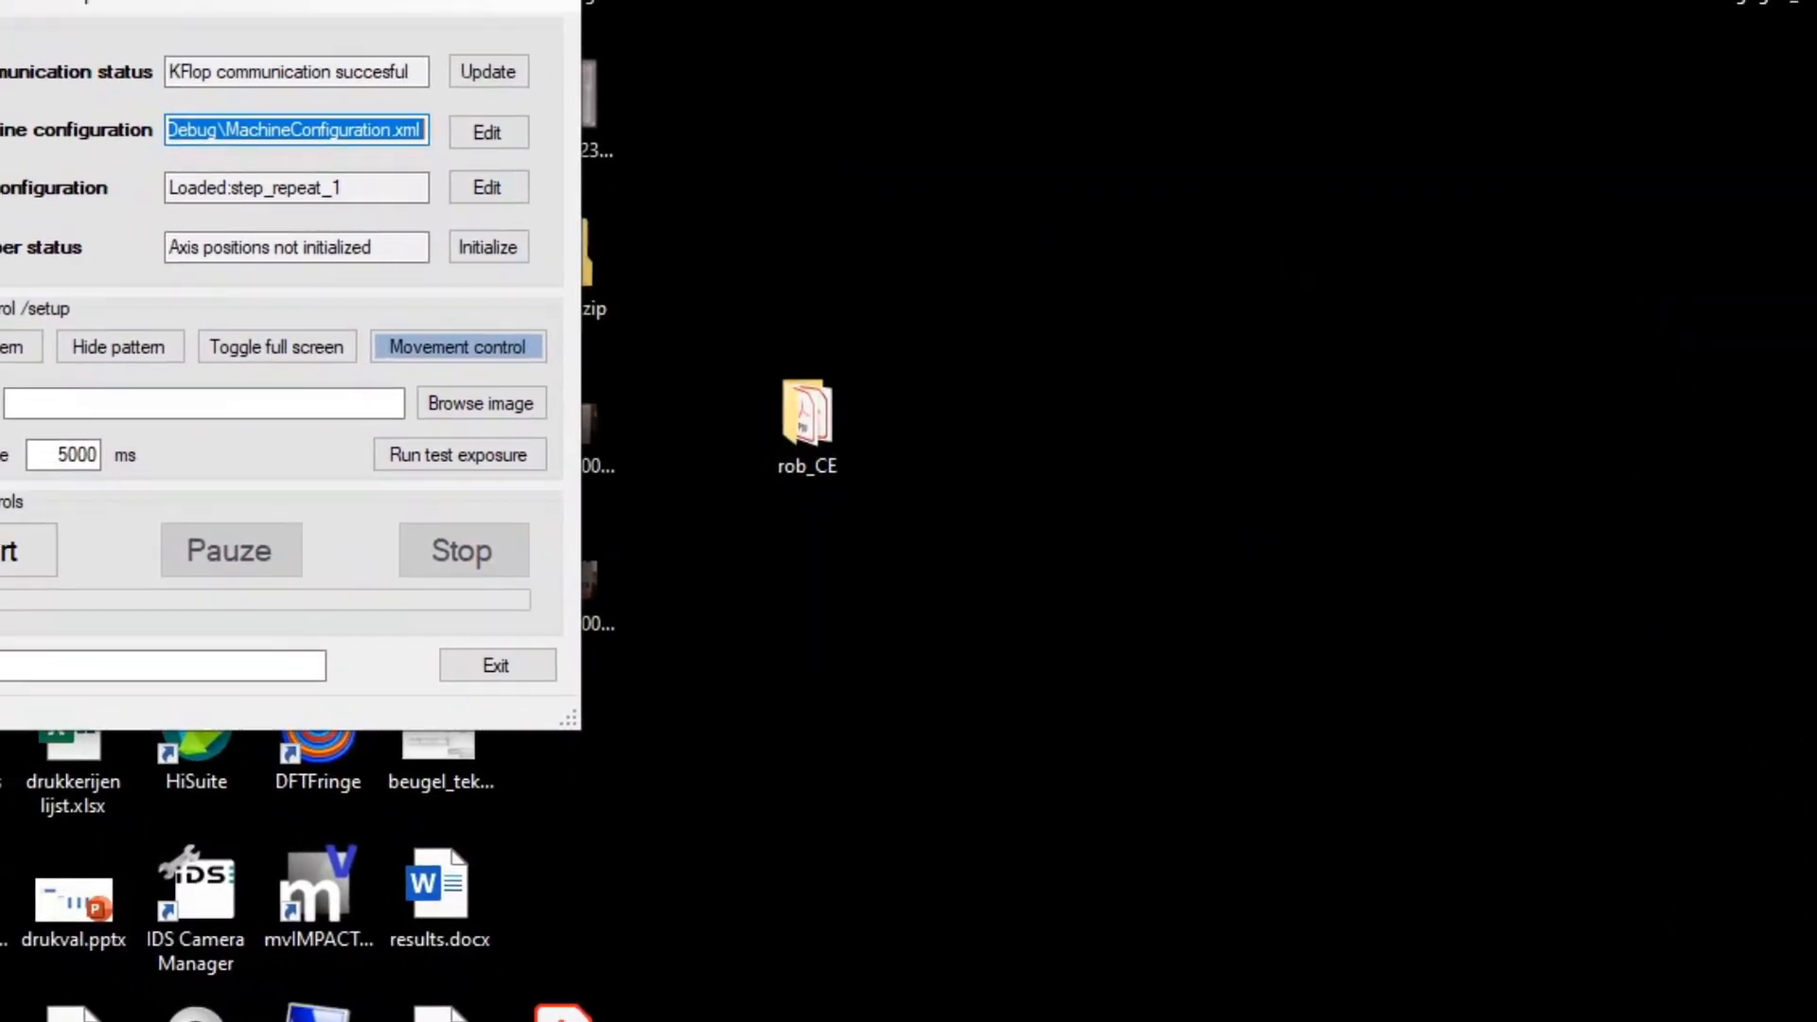
In Machine configuration, browse stepper axes 1, 2 and 0, then show the Pixel field settings
click(487, 130)
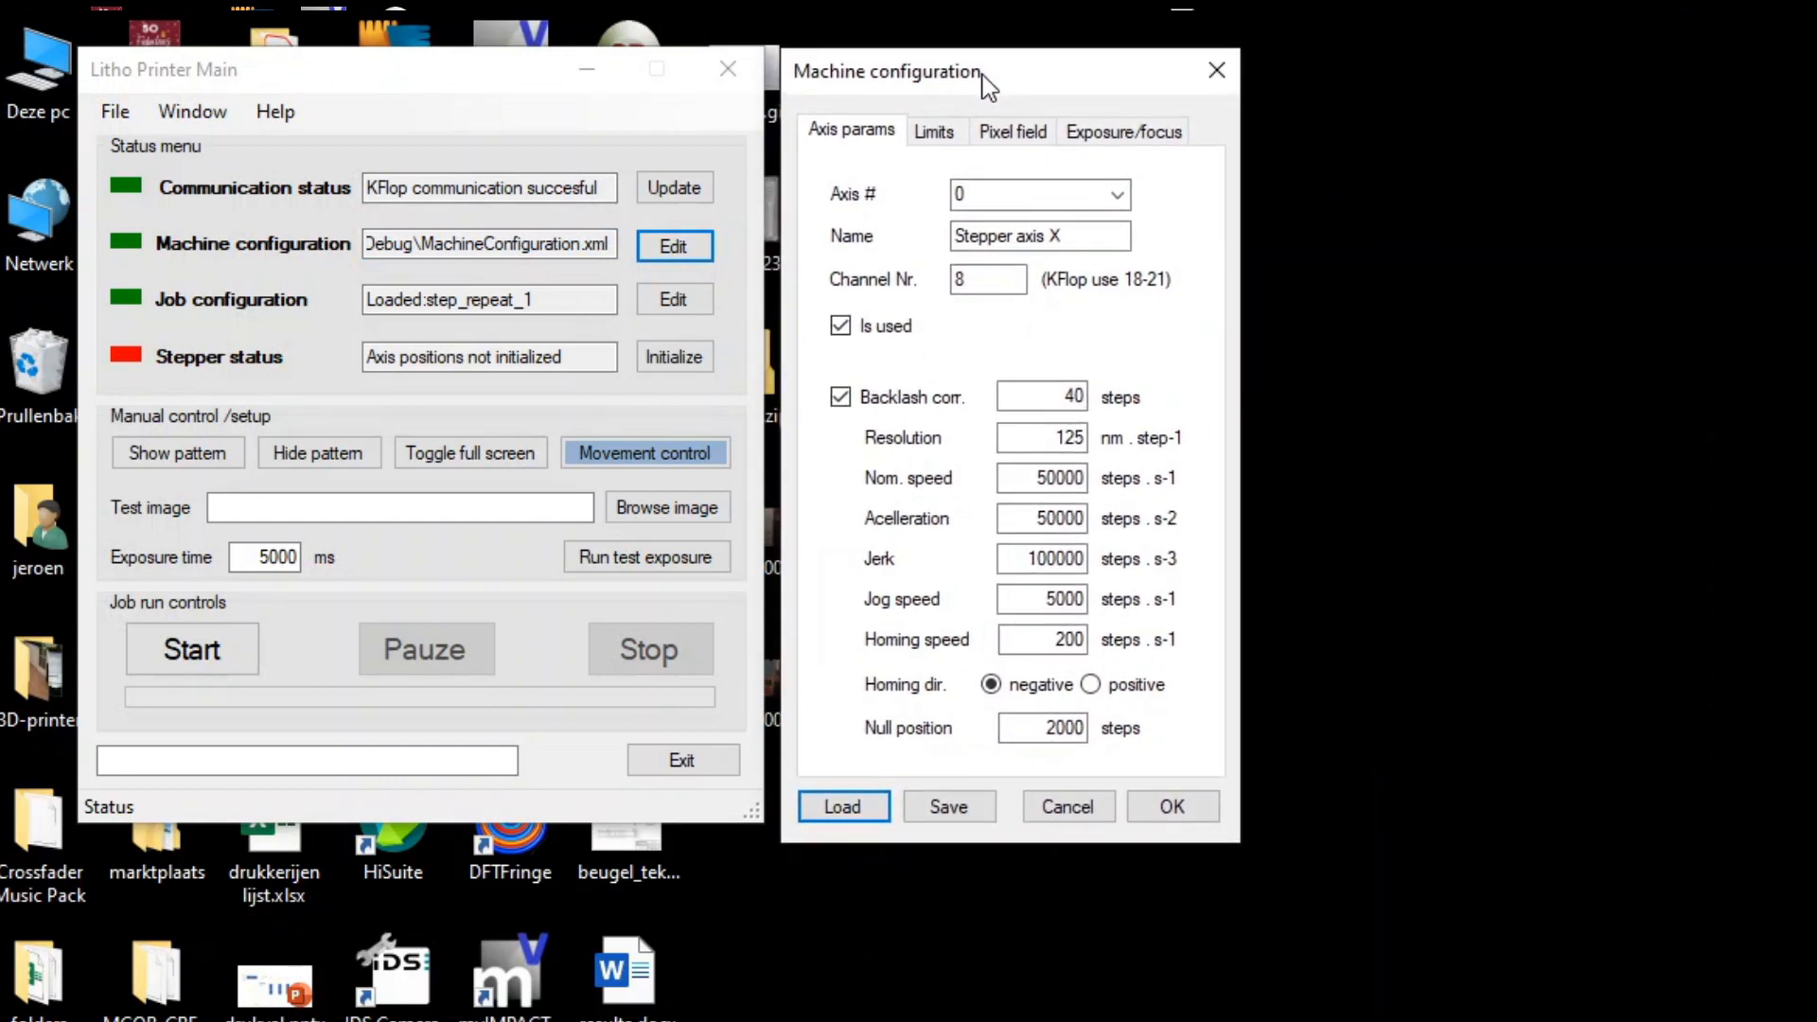
mouse_move(1039, 193)
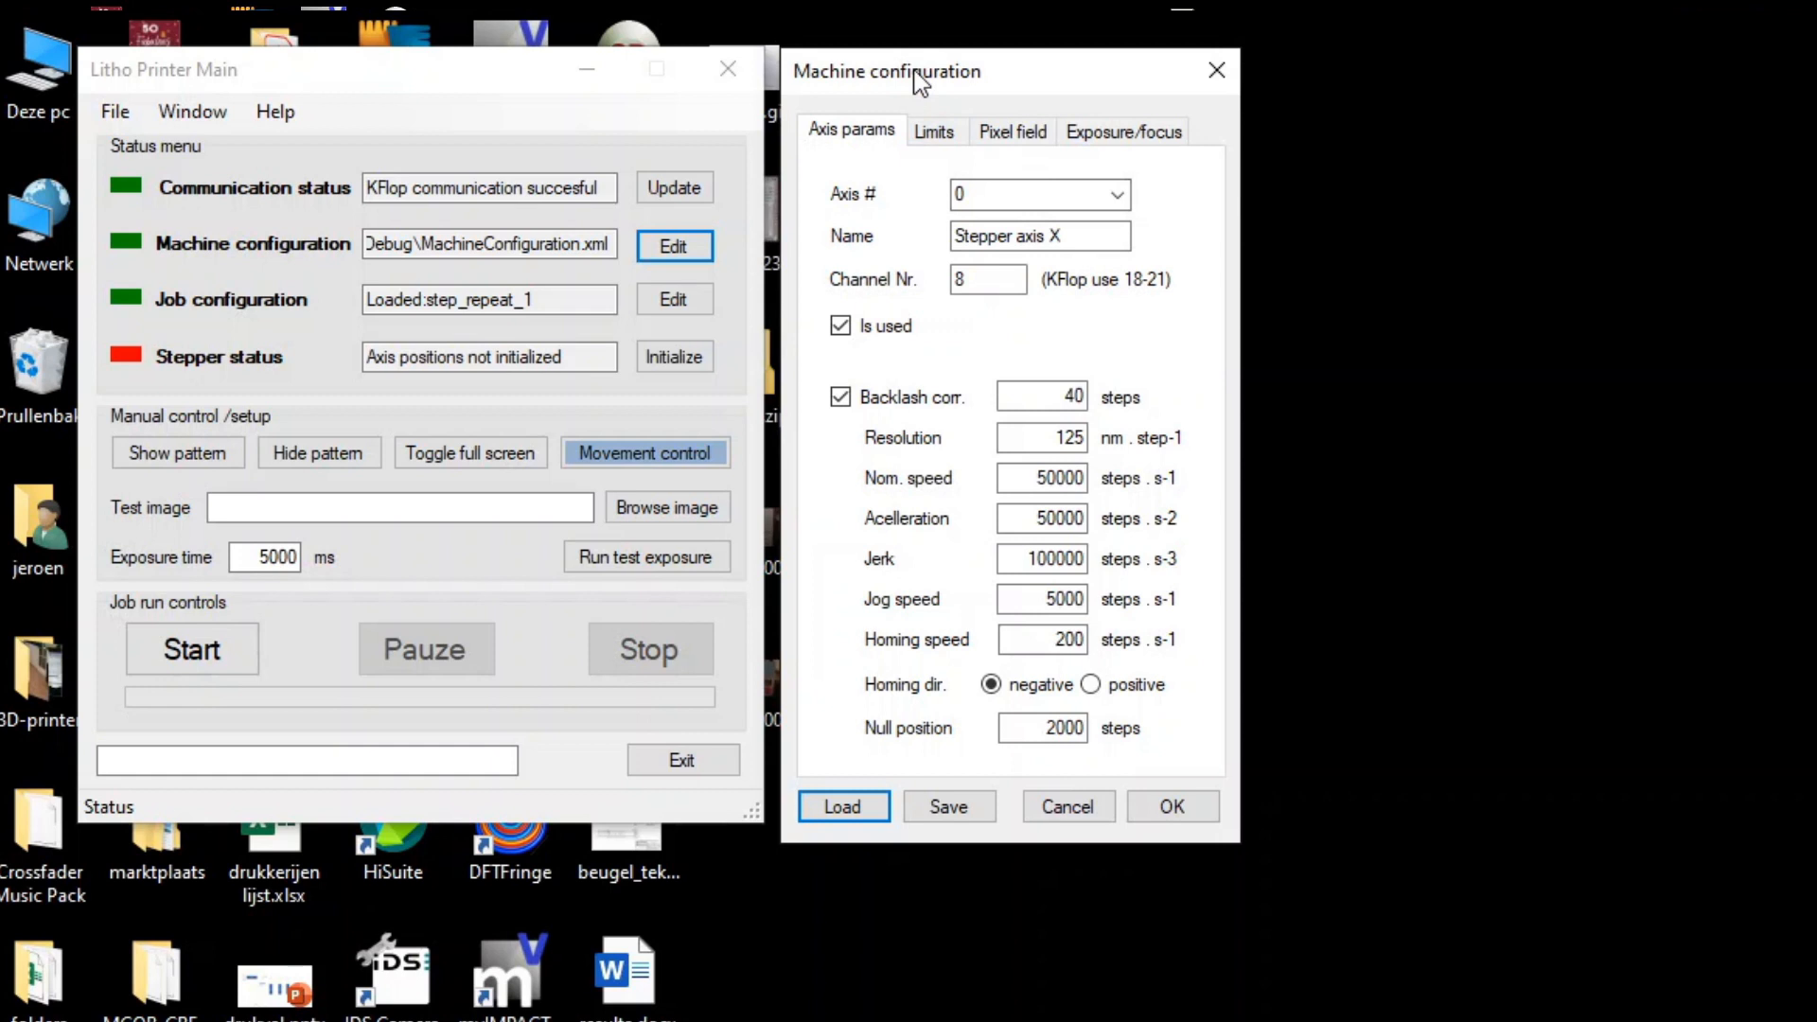
click(1117, 193)
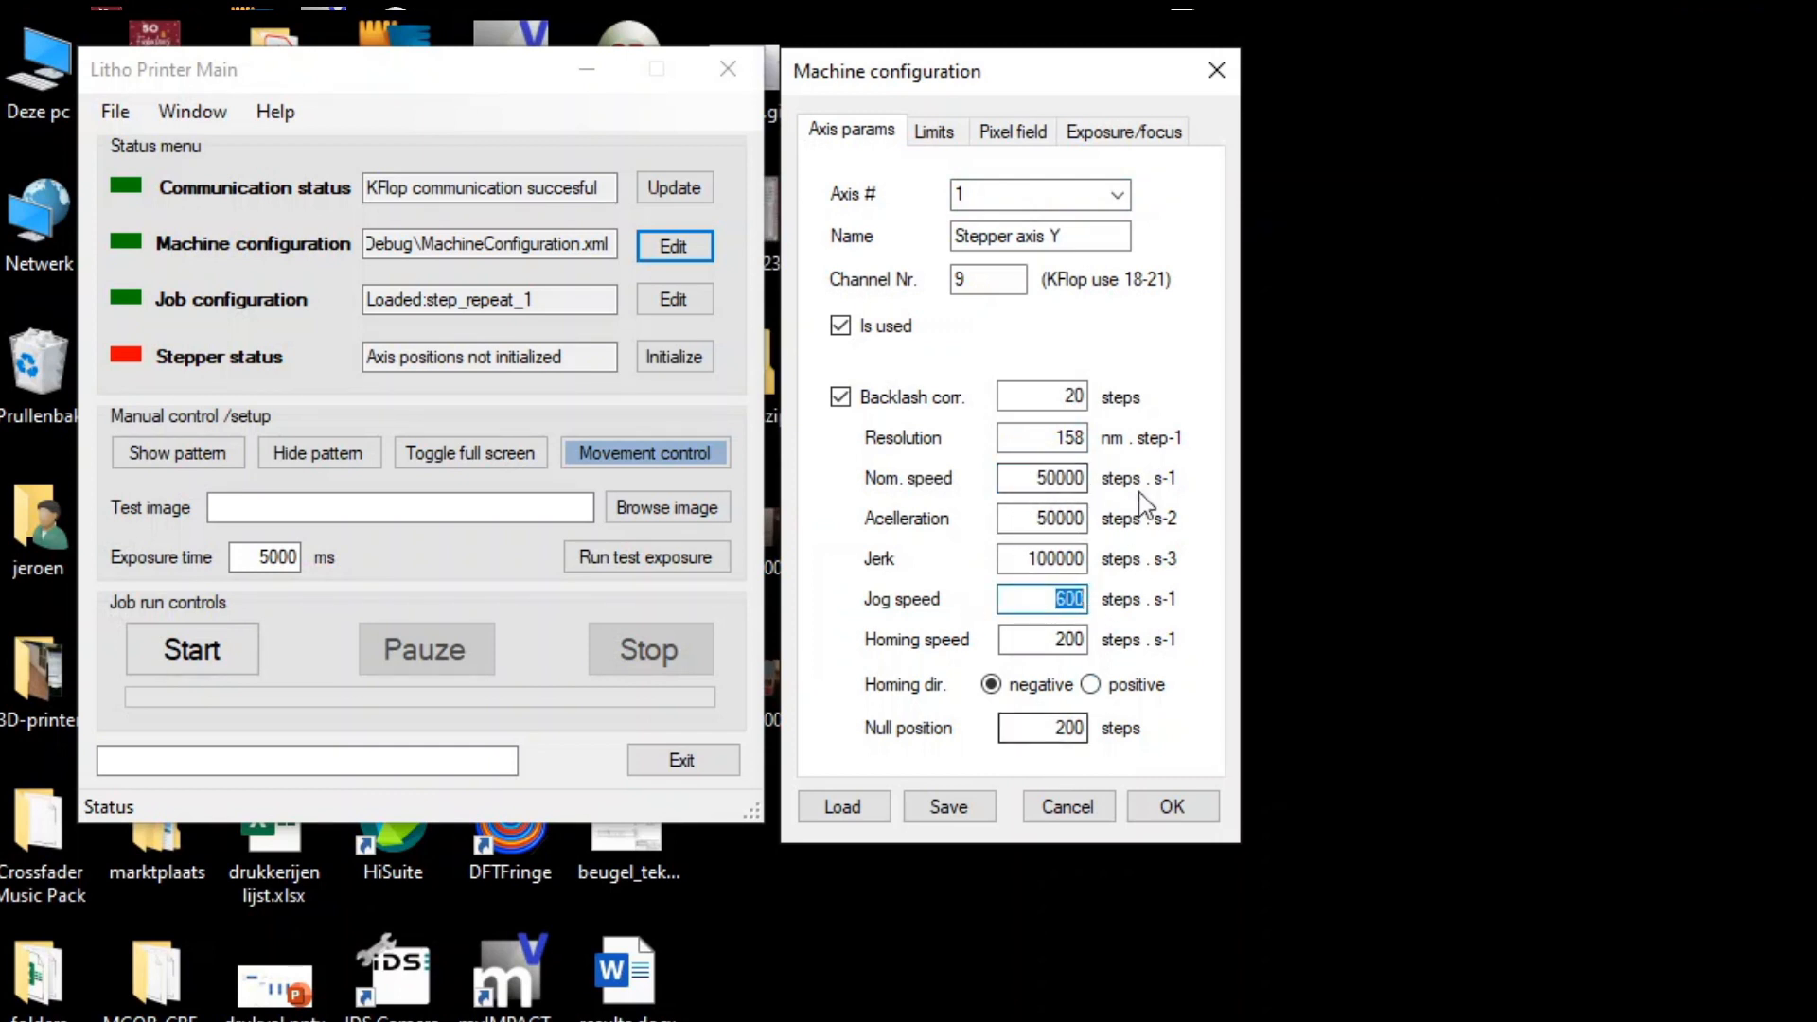
click(1117, 193)
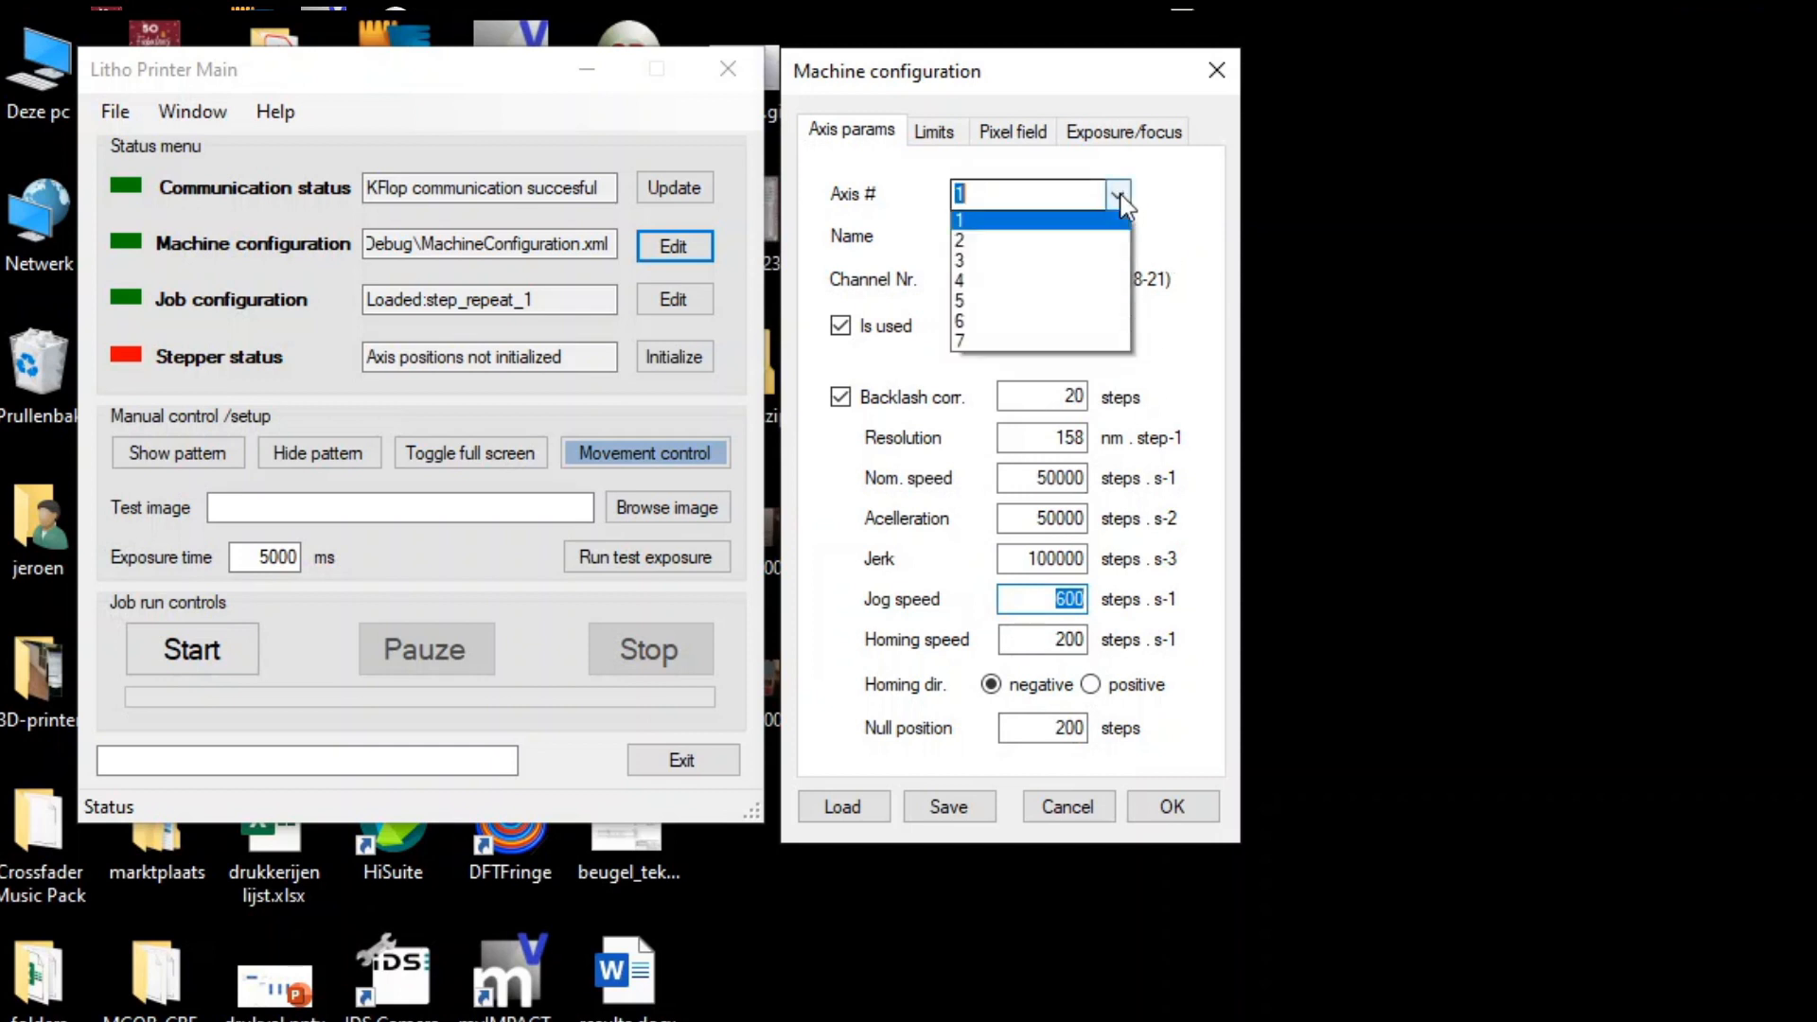
click(958, 220)
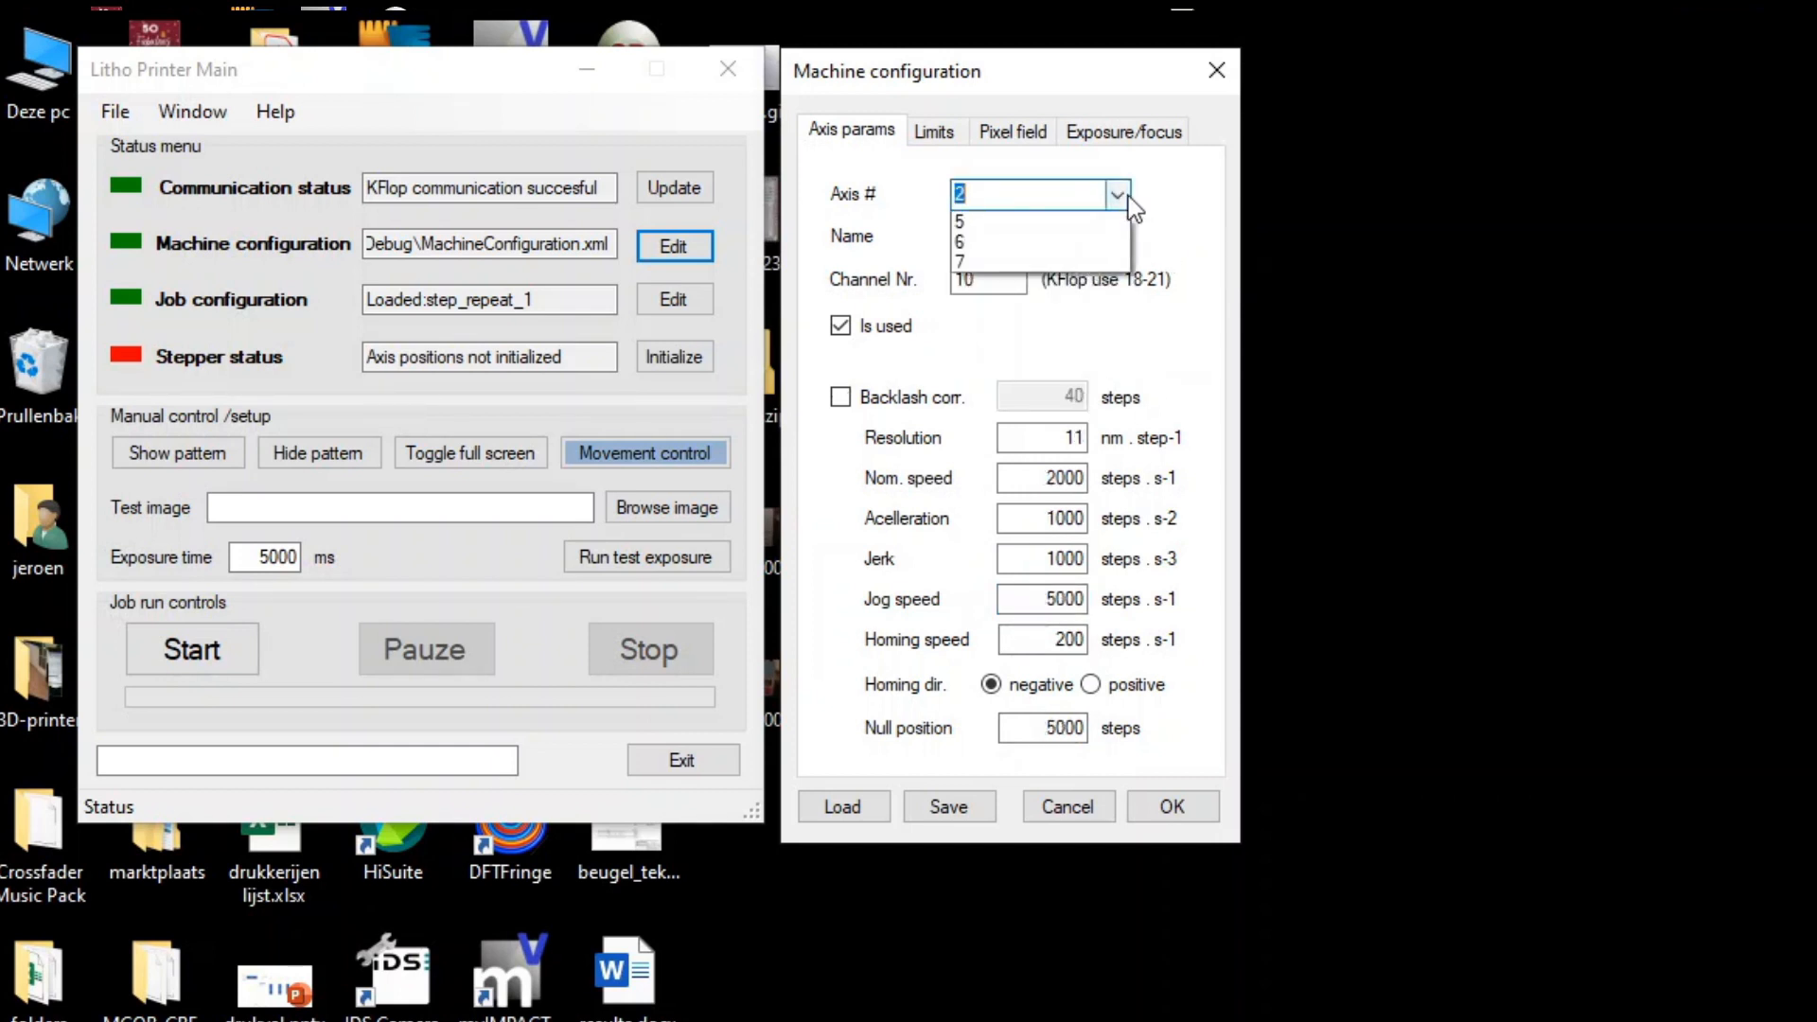
click(997, 193)
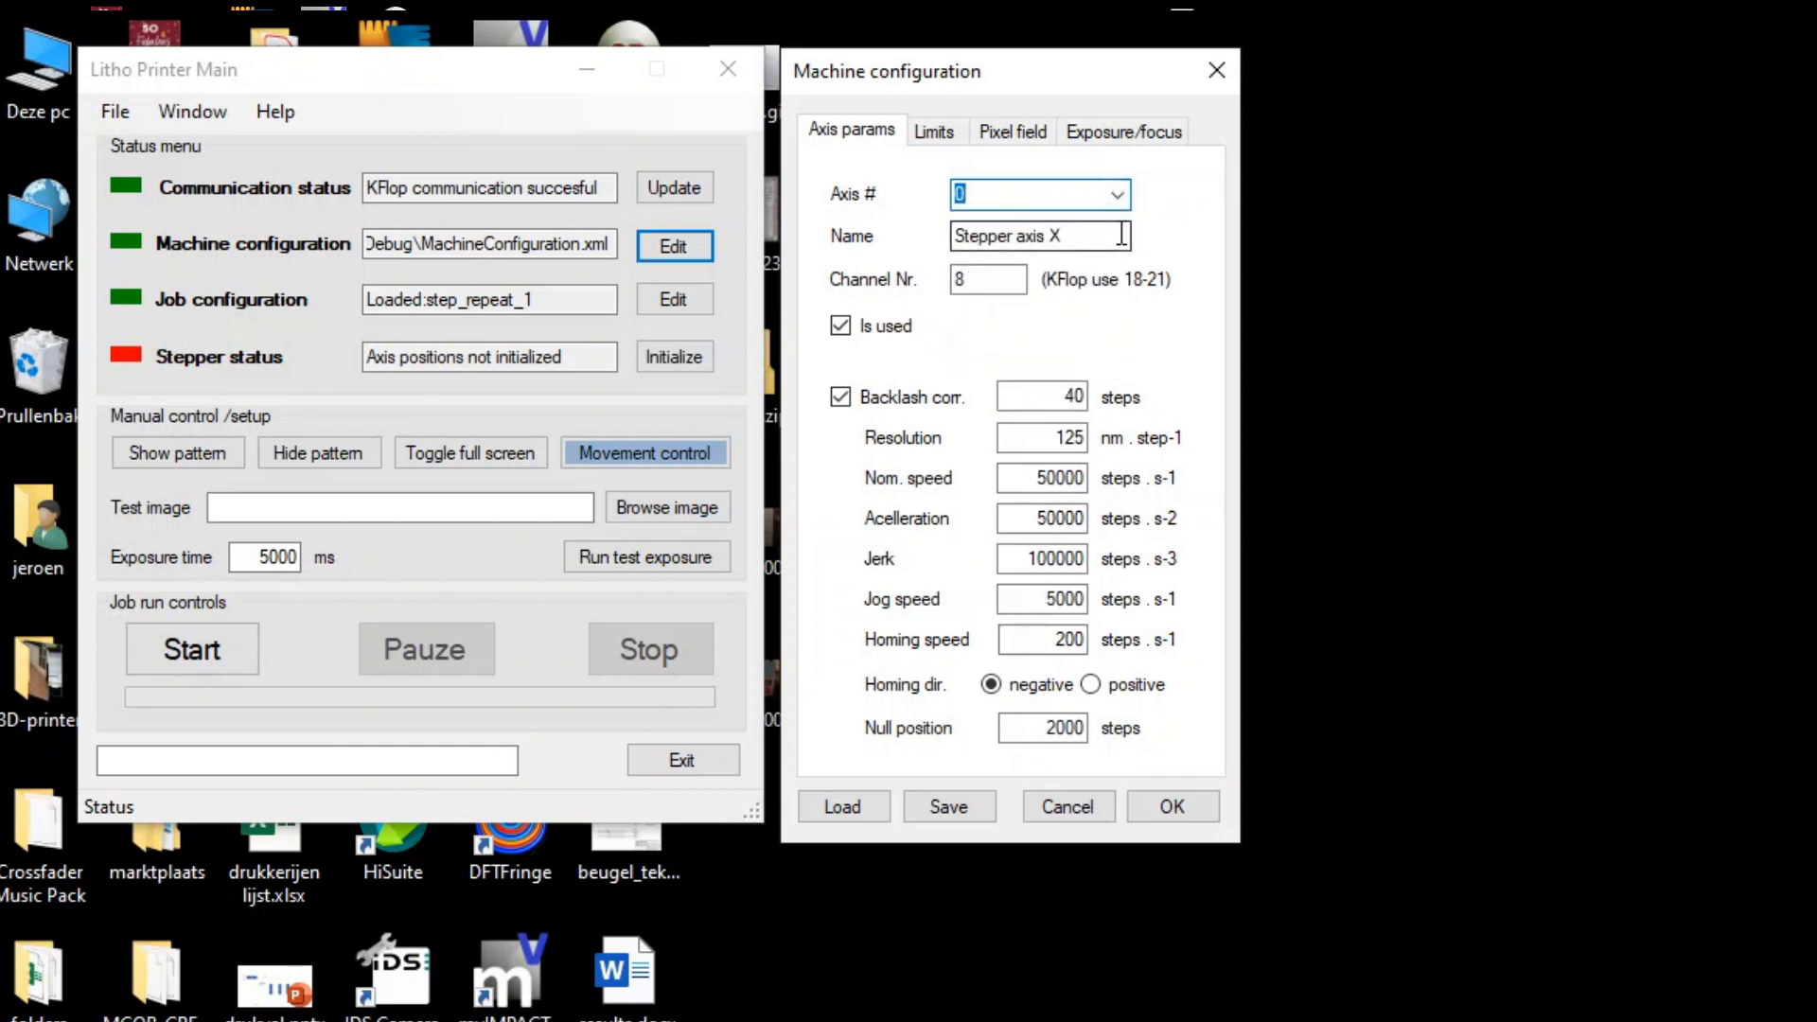
mouse_move(948, 483)
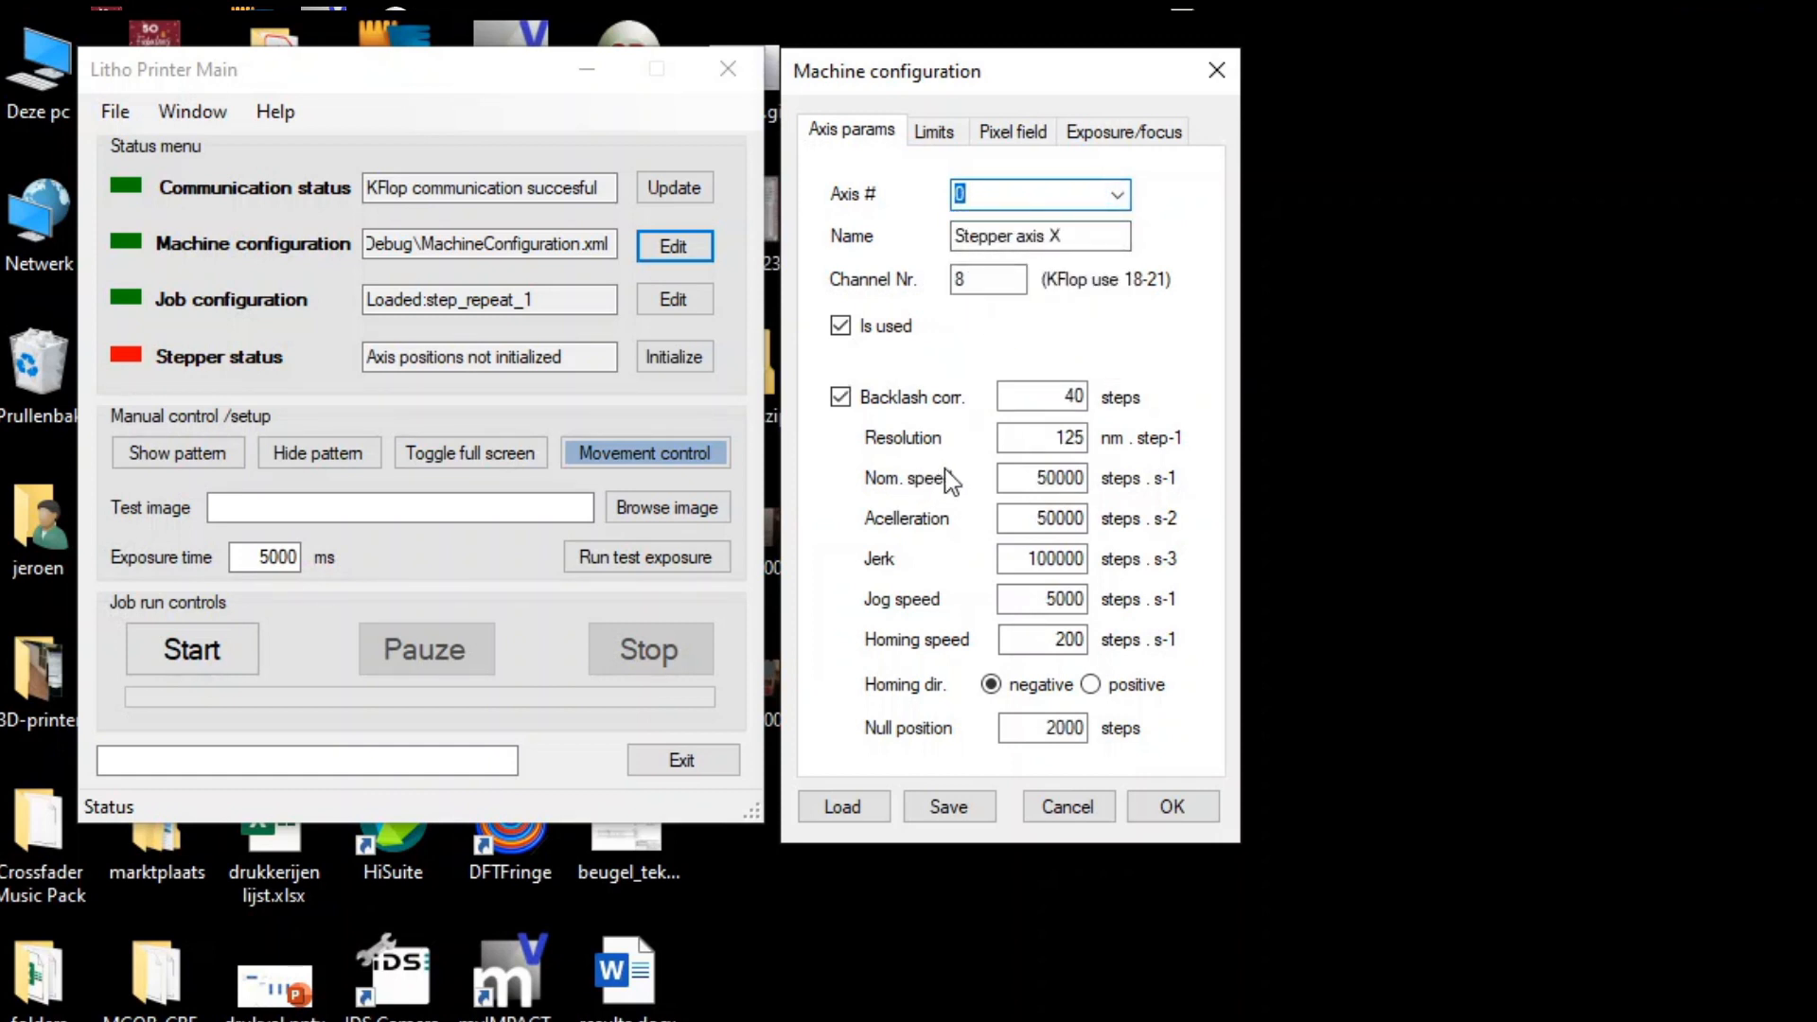
click(1011, 131)
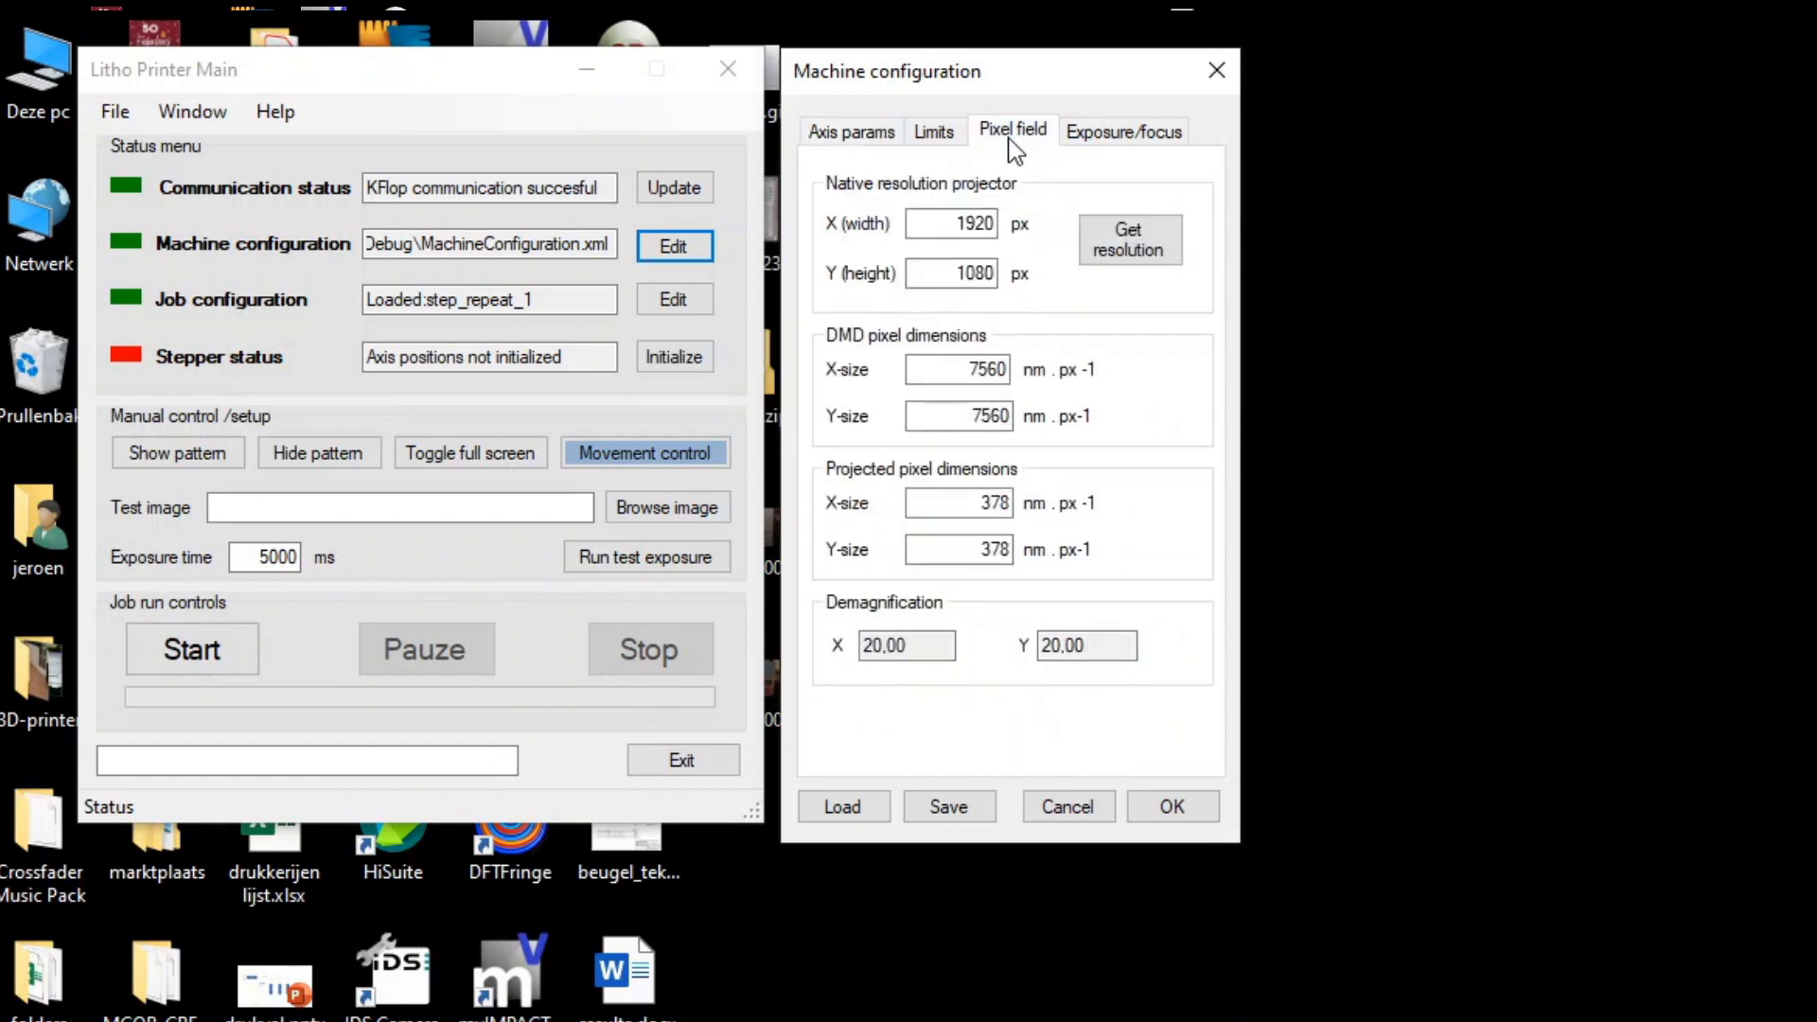
Check the 1920-pixel projector width against the Axis params, then bring up Job configuration
triple_click(950, 223)
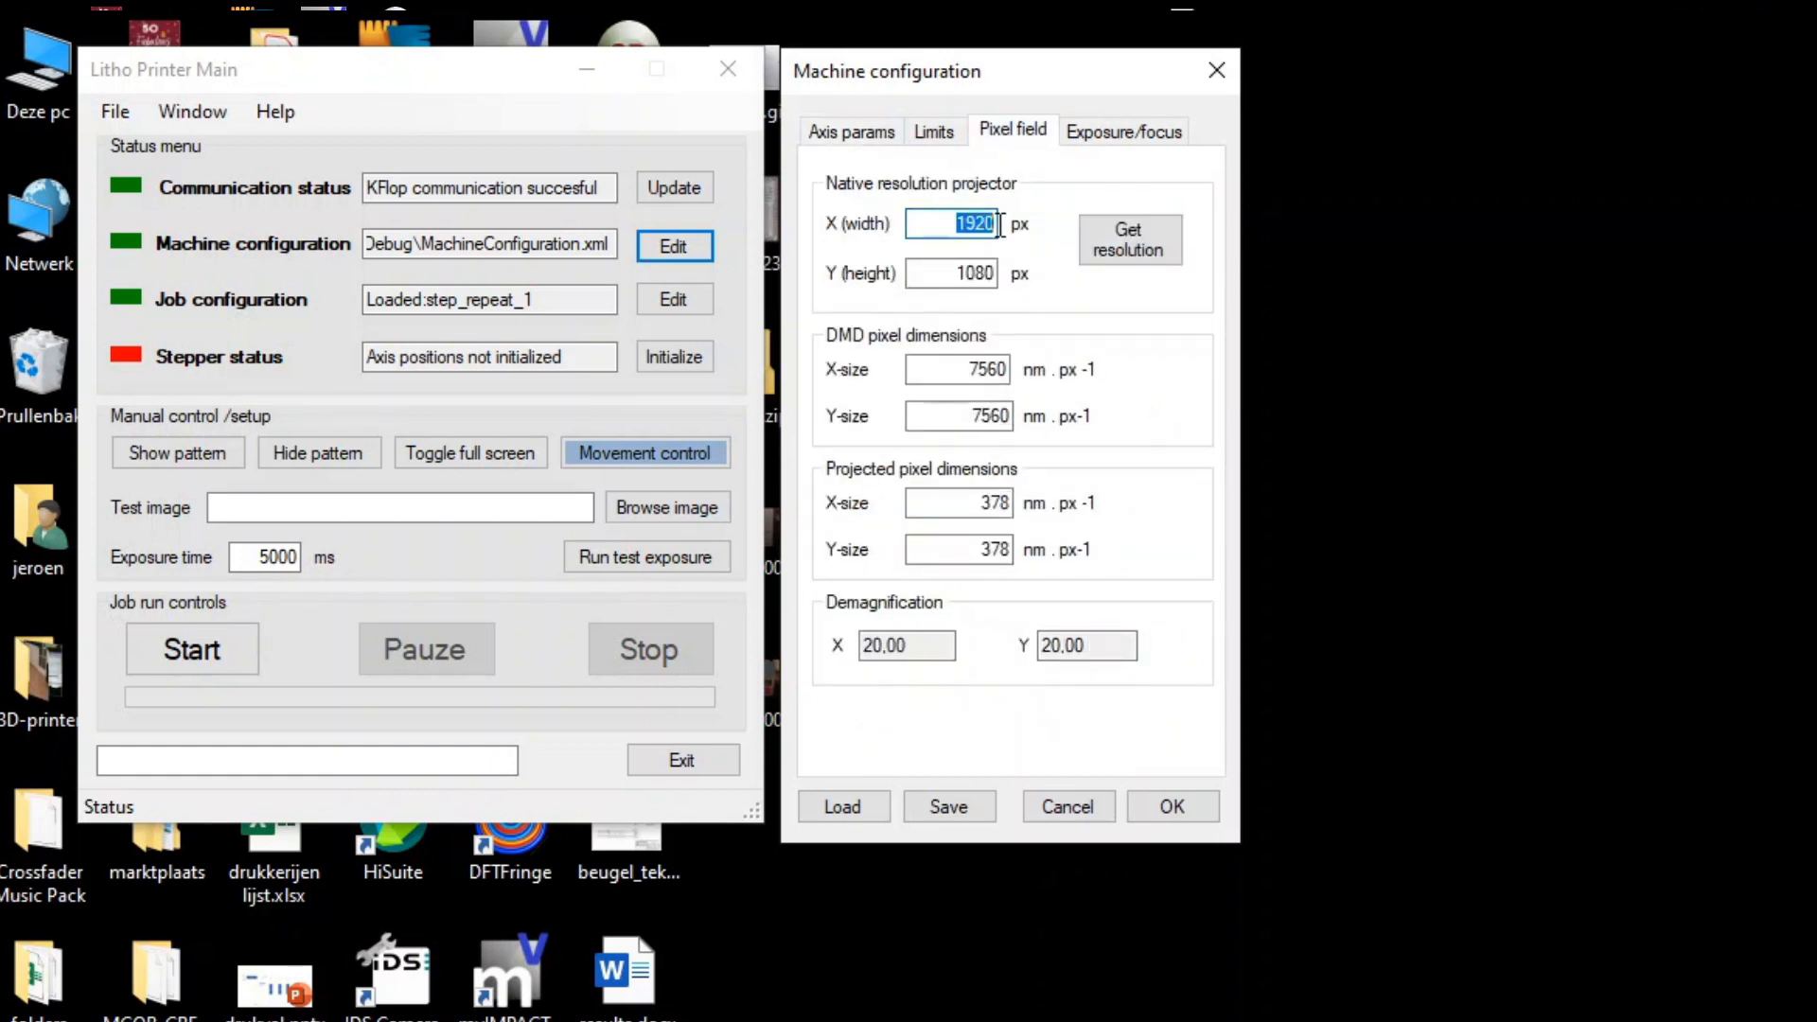
mouse_move(846, 195)
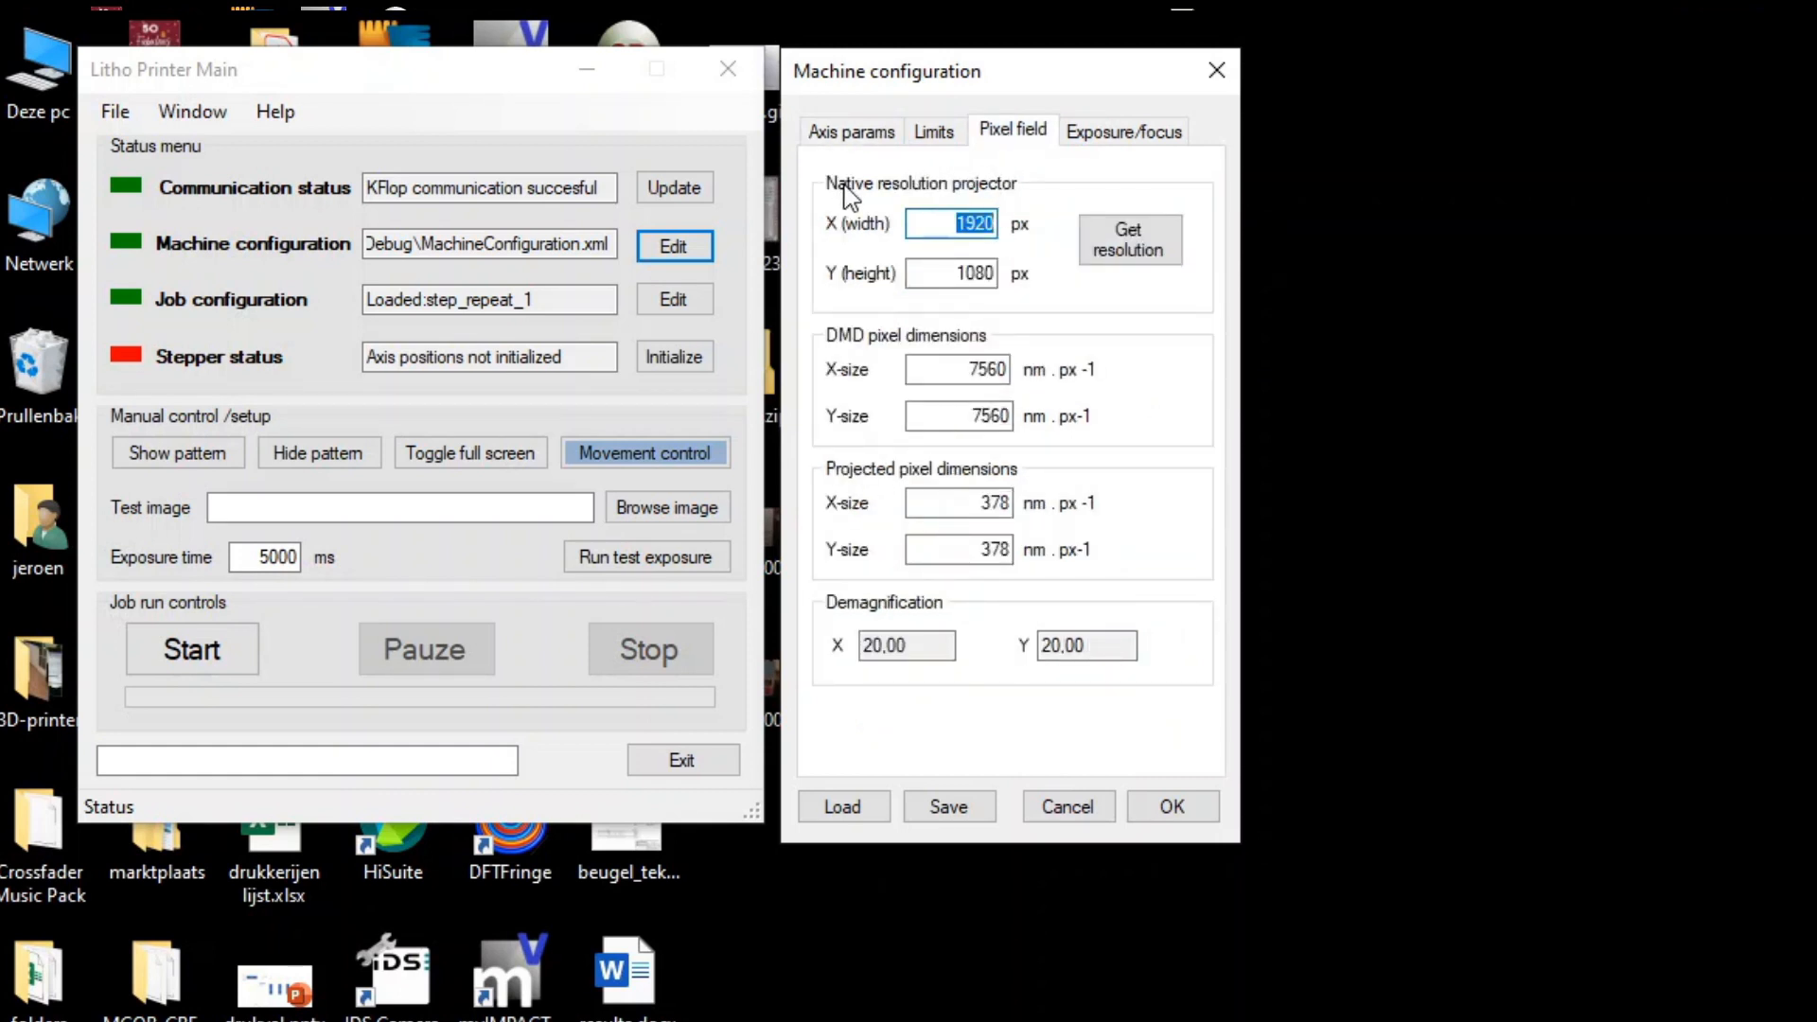
mouse_move(907, 321)
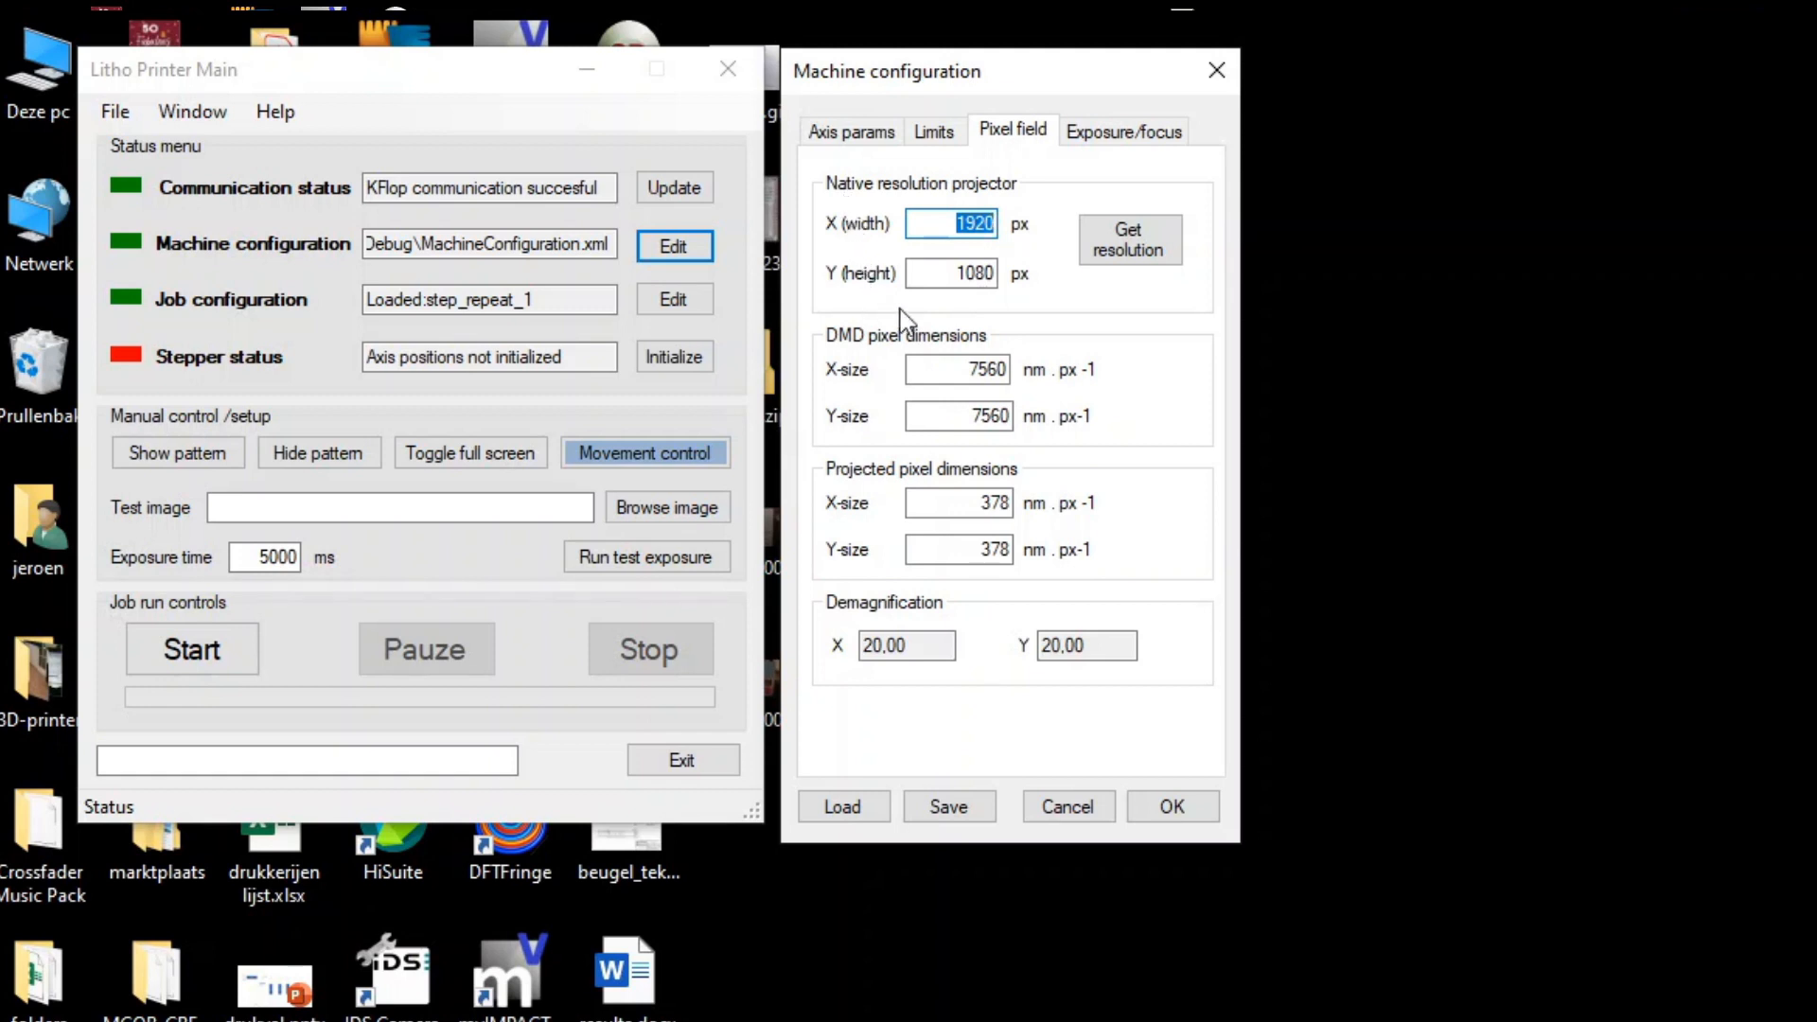
mouse_move(924, 203)
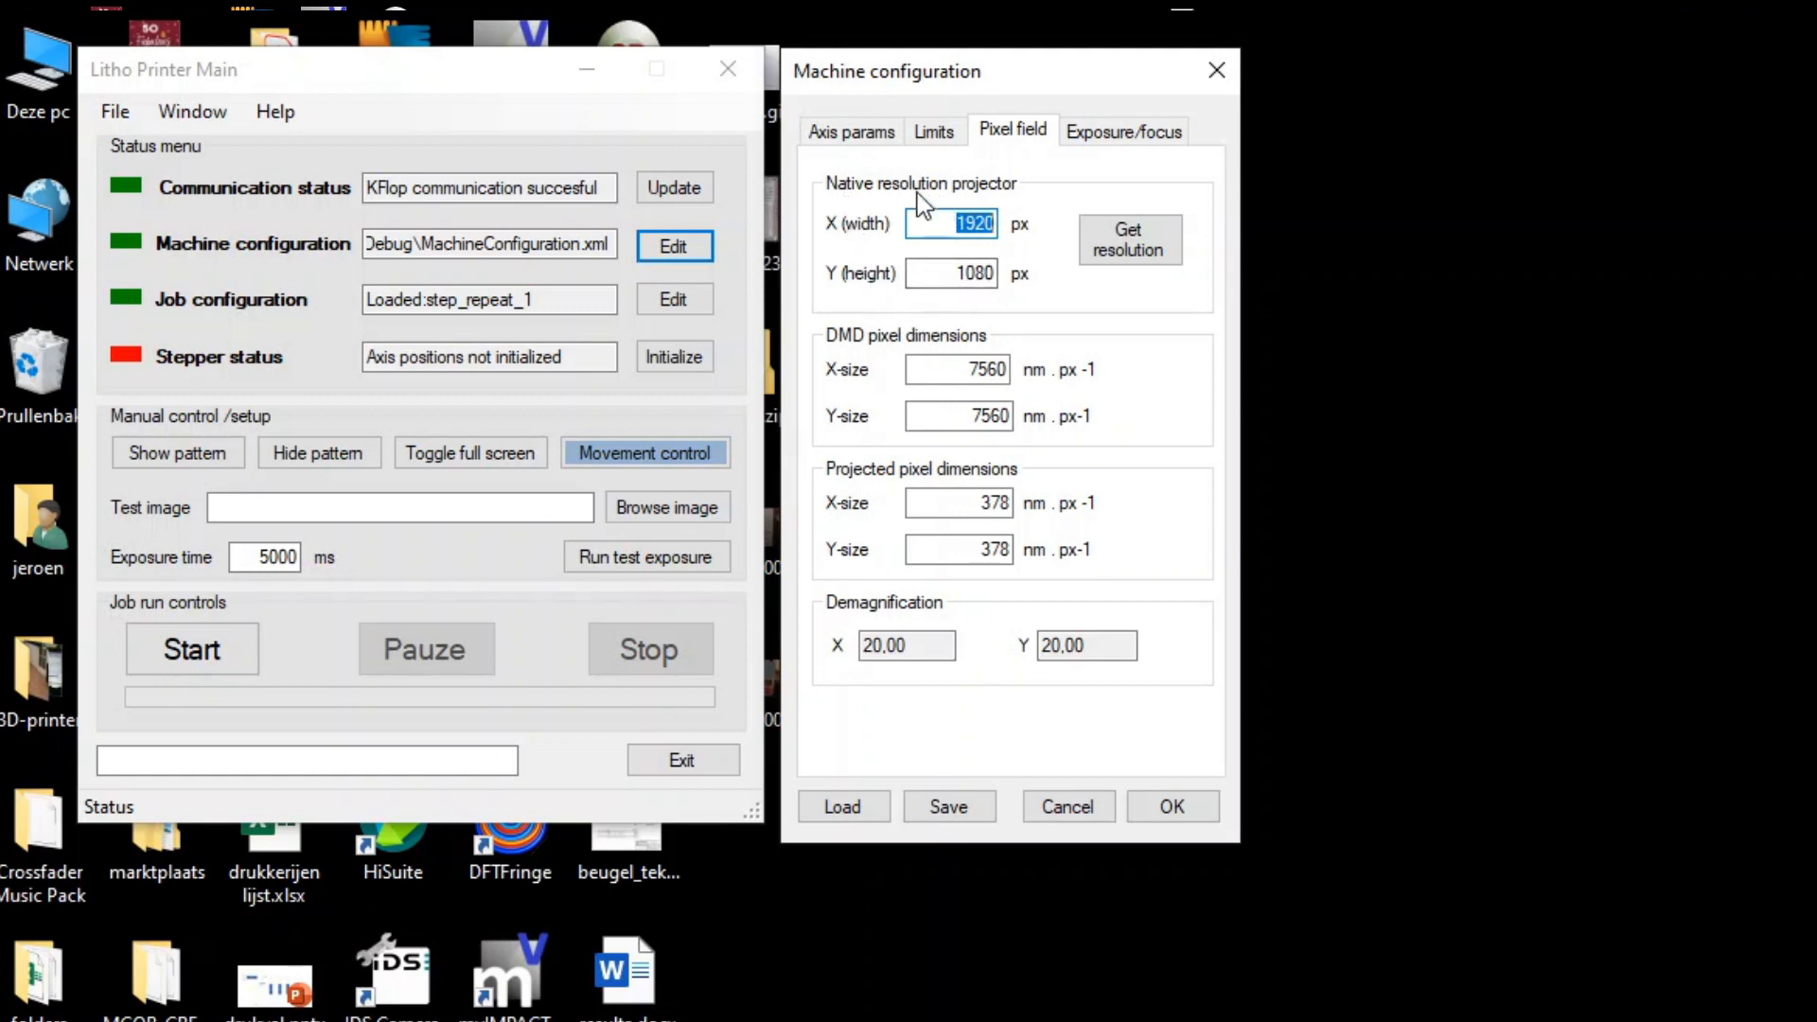
mouse_move(890, 398)
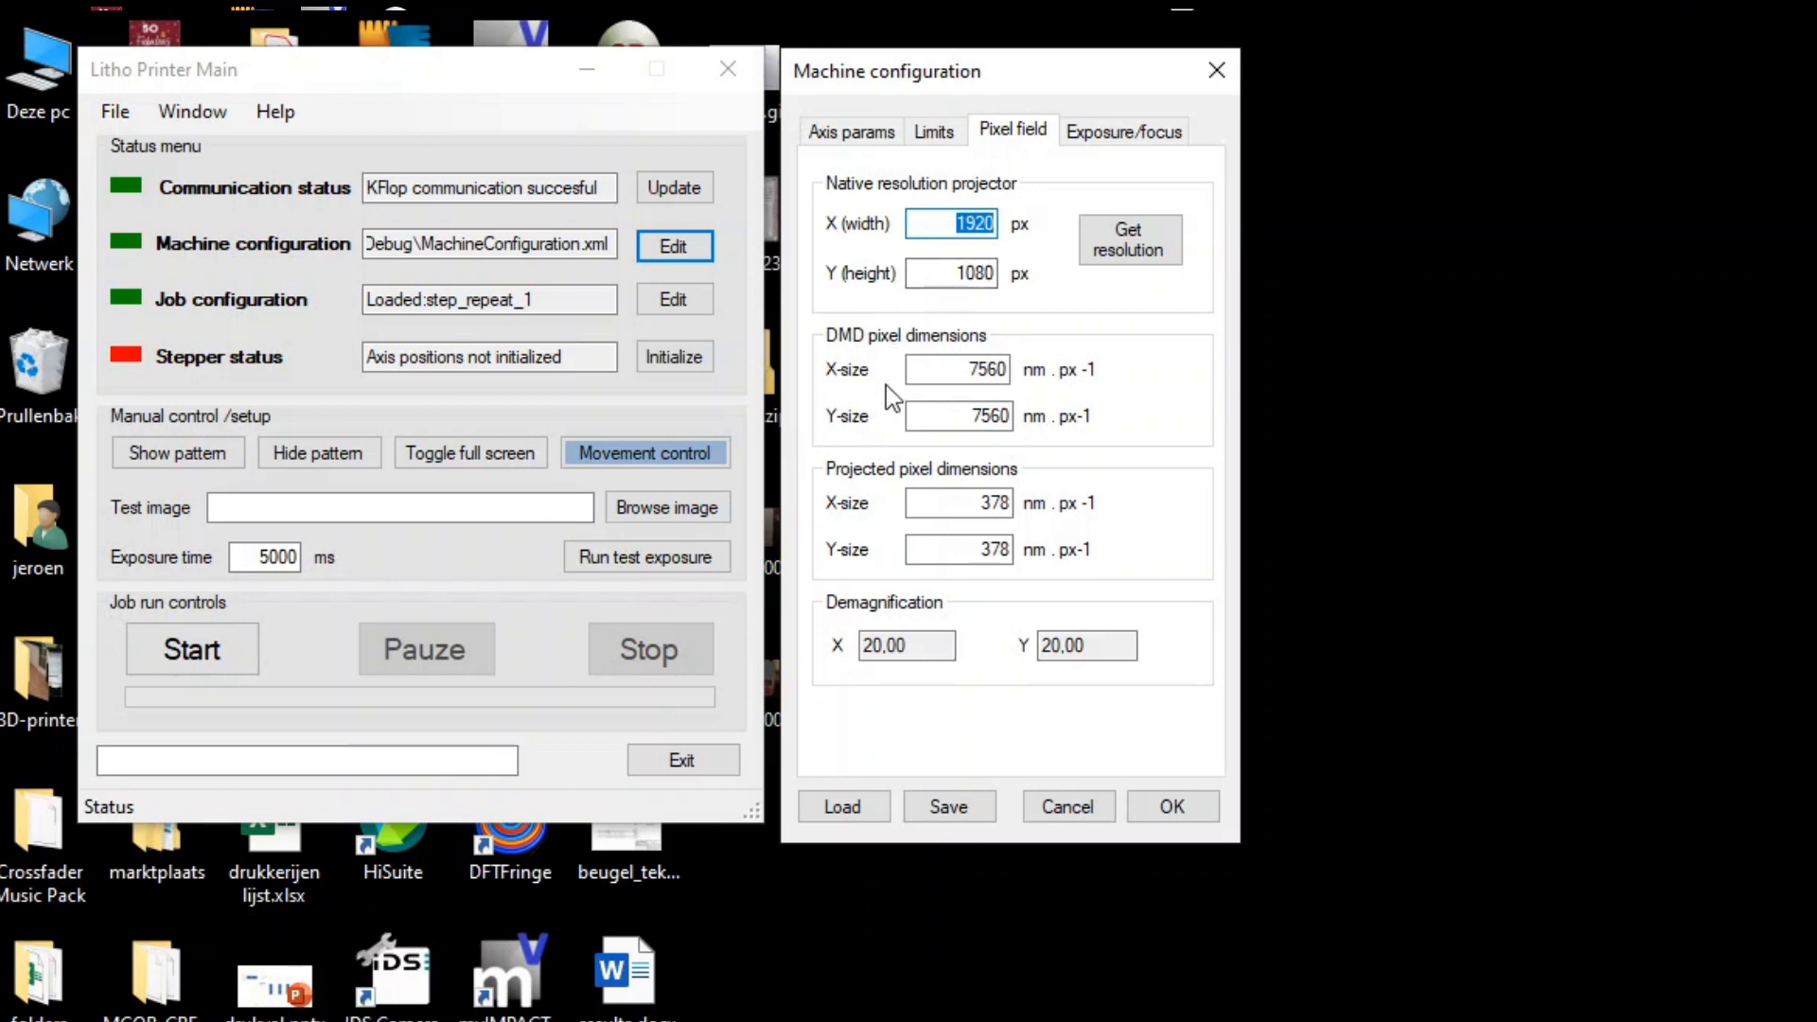
mouse_move(937, 486)
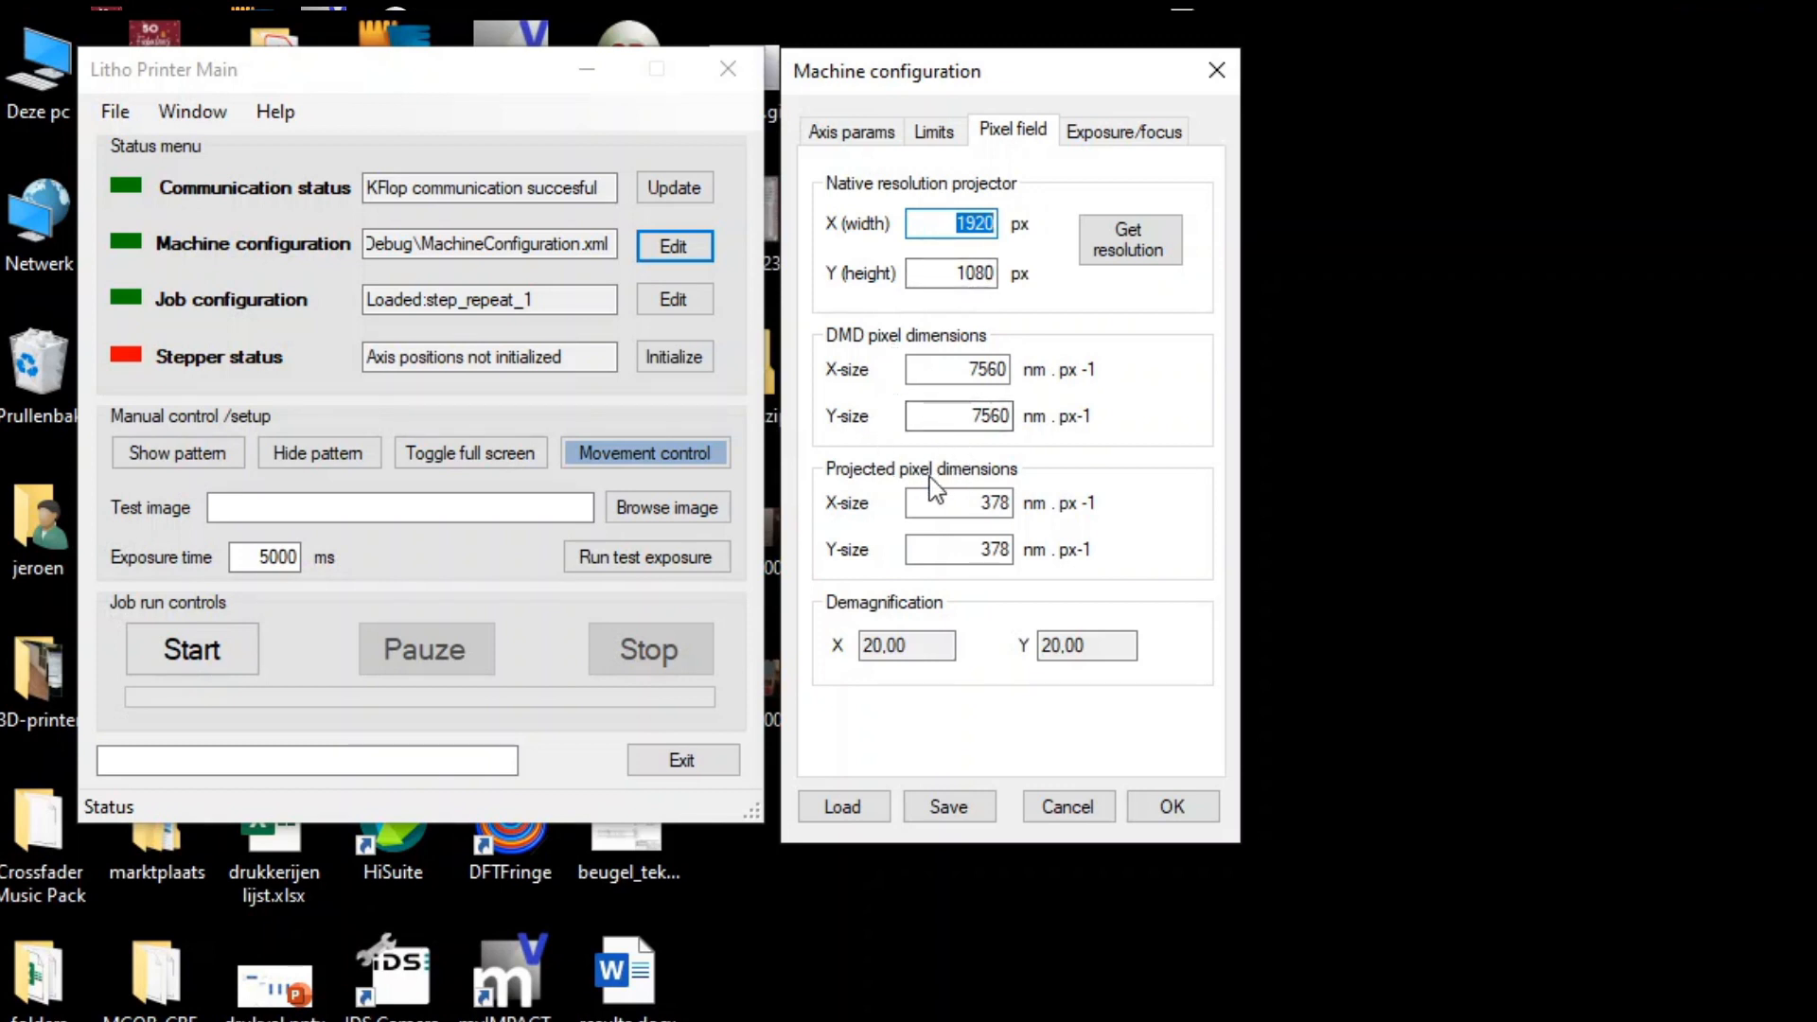
click(850, 131)
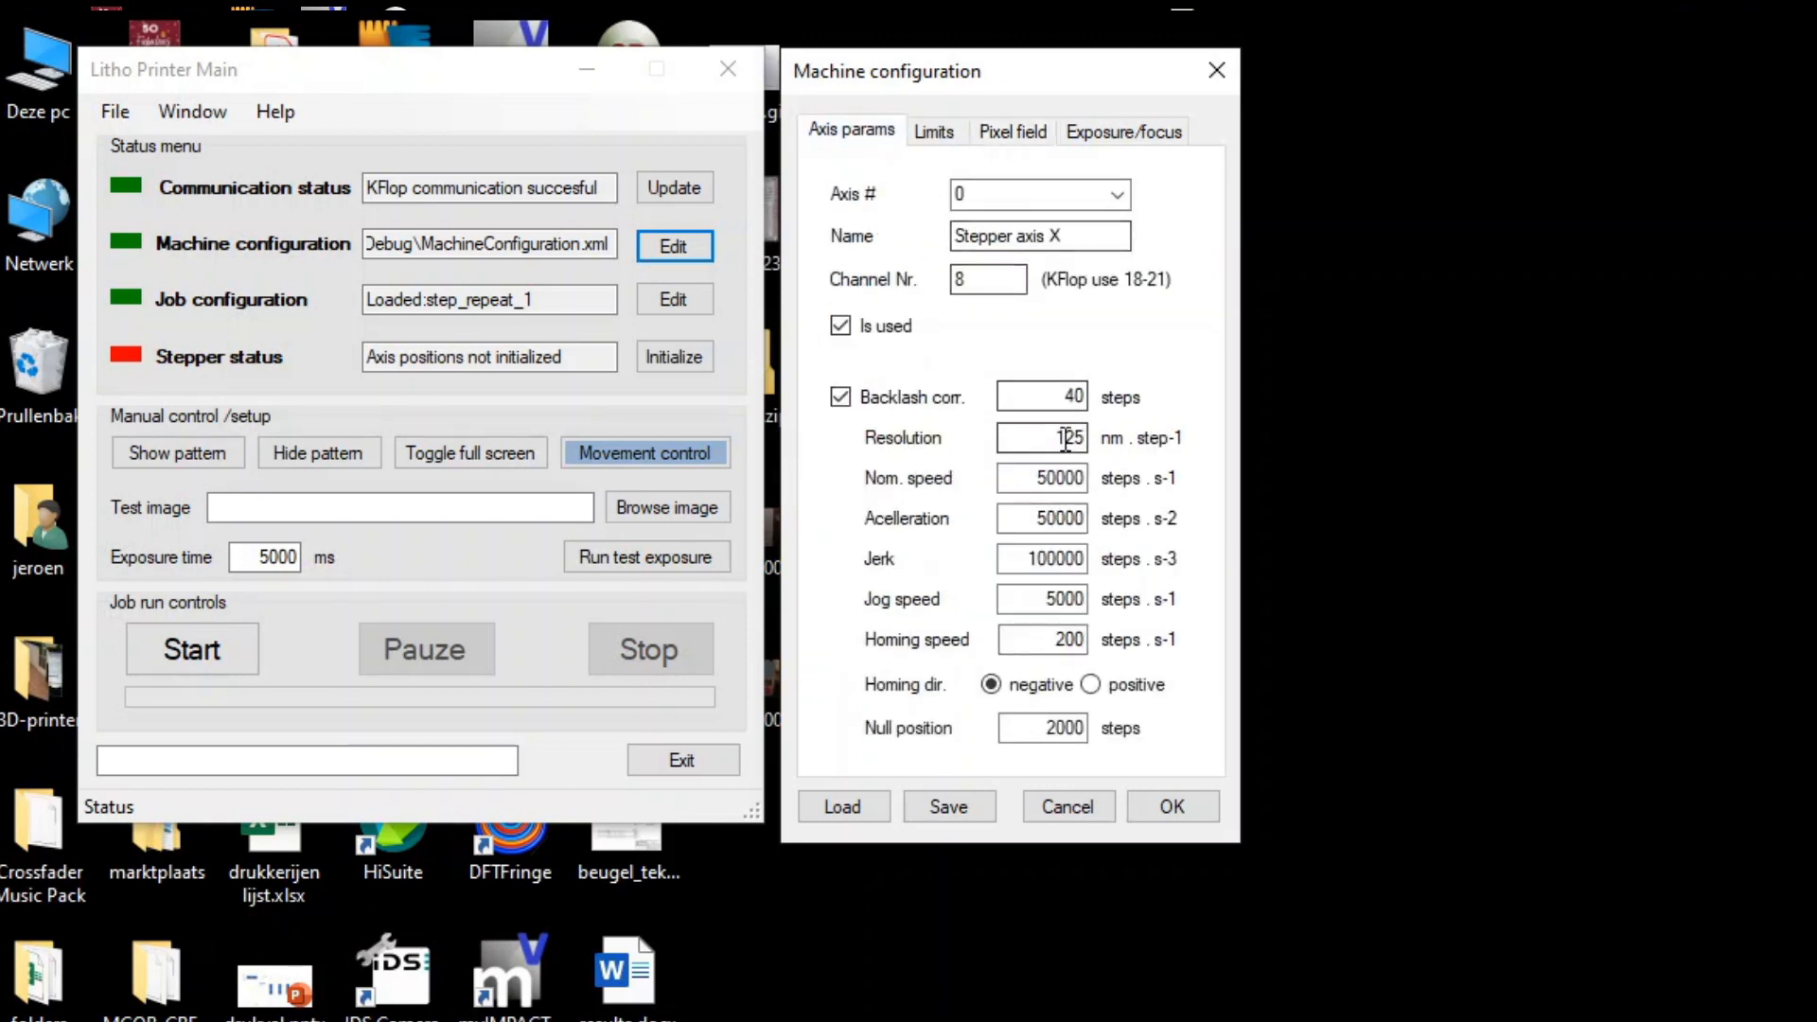
click(1011, 131)
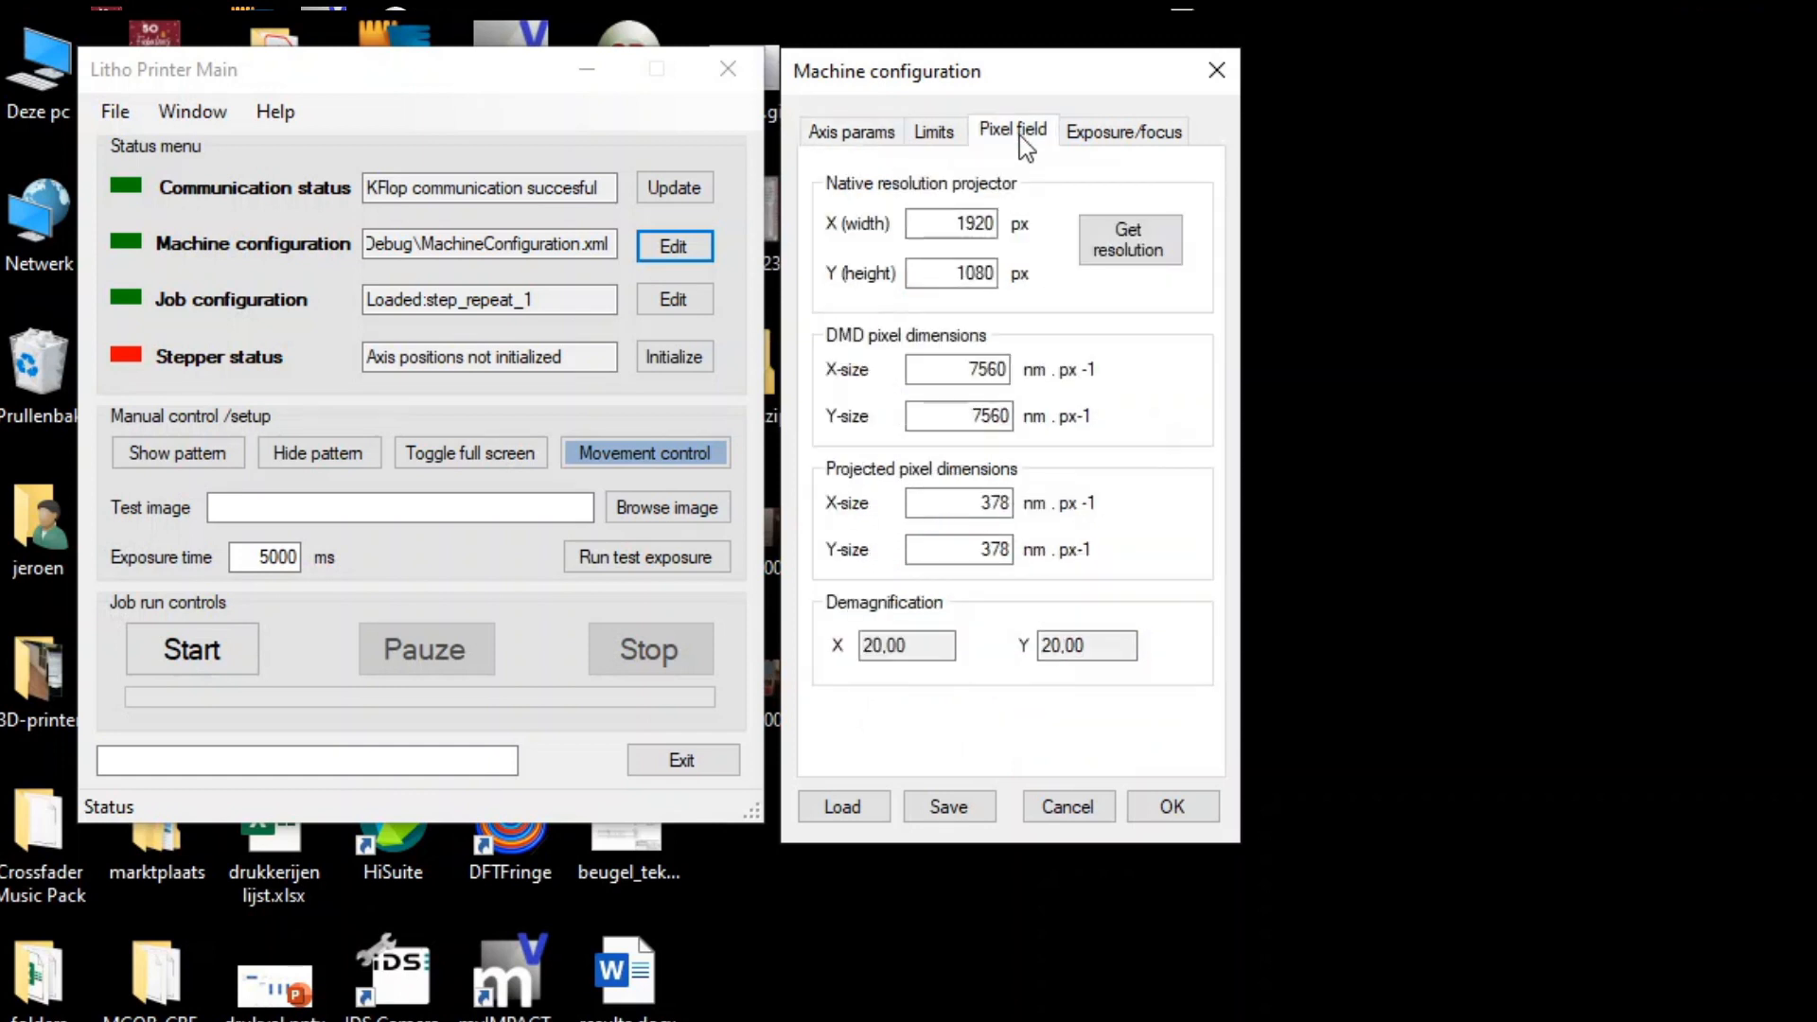
click(850, 130)
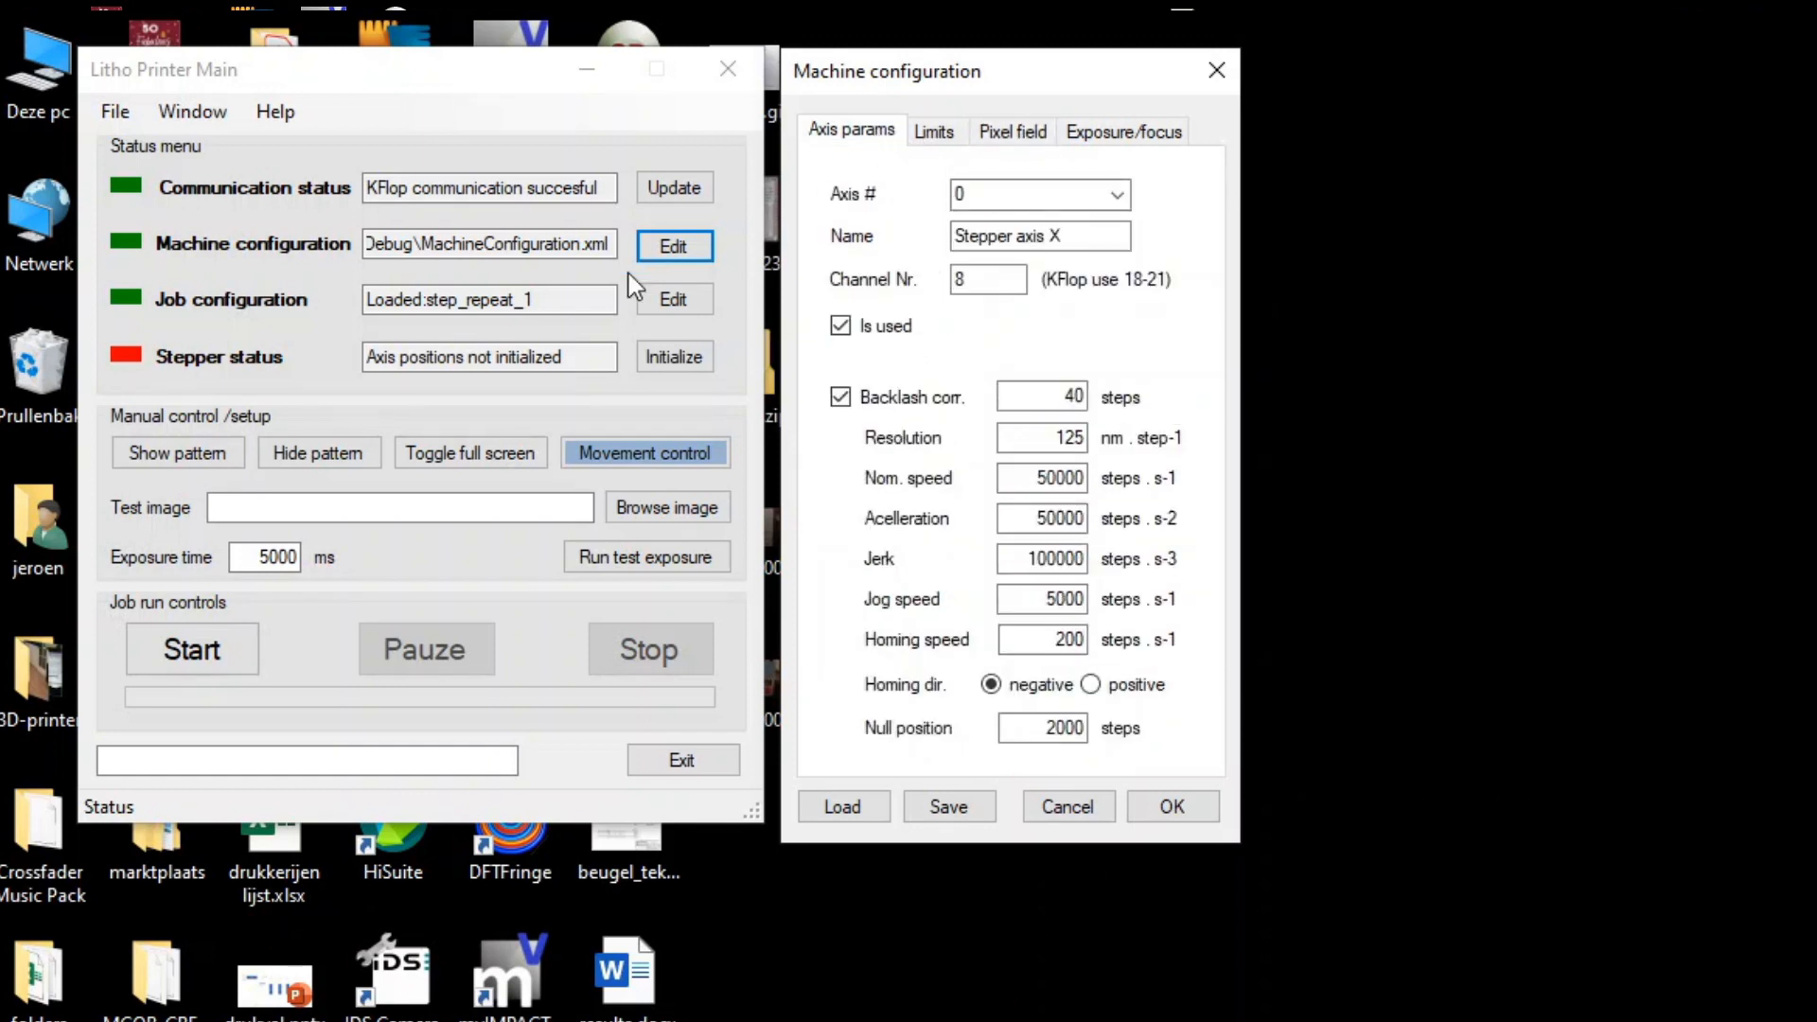
mouse_move(220, 159)
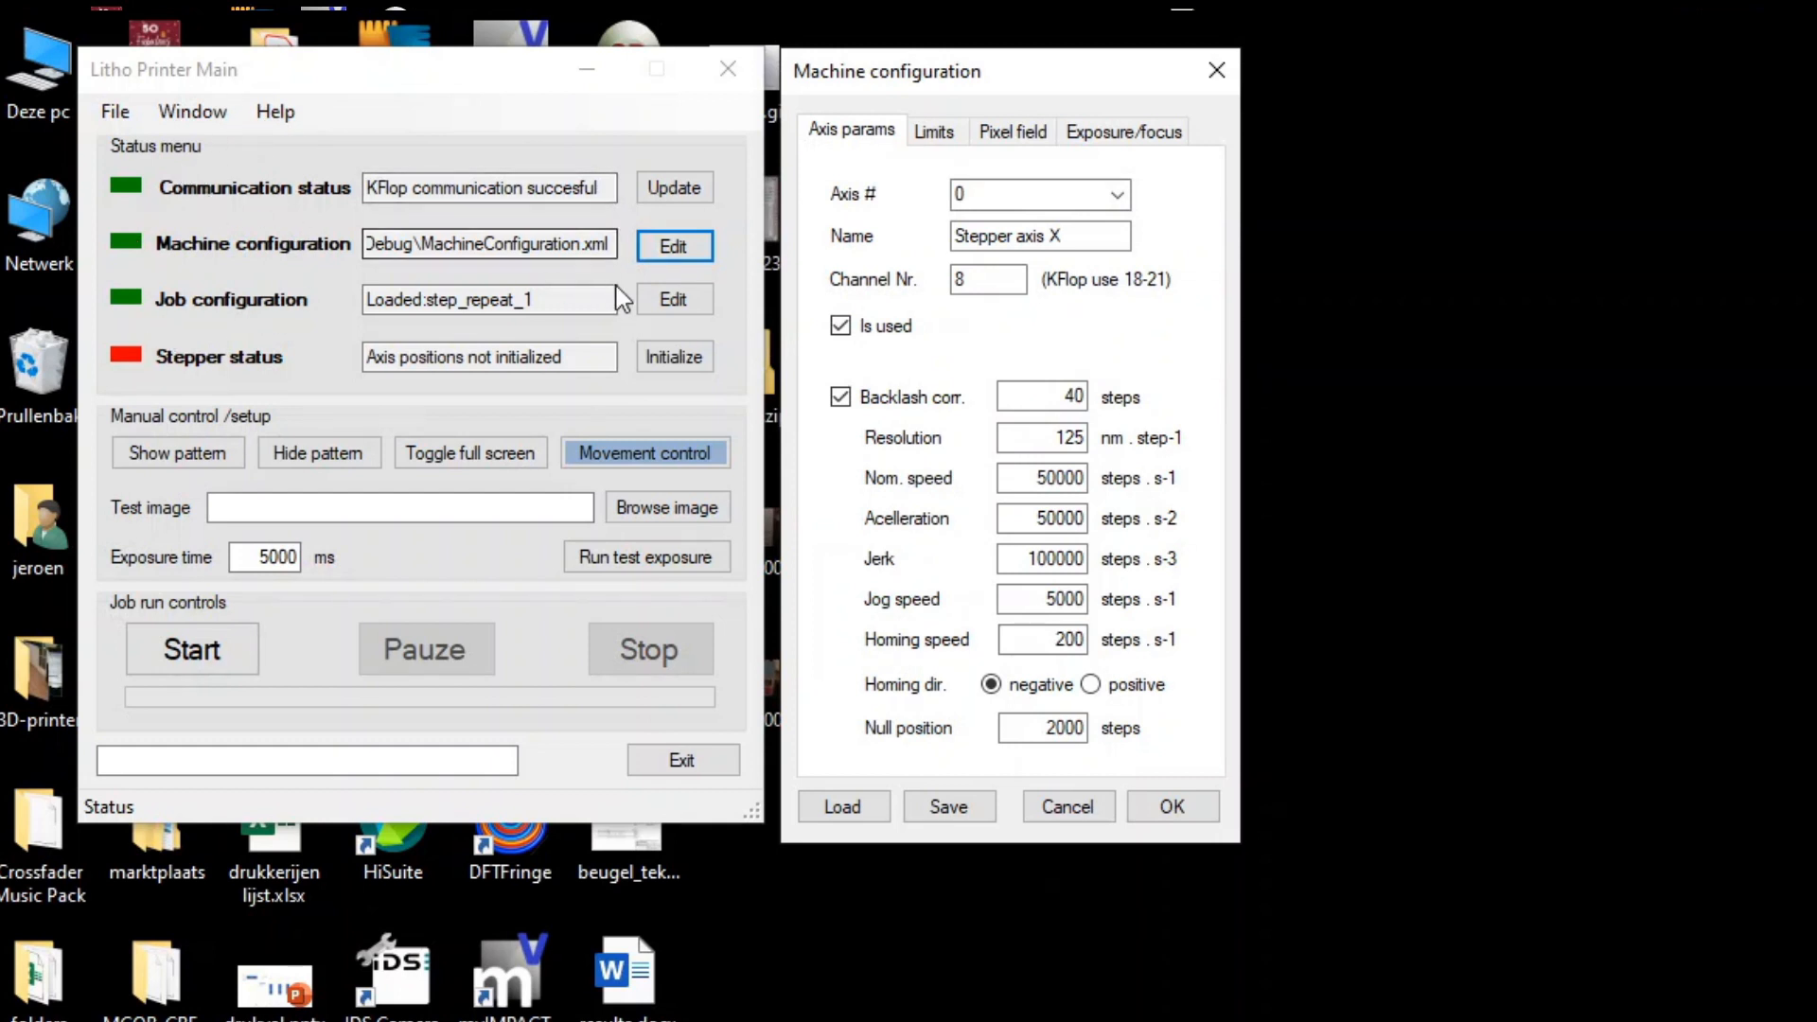
click(672, 299)
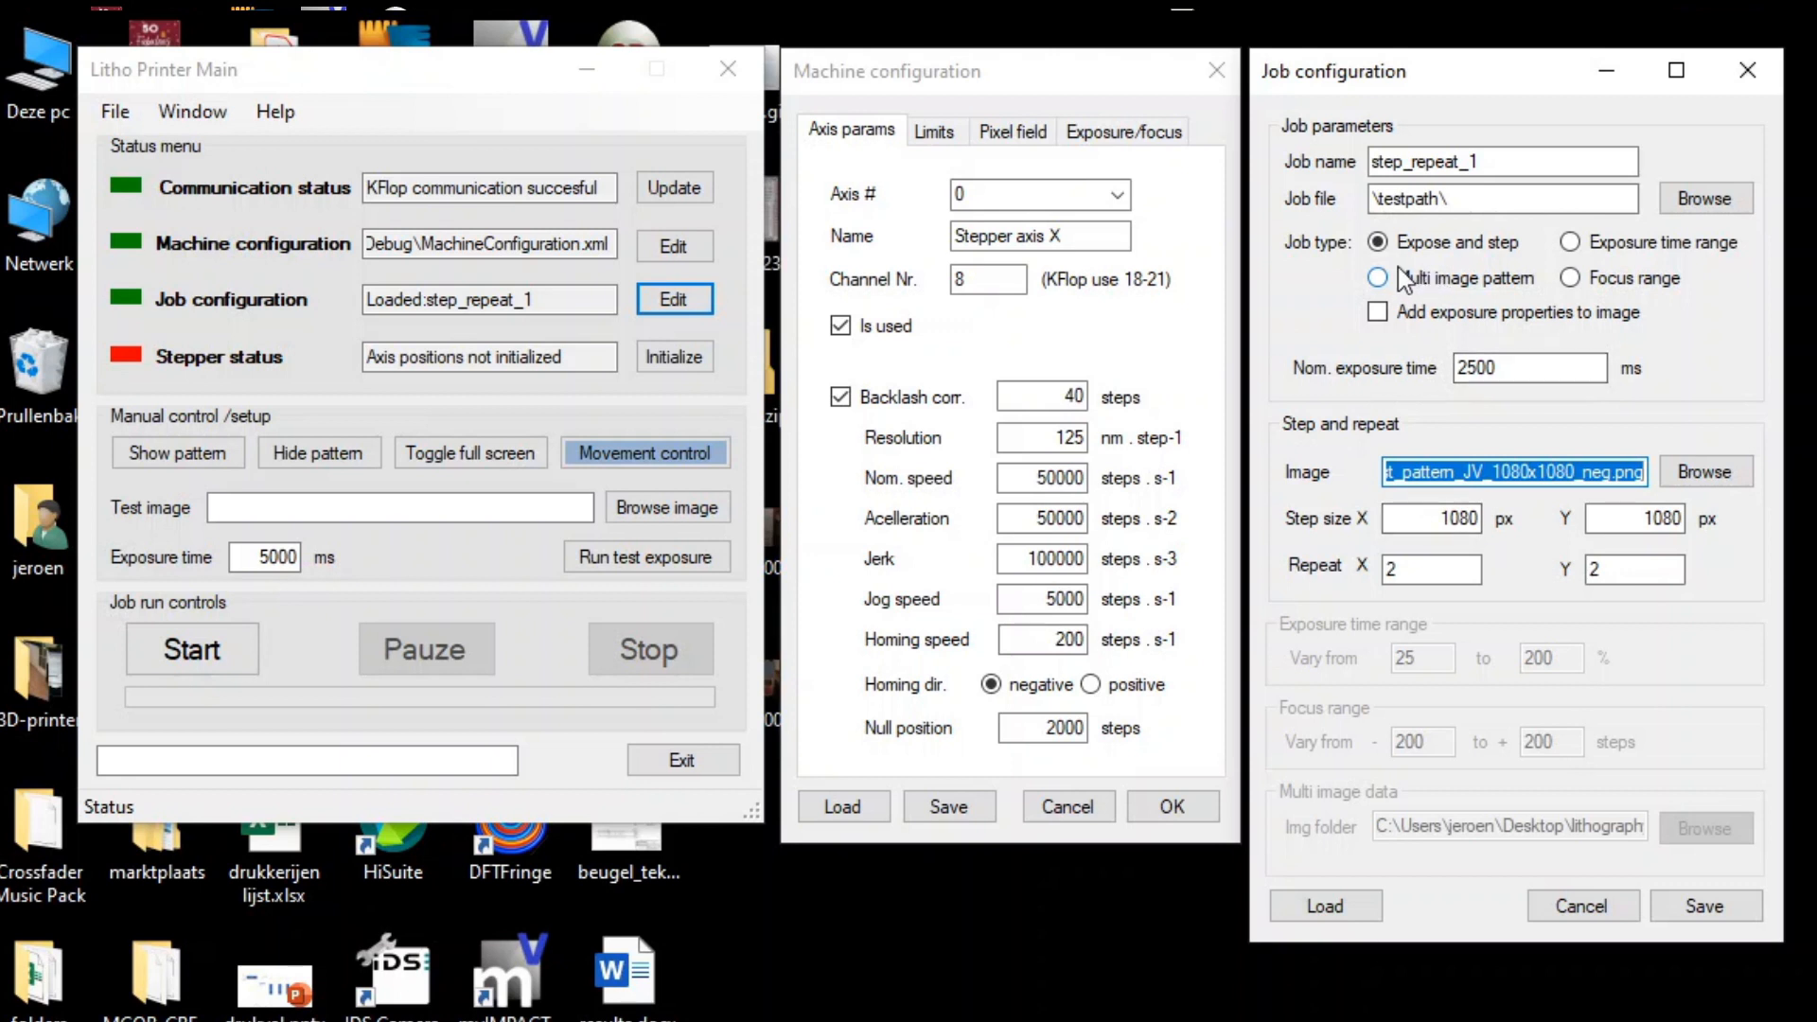
Switch the step_repeat_1 job type to Multi image pattern
click(1376, 276)
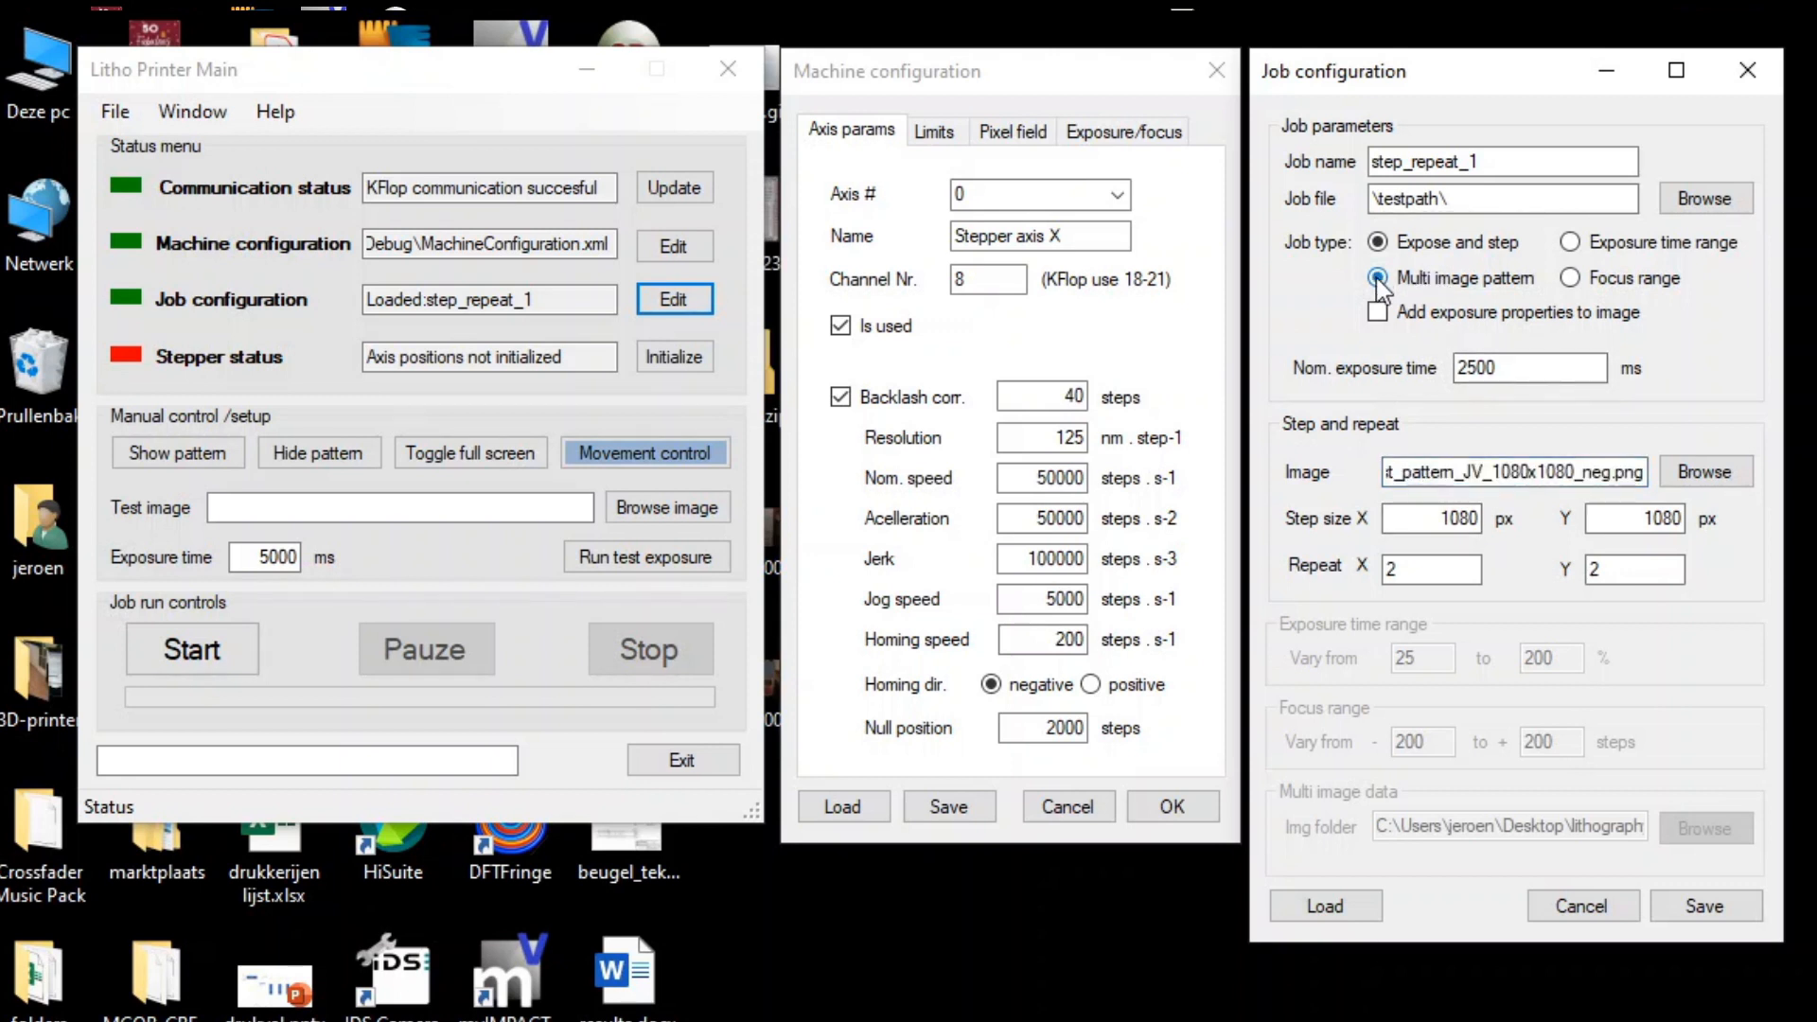
click(1377, 278)
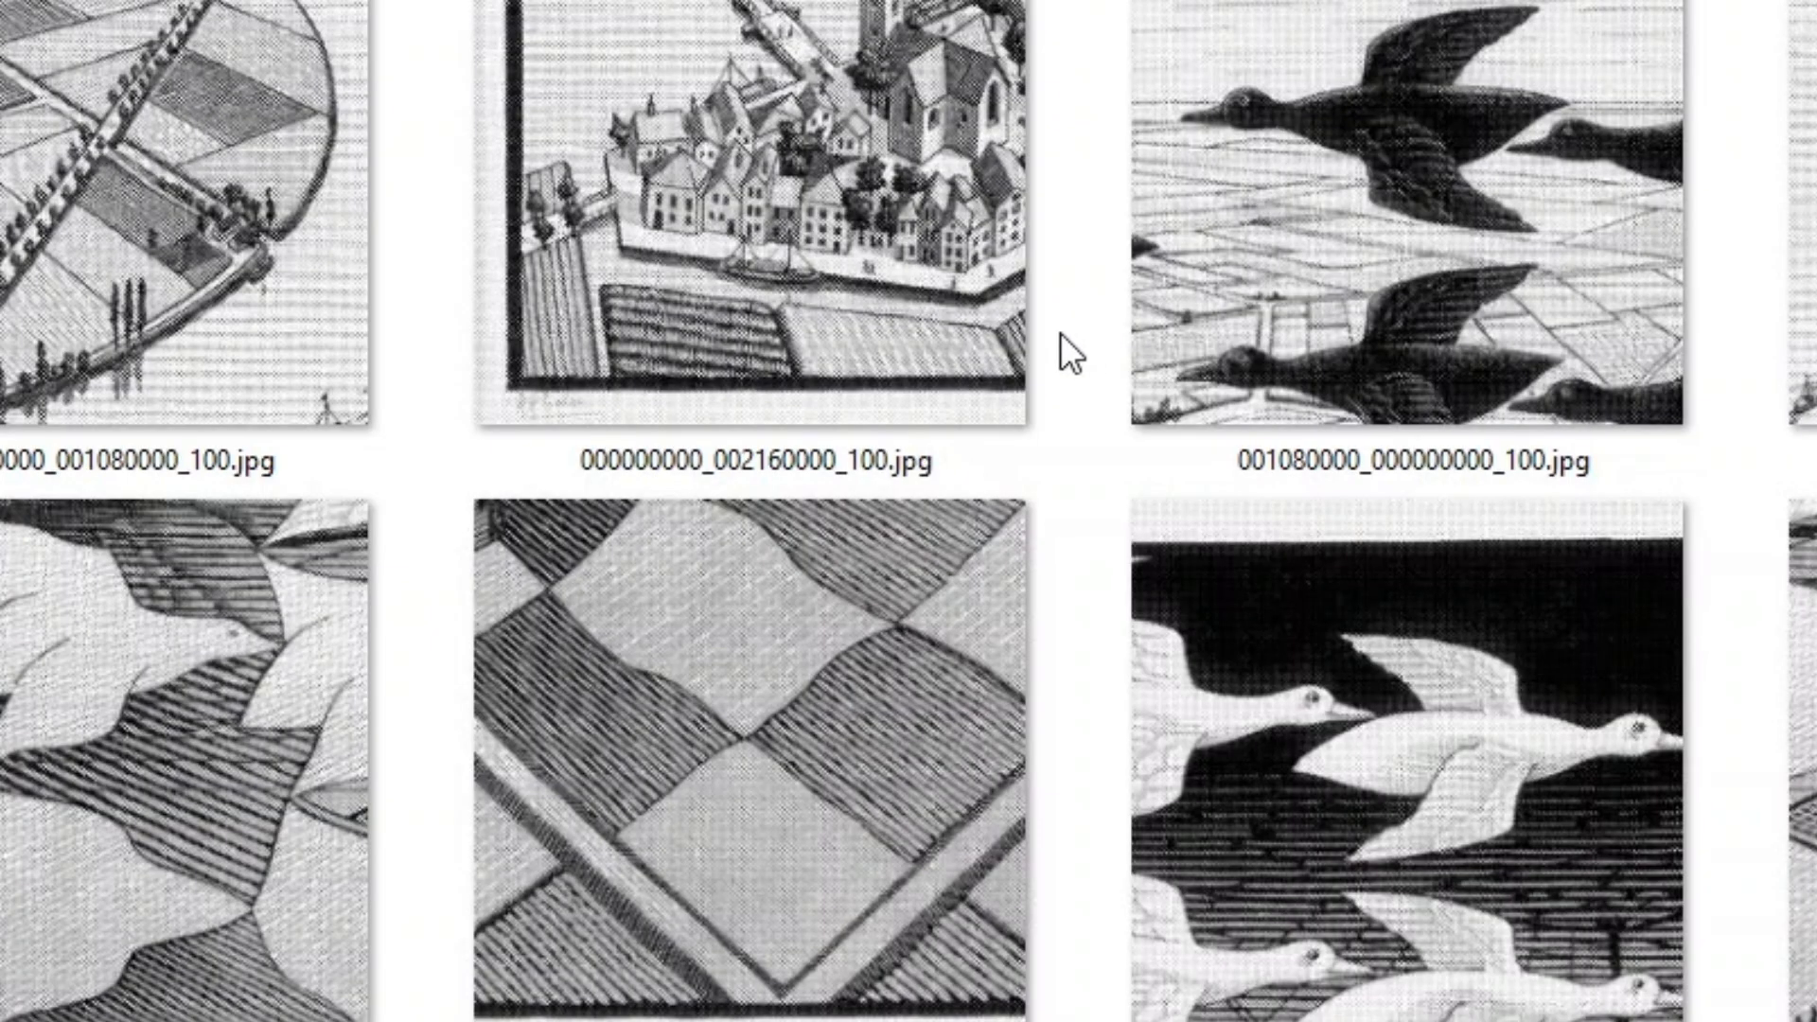
mouse_move(884, 475)
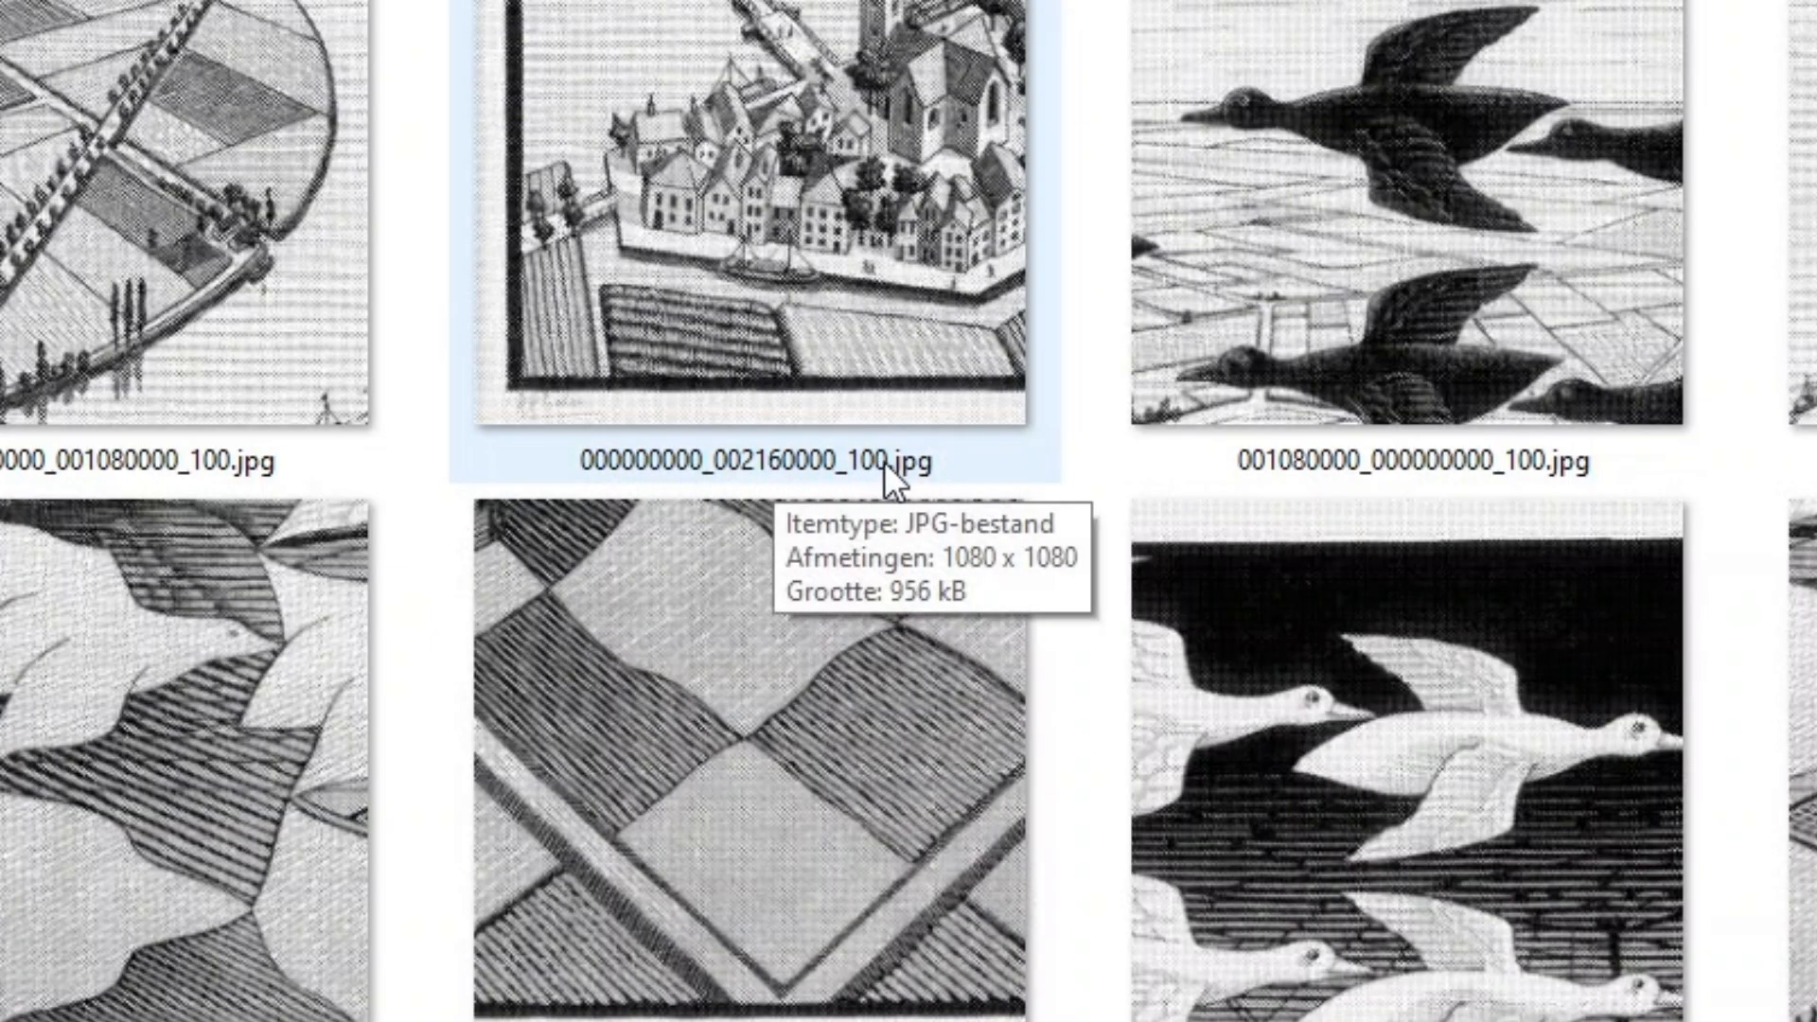
mouse_move(1519, 479)
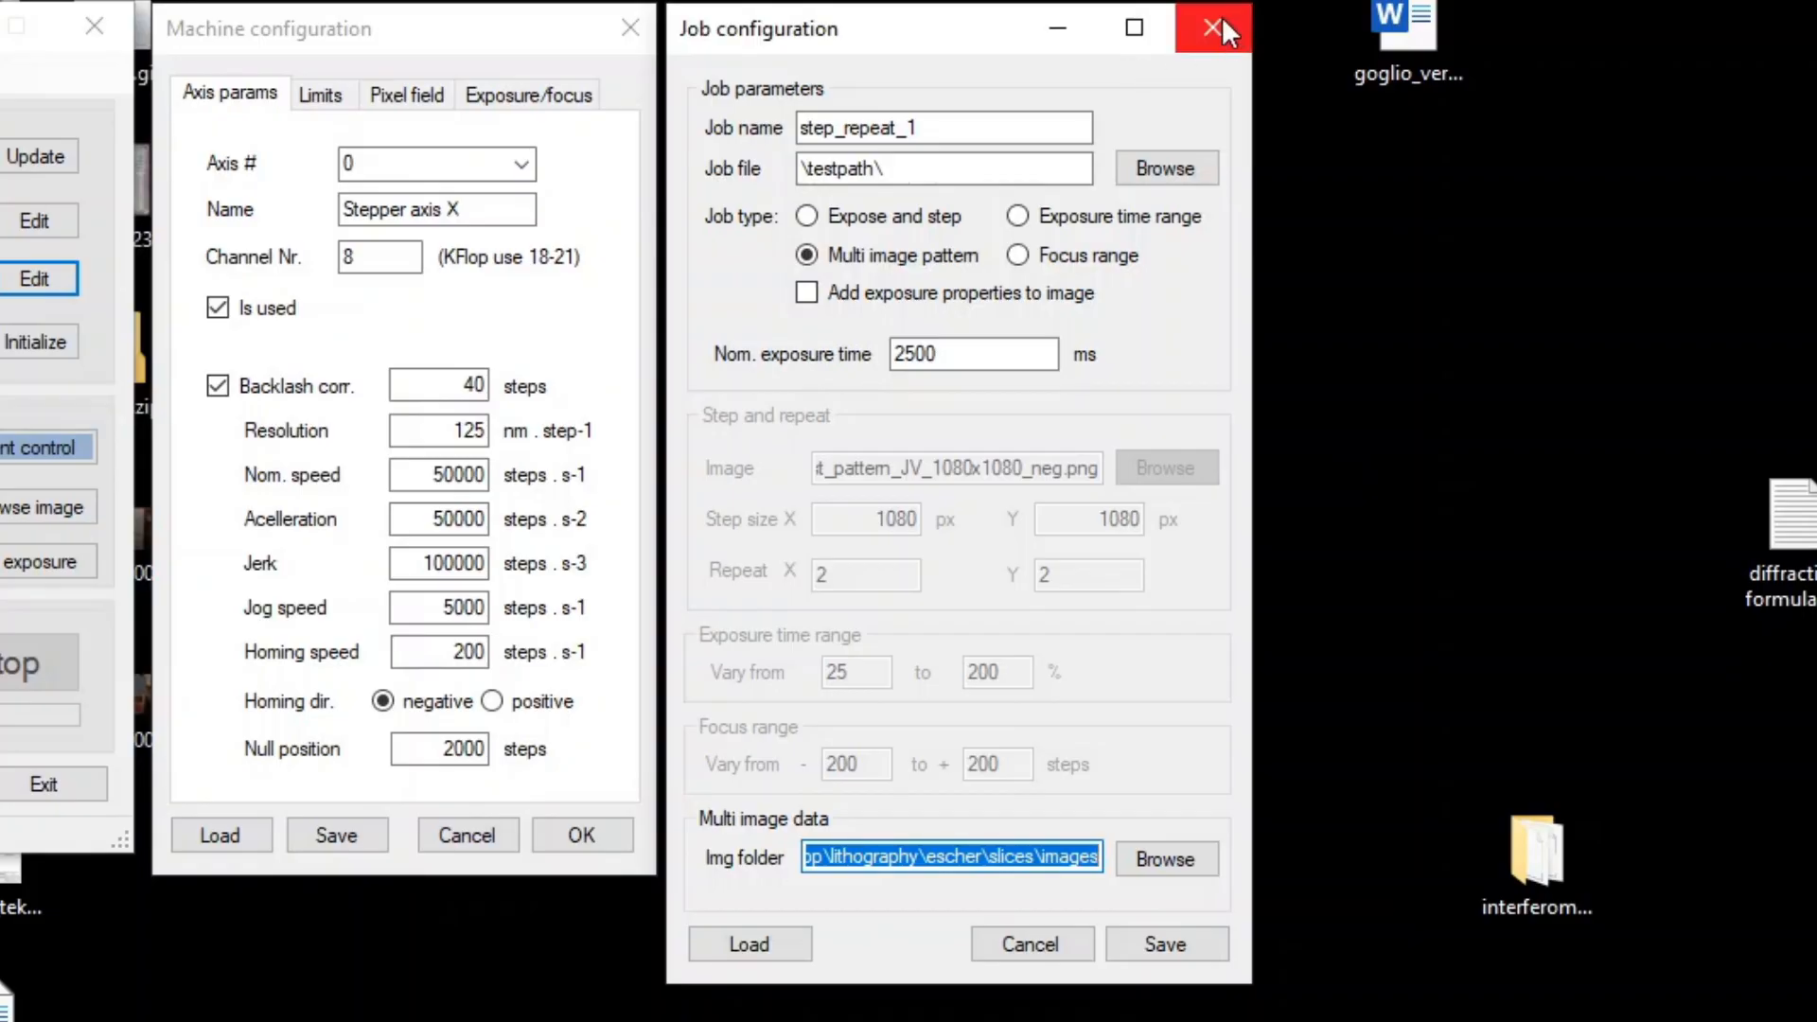
mouse_move(1065, 223)
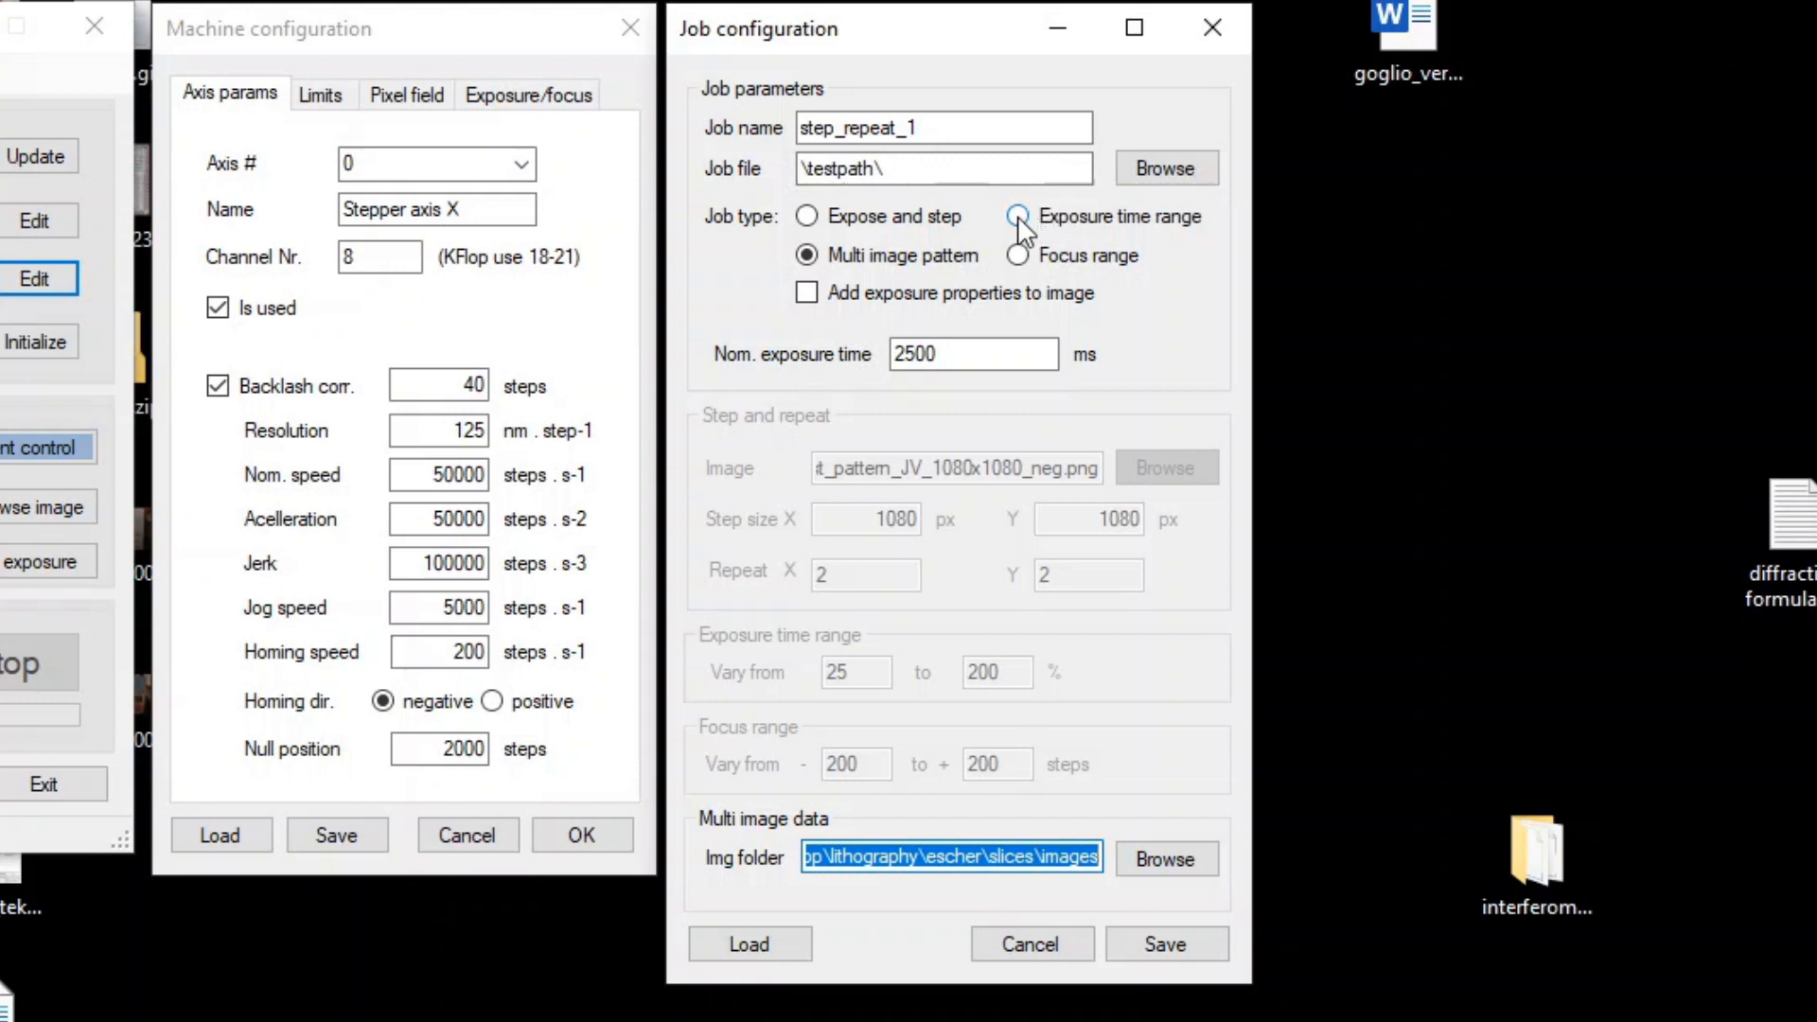
Compare the Expose and step, Exposure time range and Focus range job types and their limits
click(1018, 216)
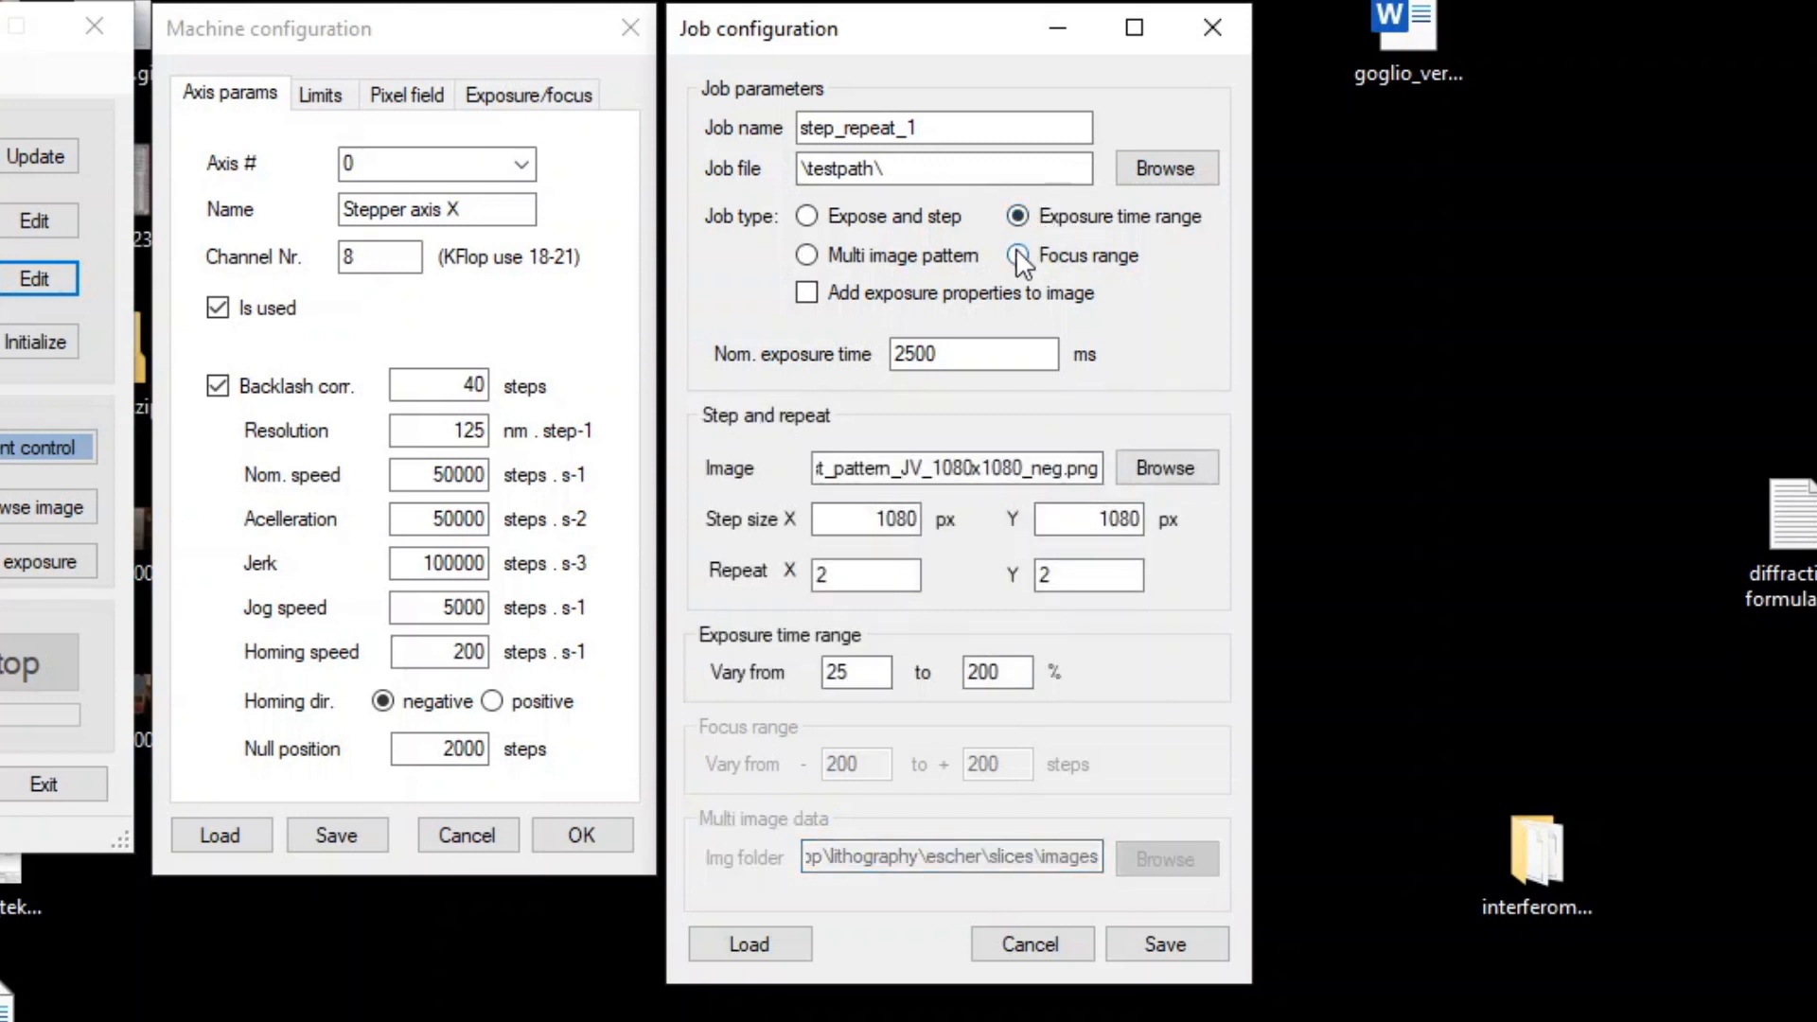
click(1018, 256)
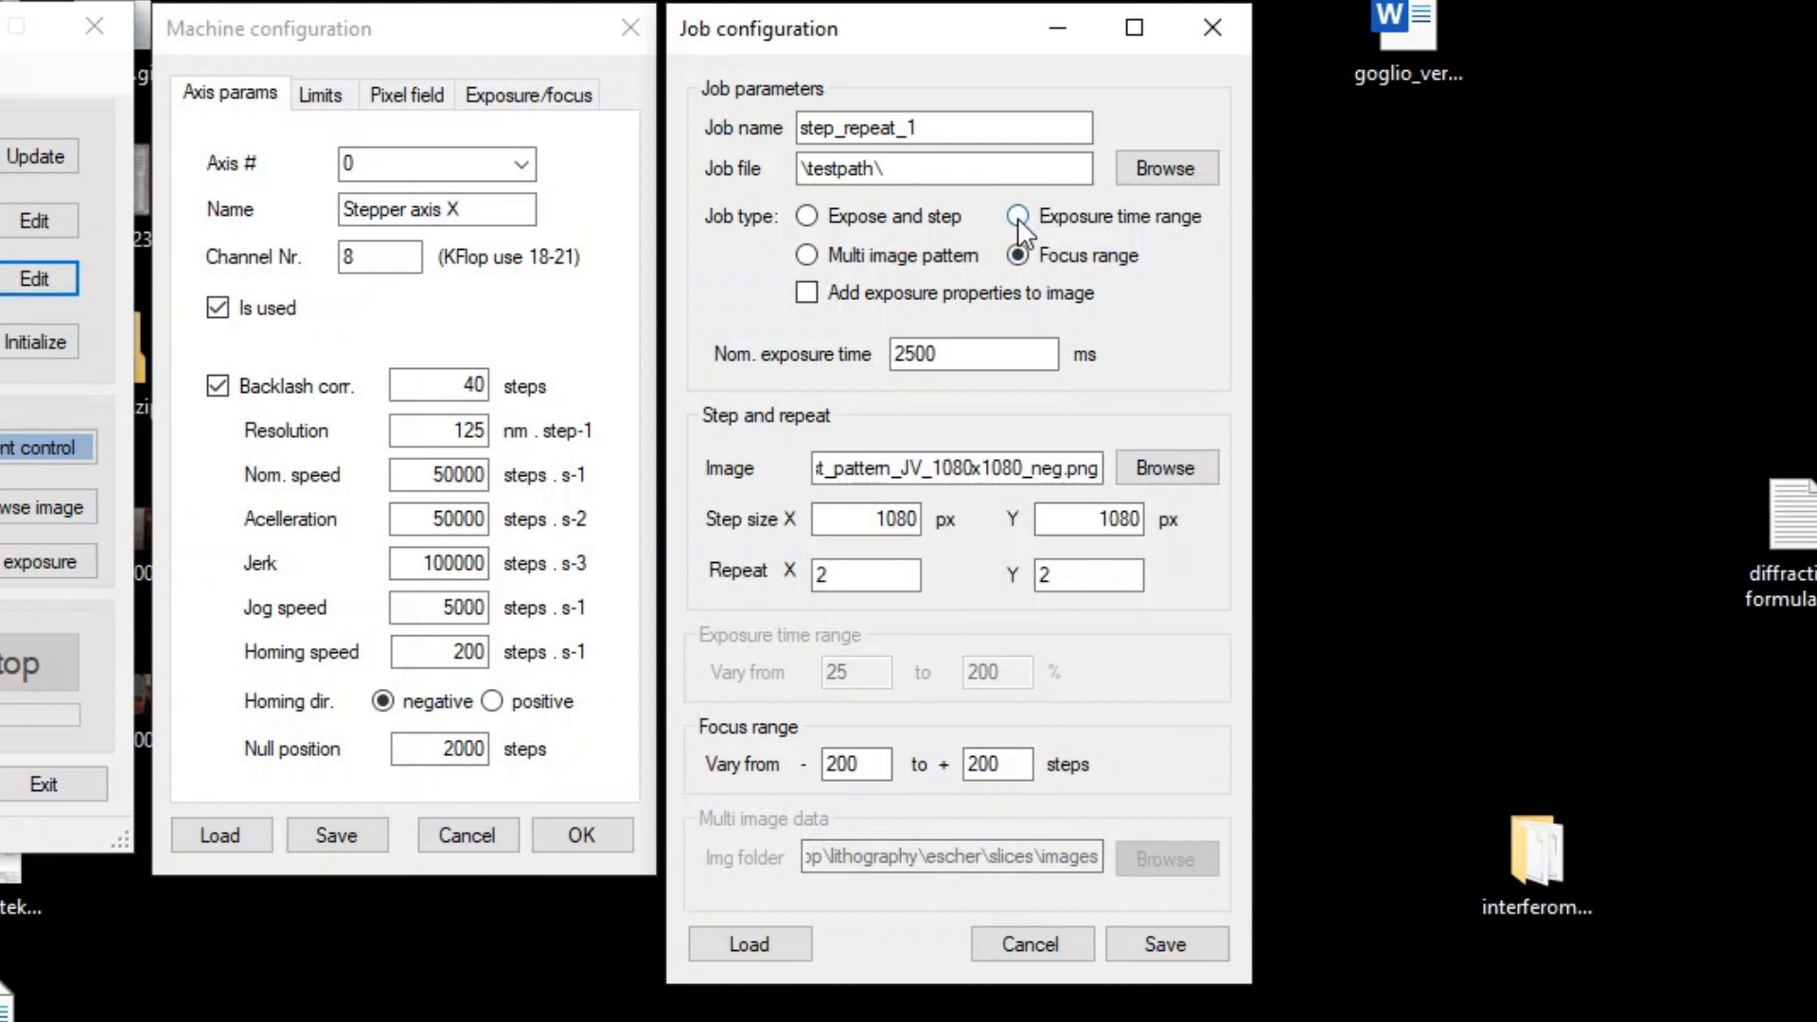
click(809, 216)
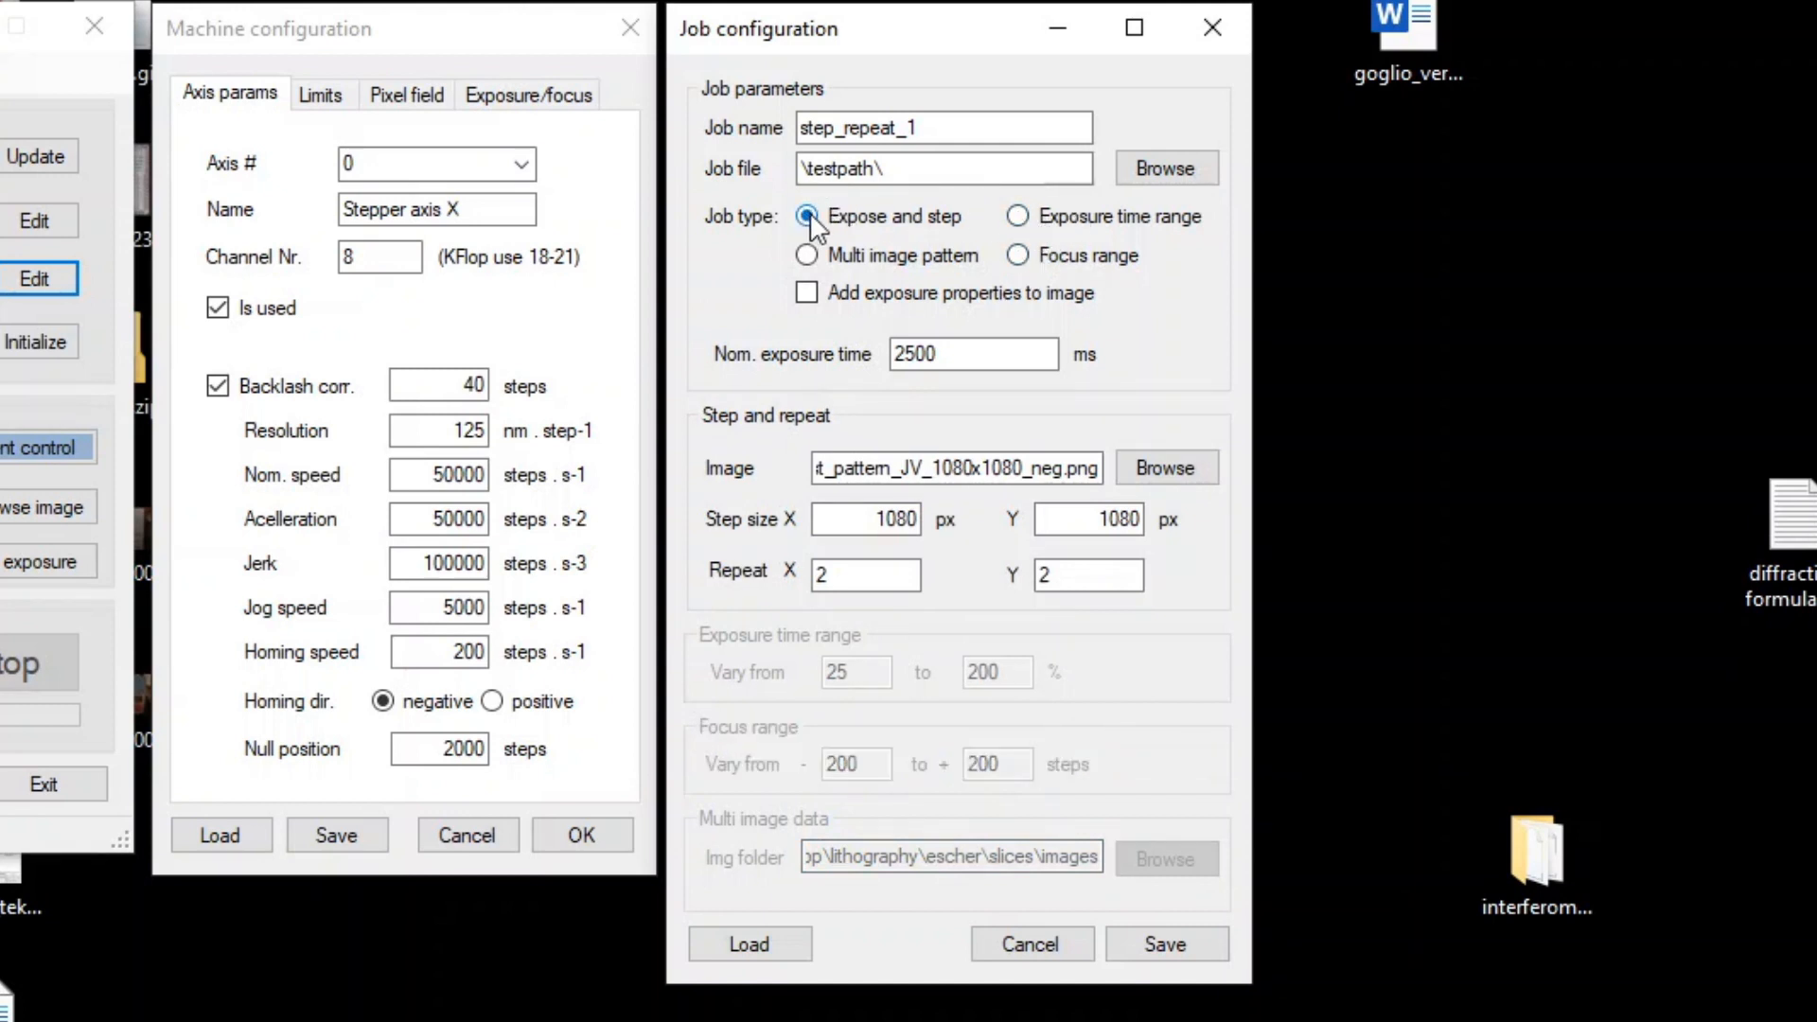
click(1018, 216)
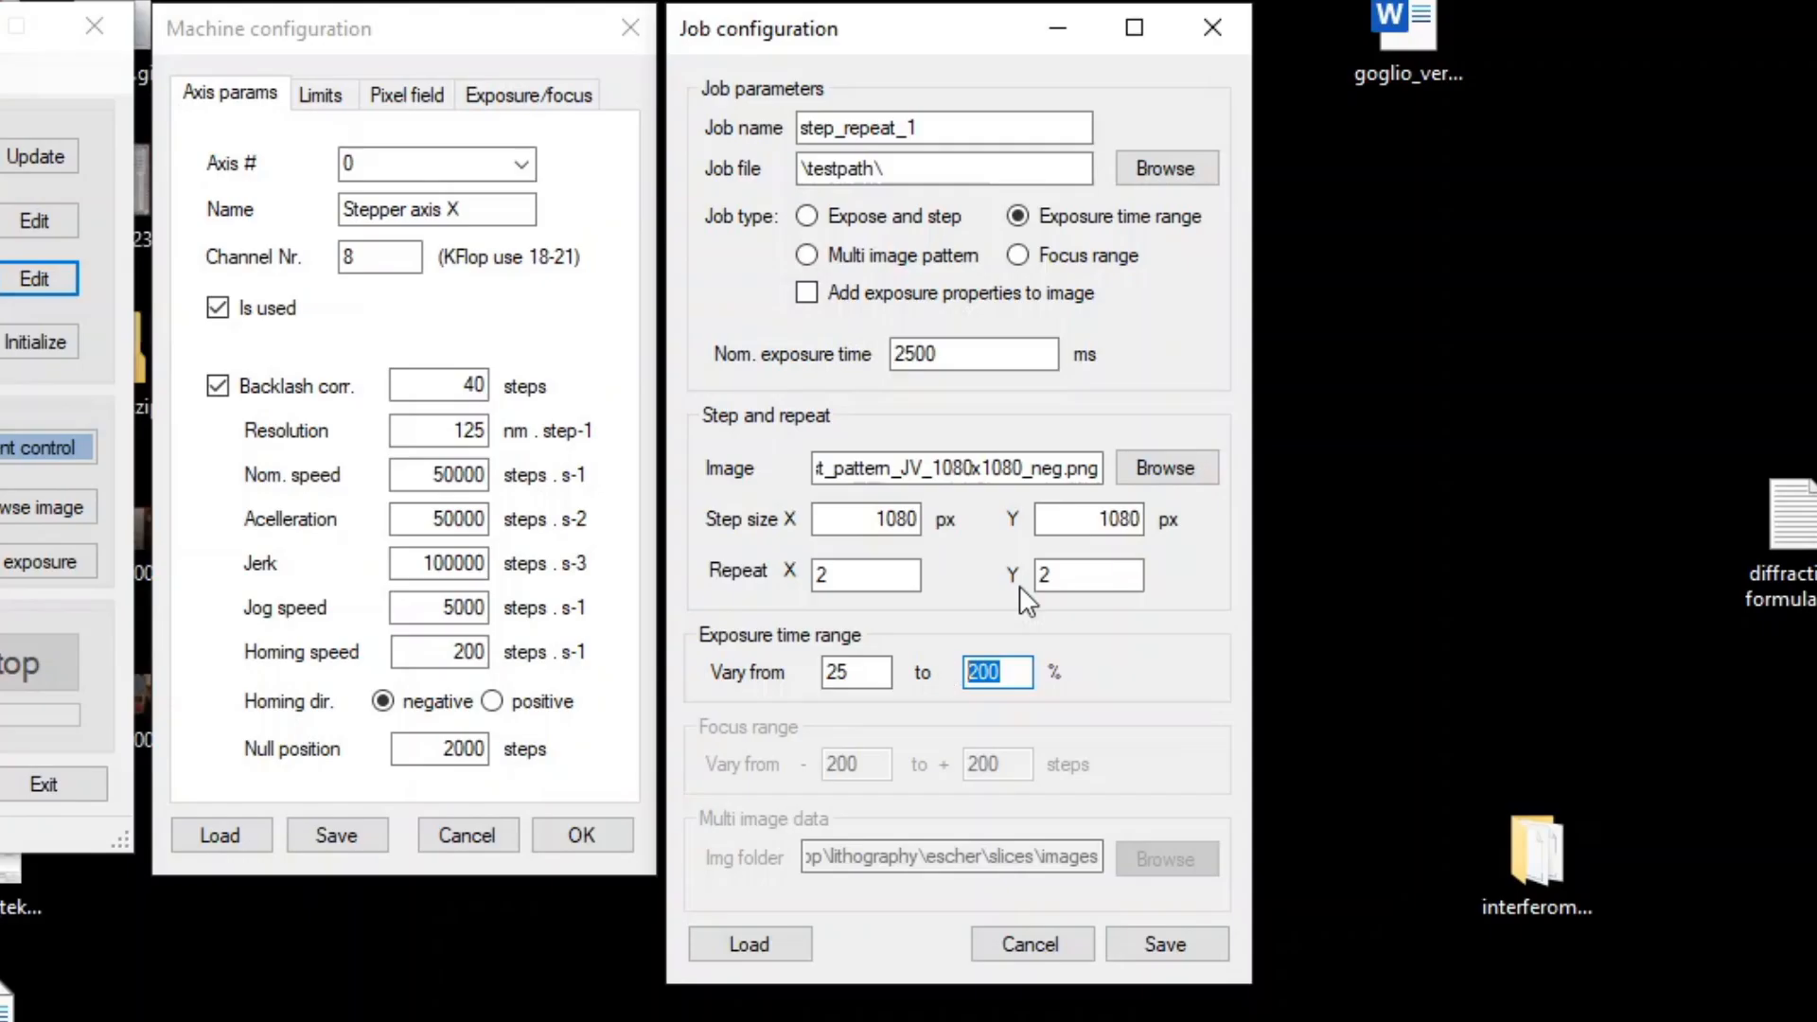
click(1018, 255)
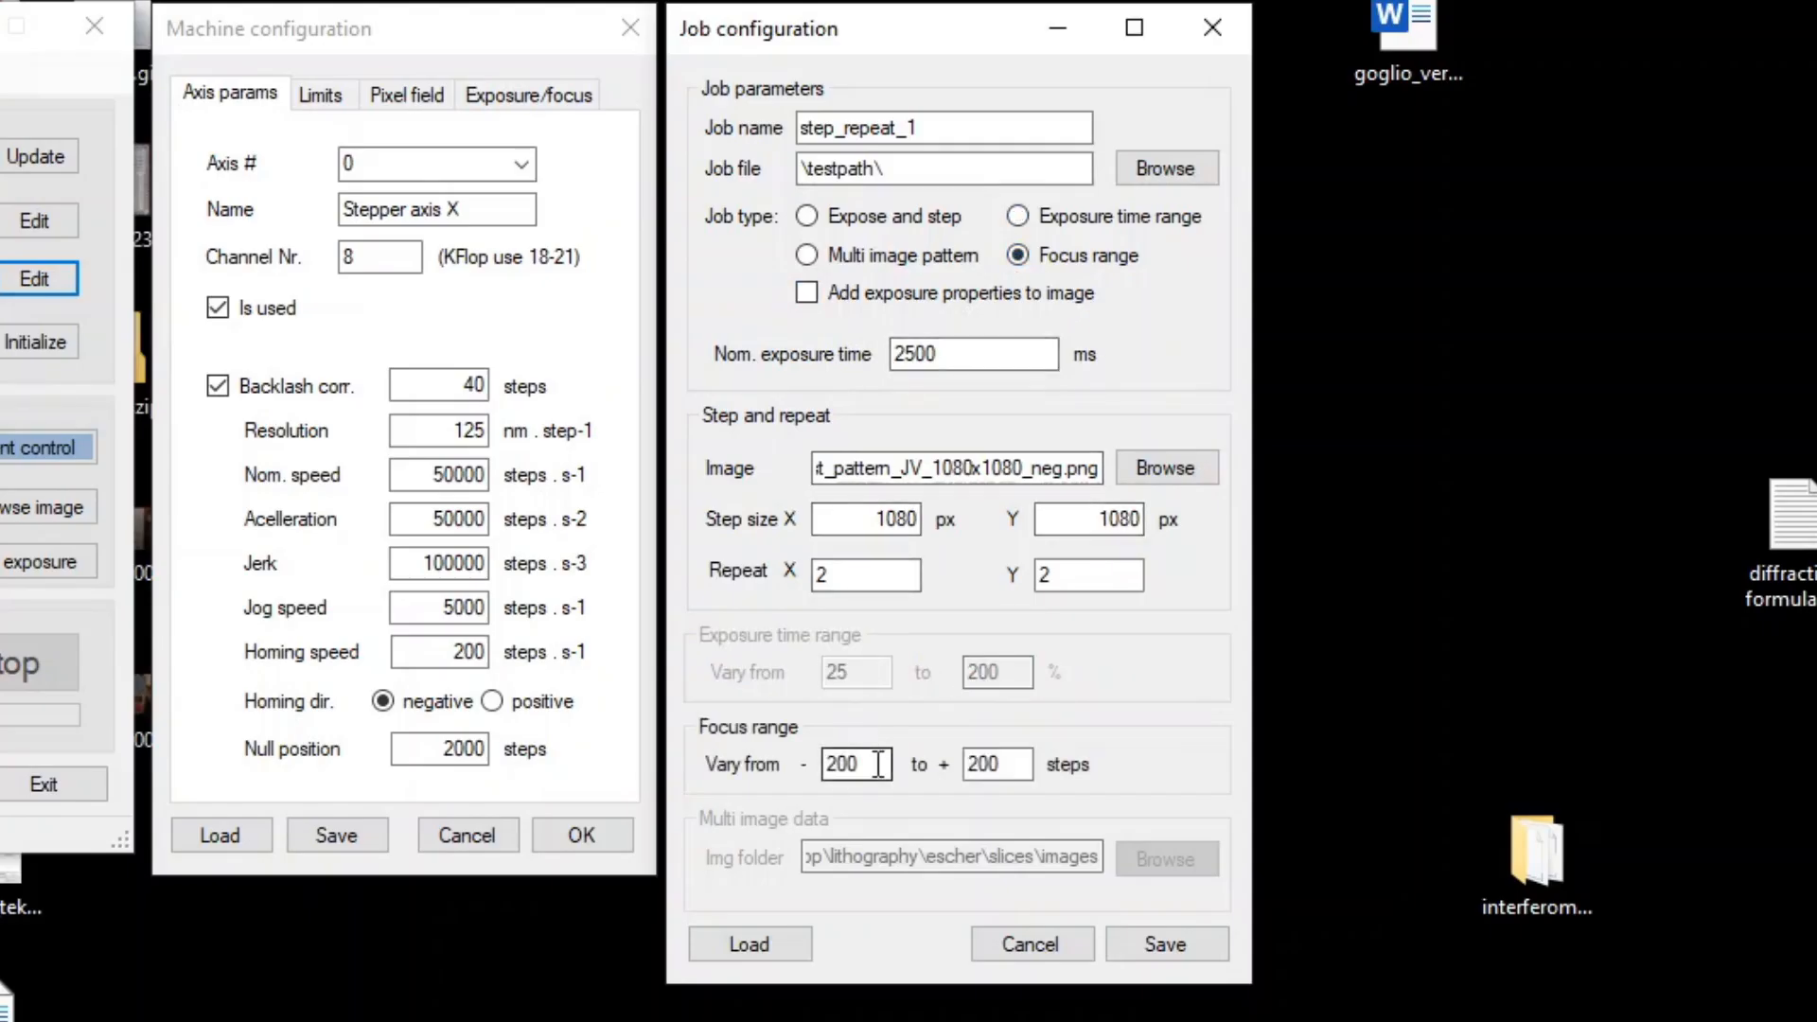
triple_click(856, 763)
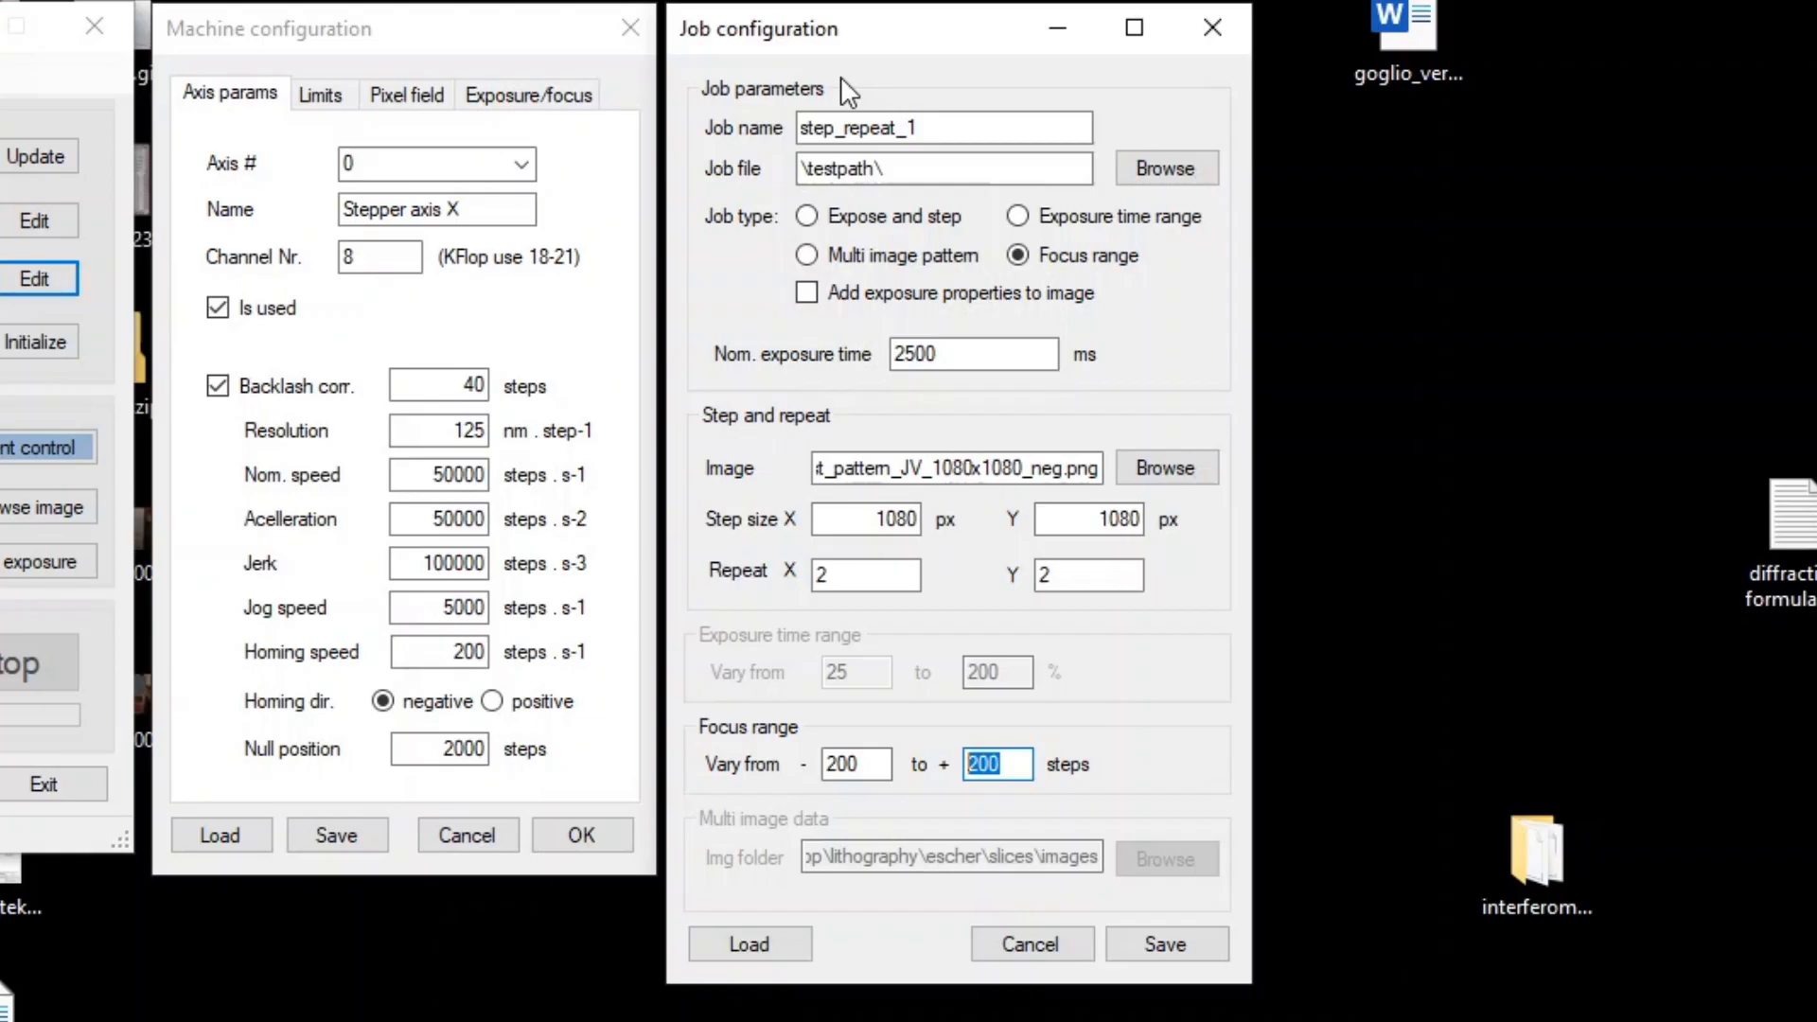
mouse_move(819, 197)
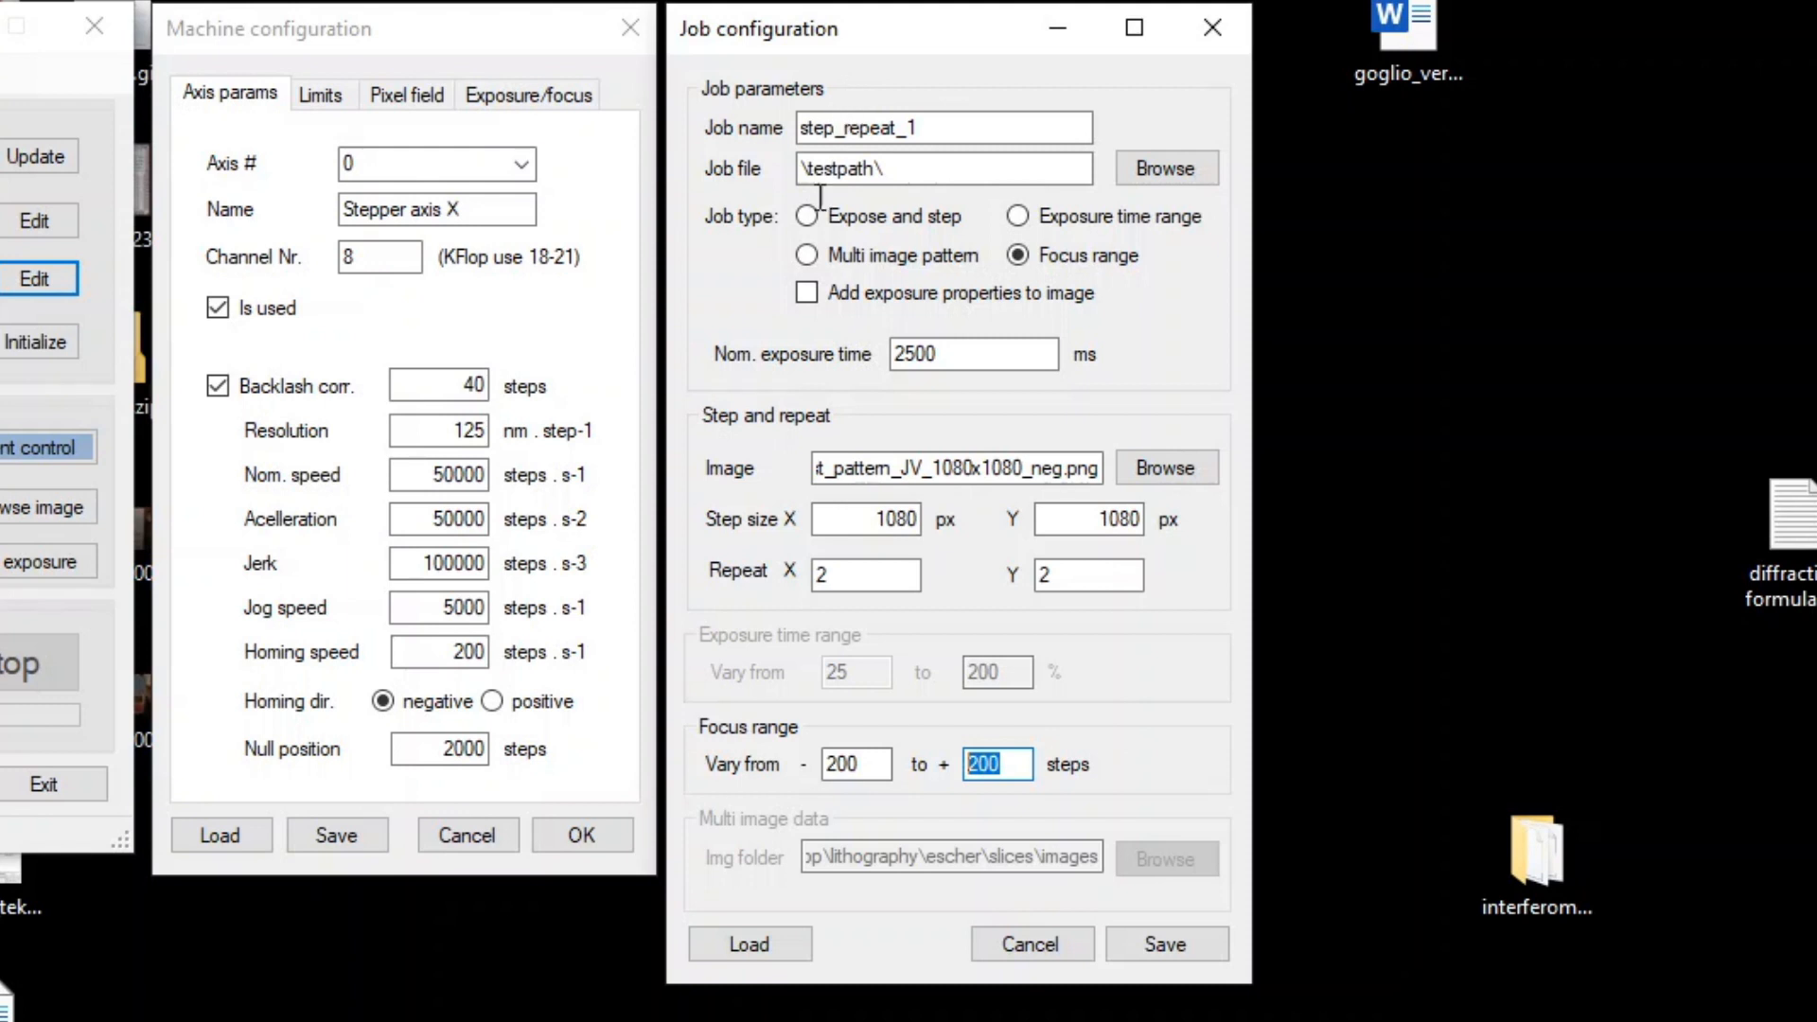
Enable 'Add exposure properties to image' and return the job to Multi image pattern
click(806, 291)
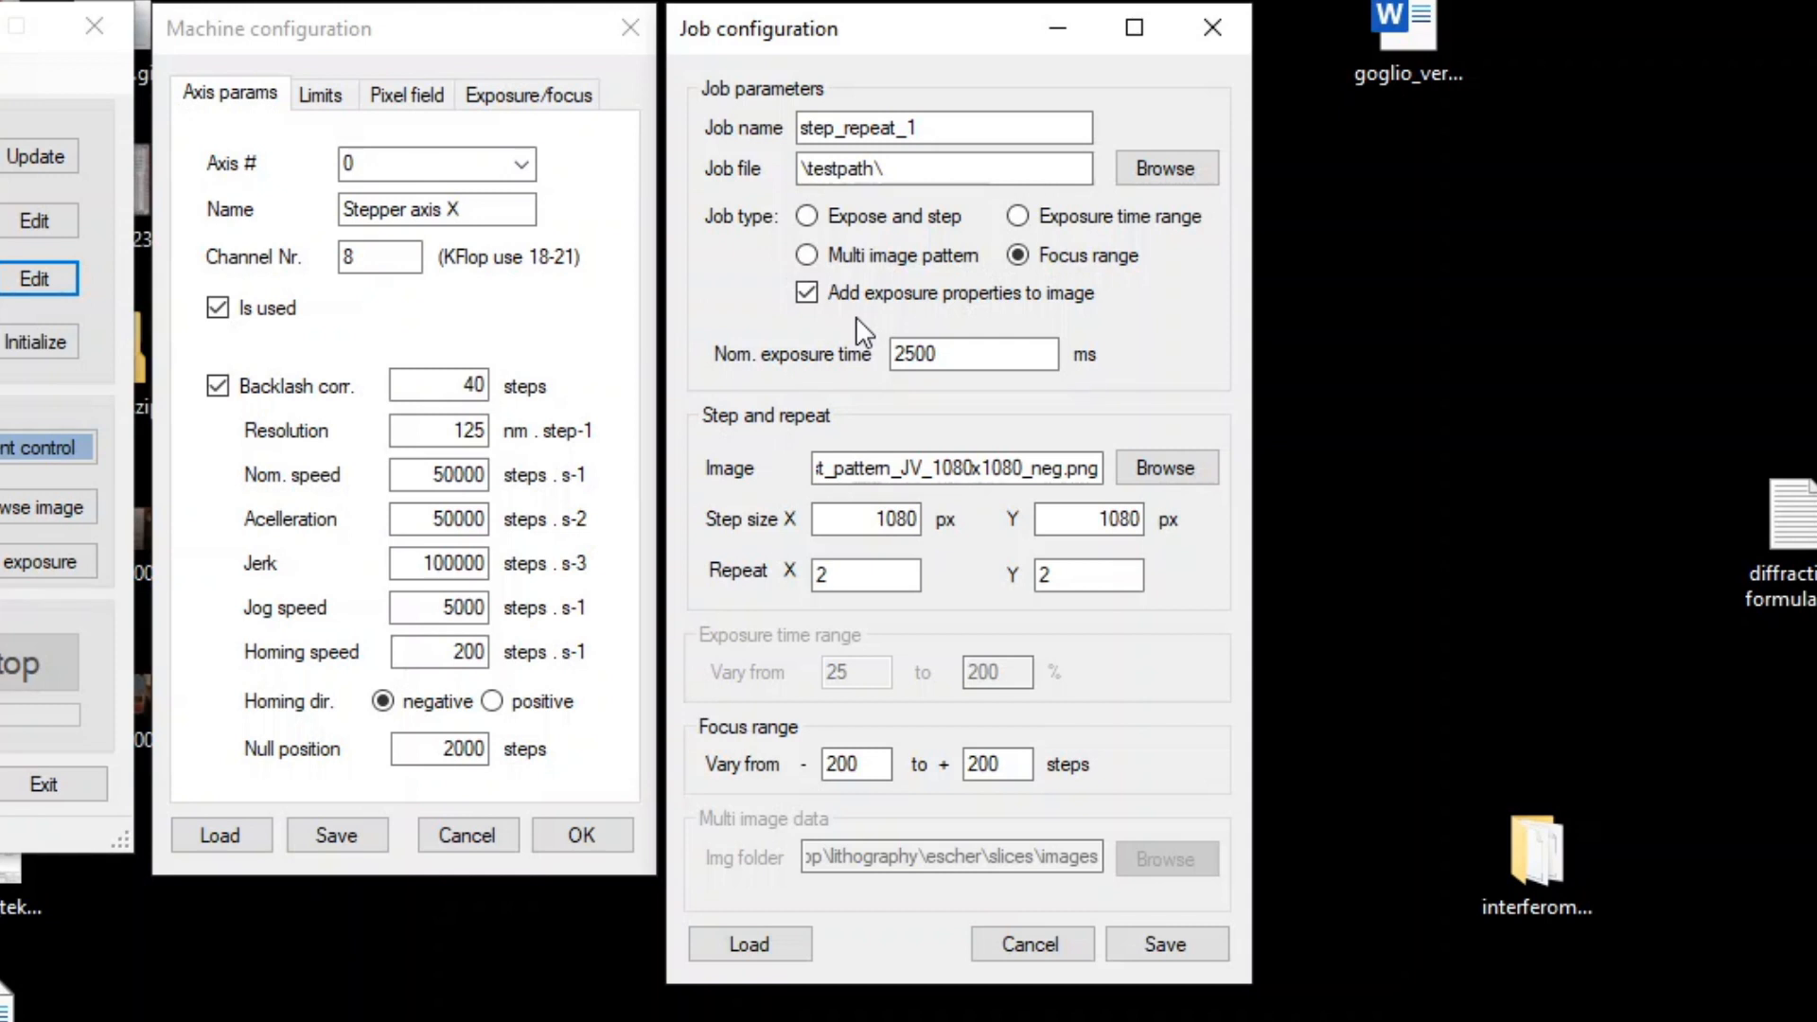
click(807, 256)
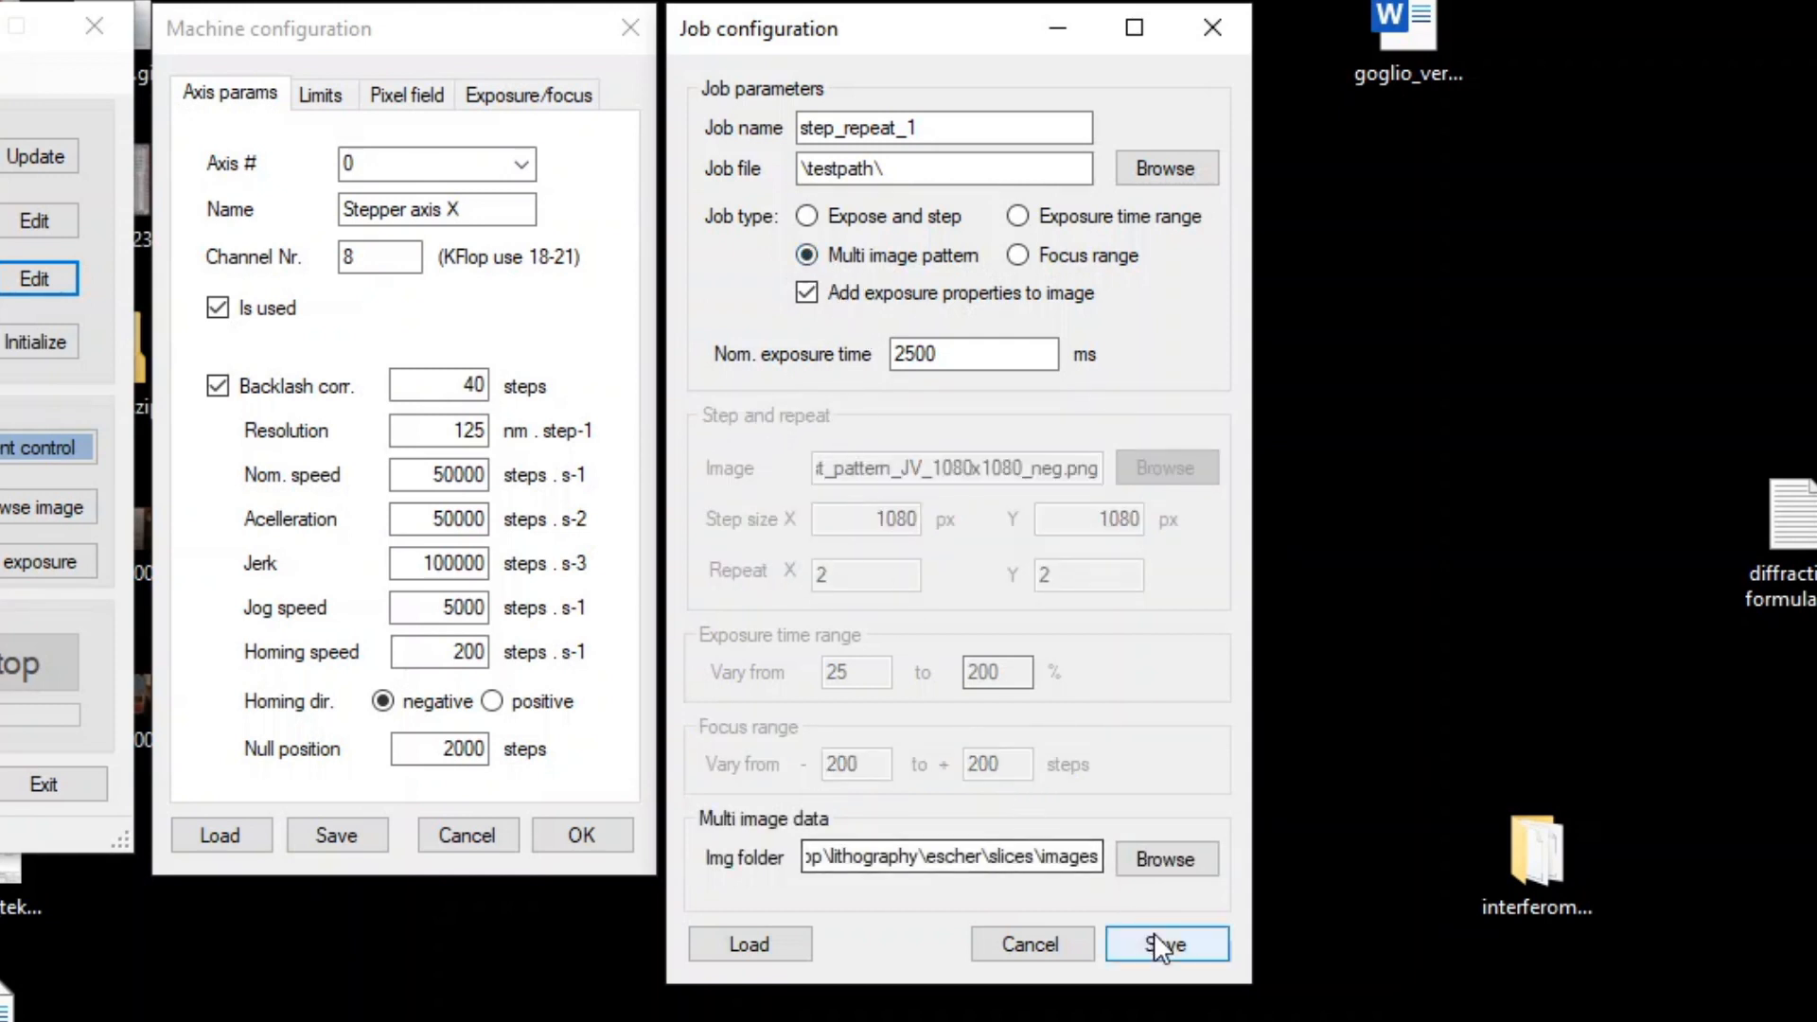
Save the step_repeat_1 job and bring up the Movement control window with axis positions
click(1164, 943)
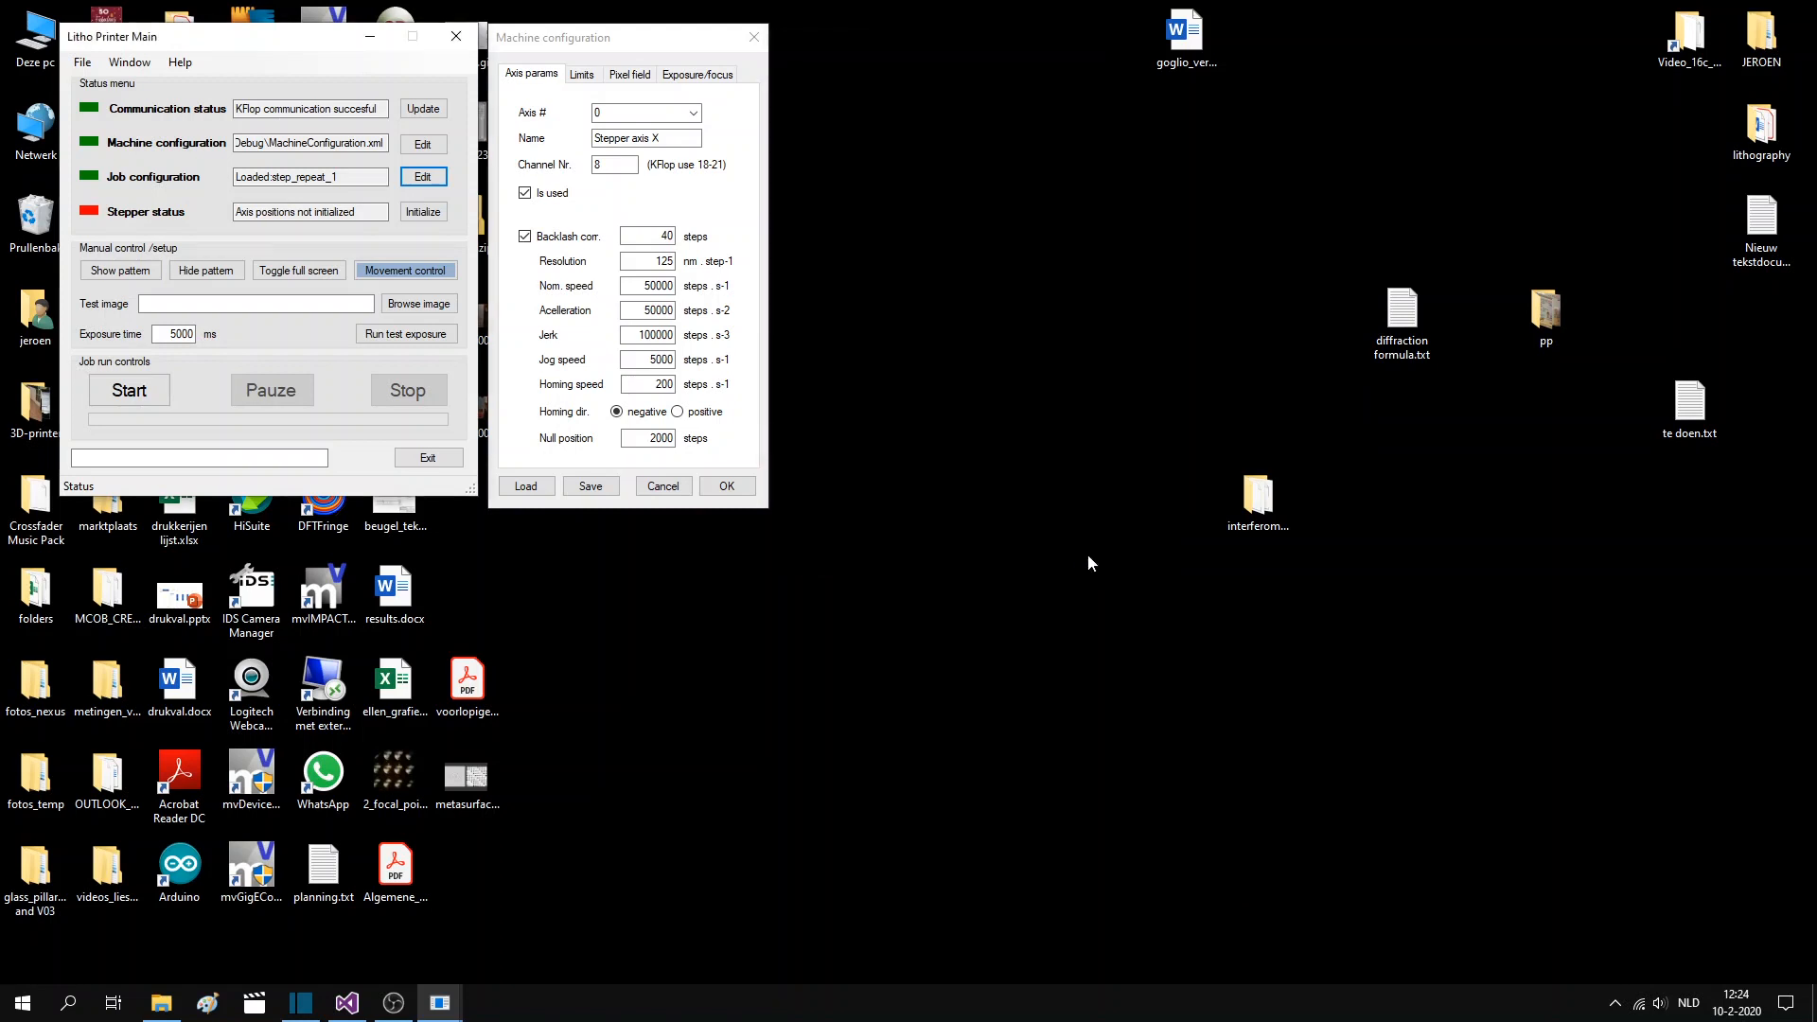
mouse_move(72, 271)
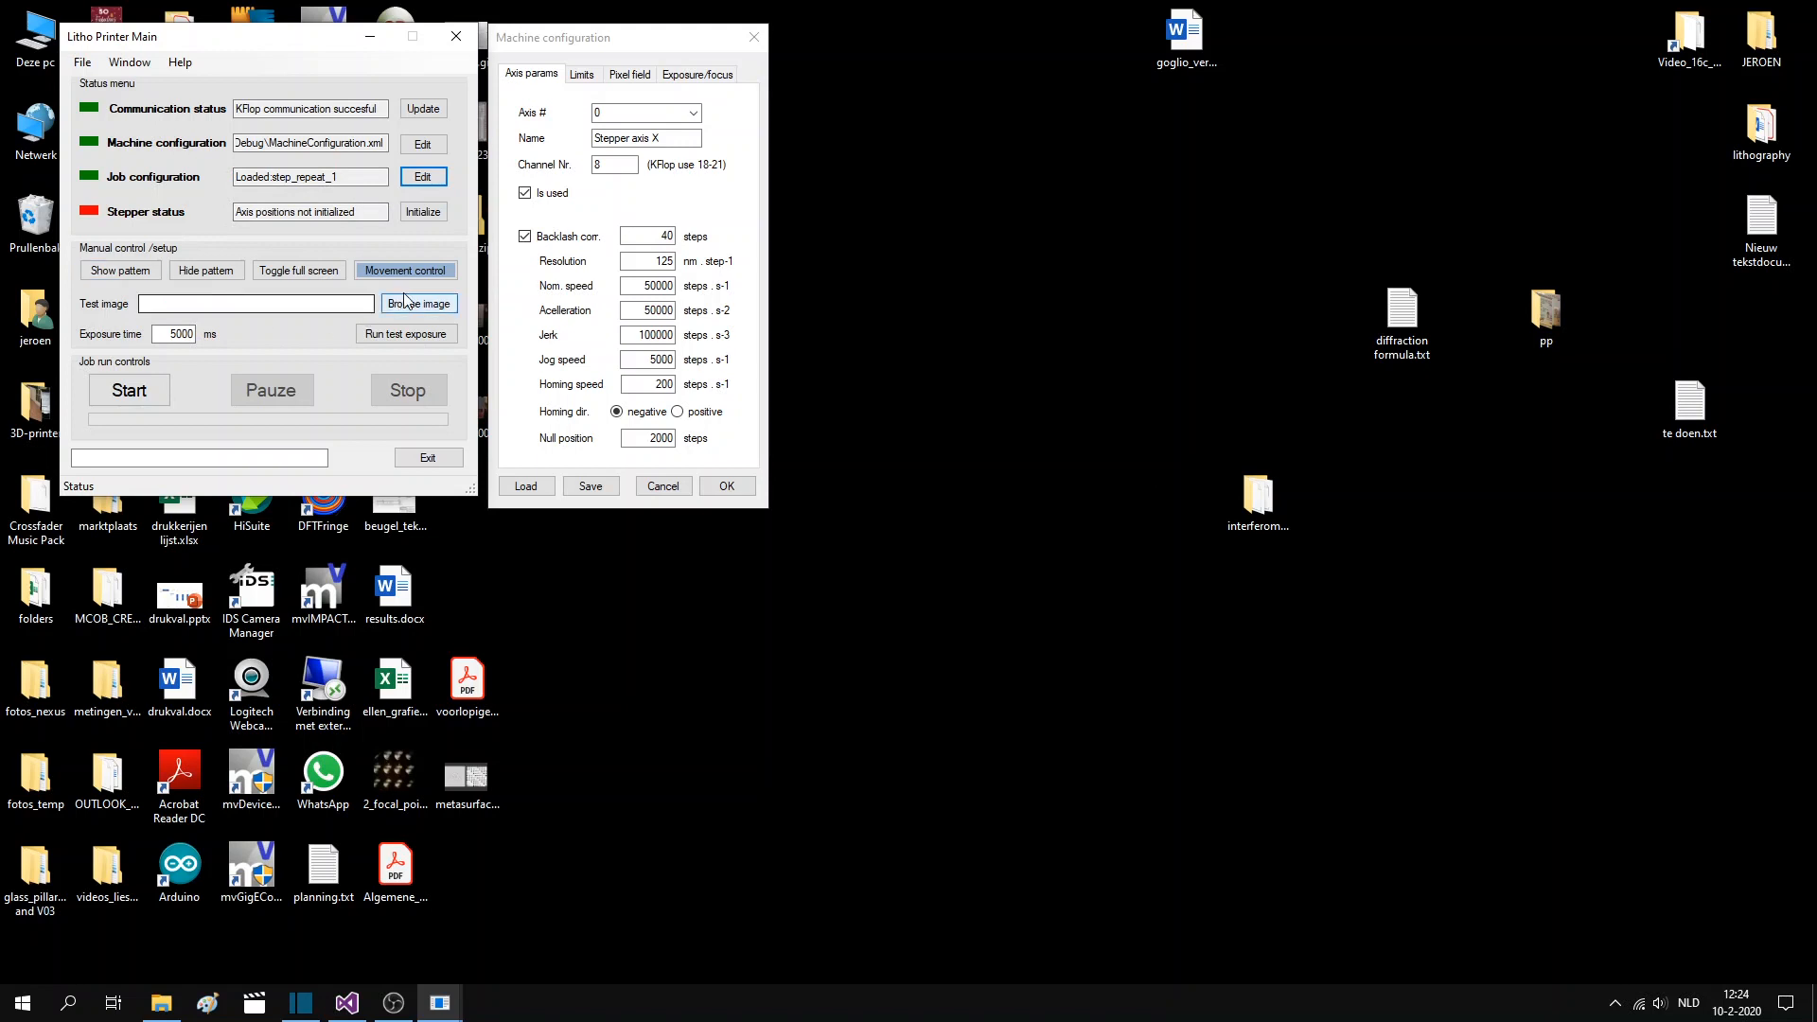
click(405, 269)
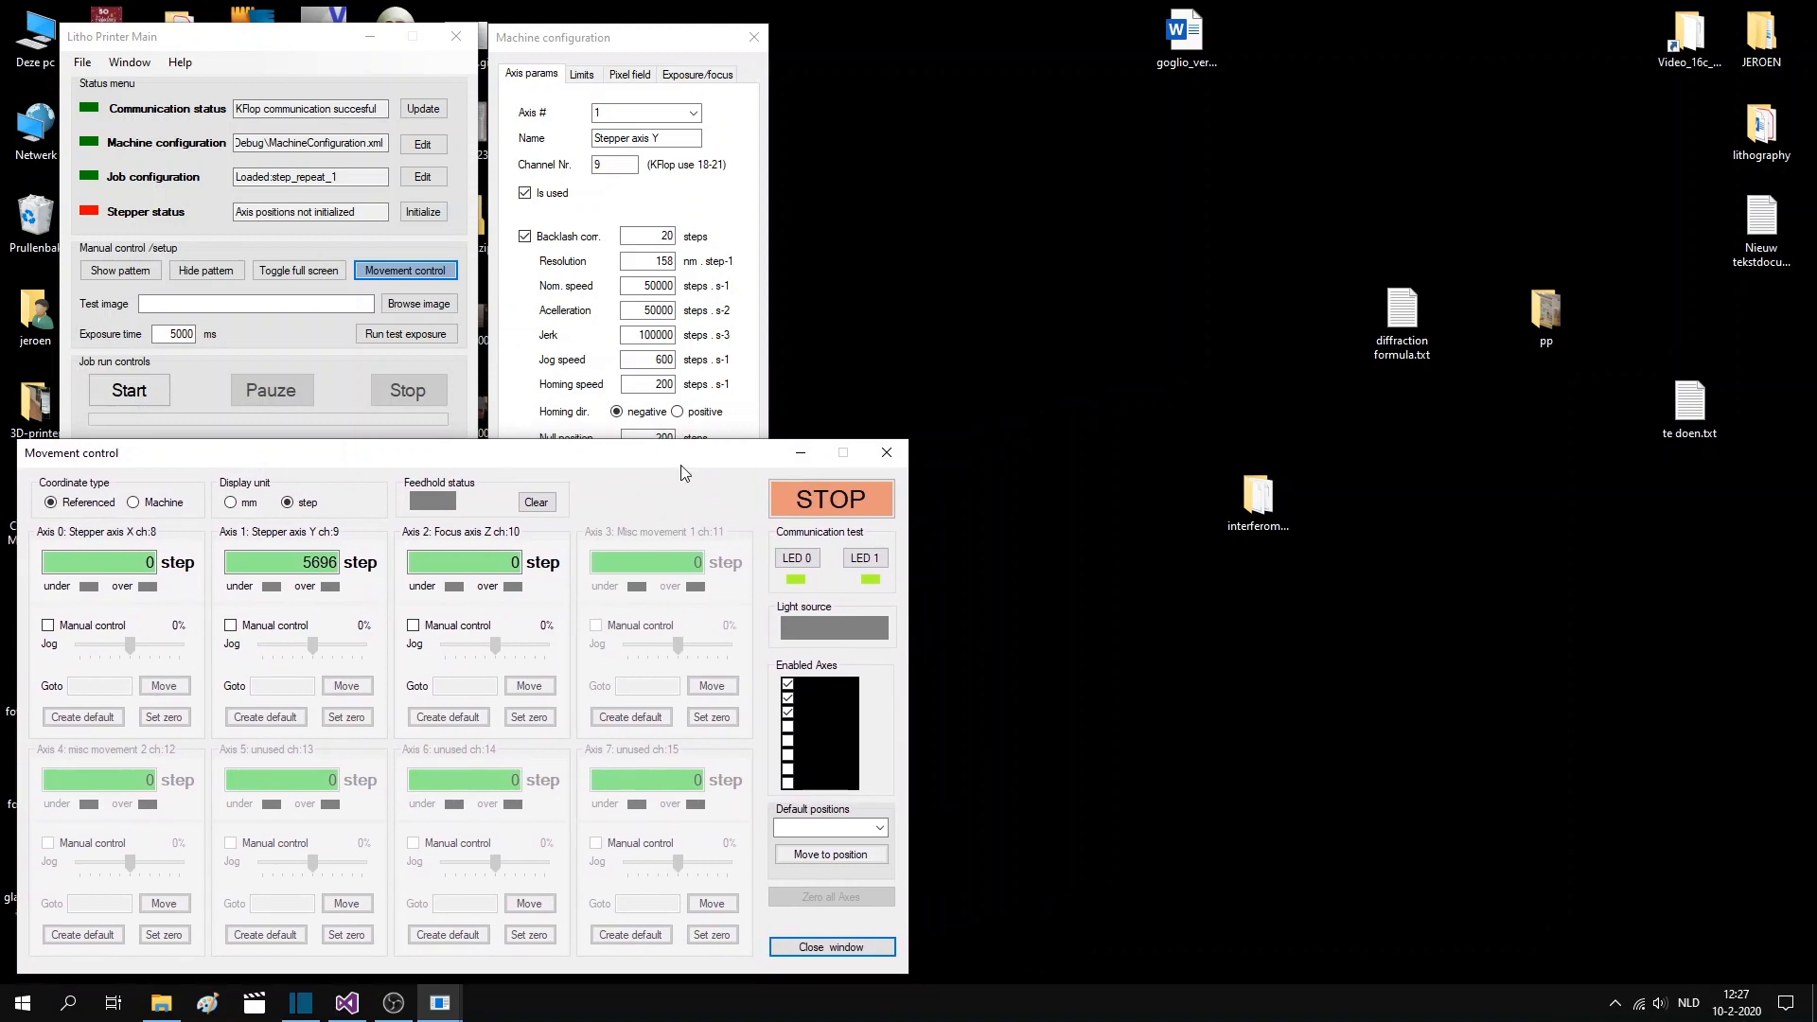
mouse_move(371, 498)
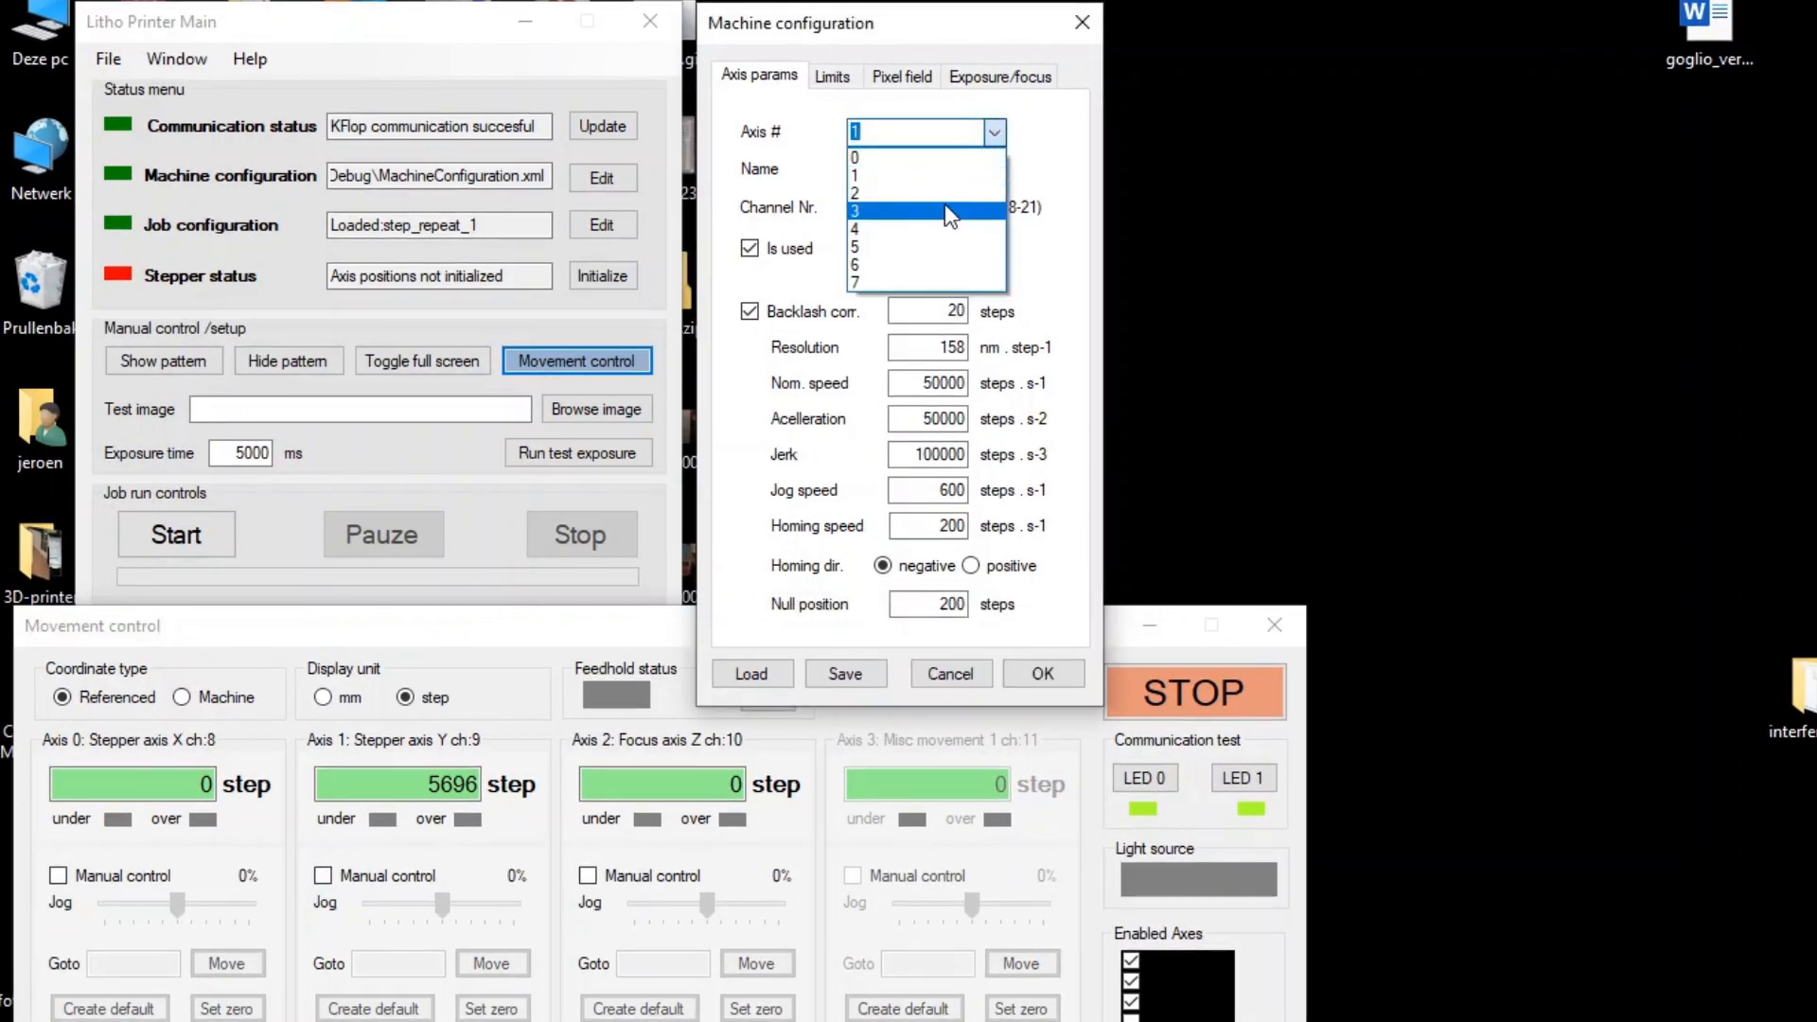
Mark axis 3, Misc movement 1, as used and save the machine configuration
click(855, 210)
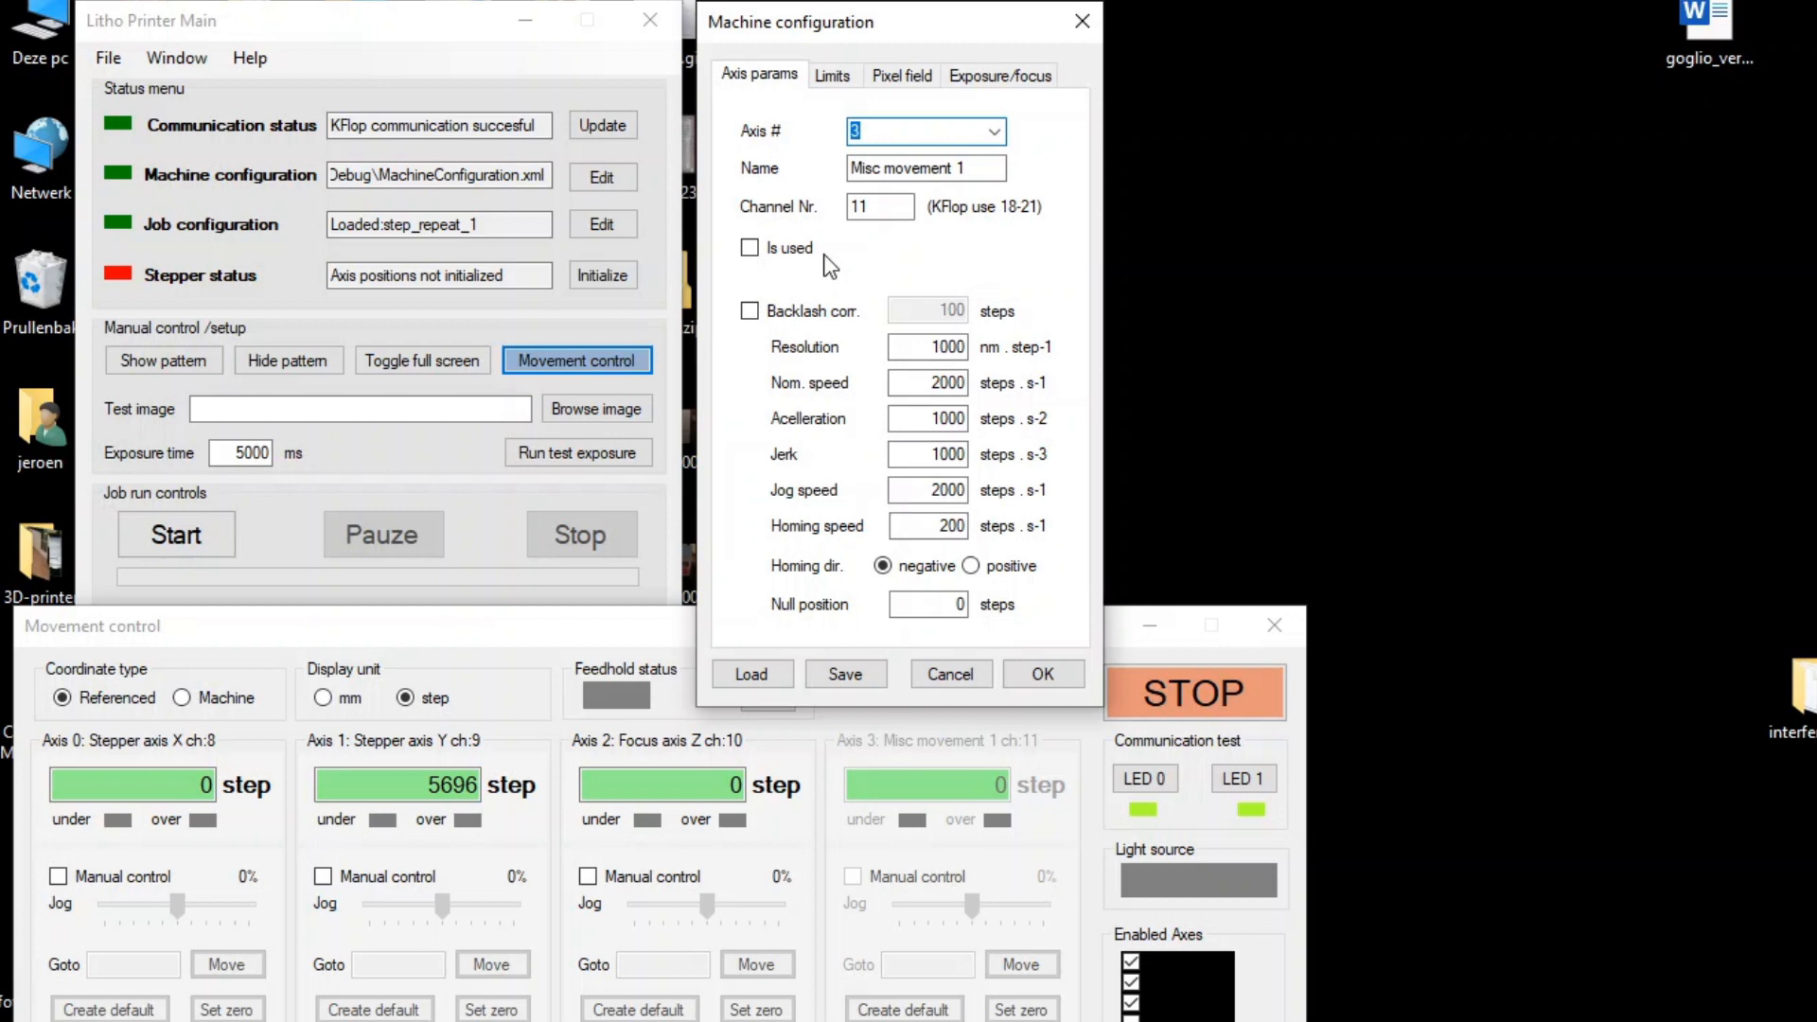
click(750, 248)
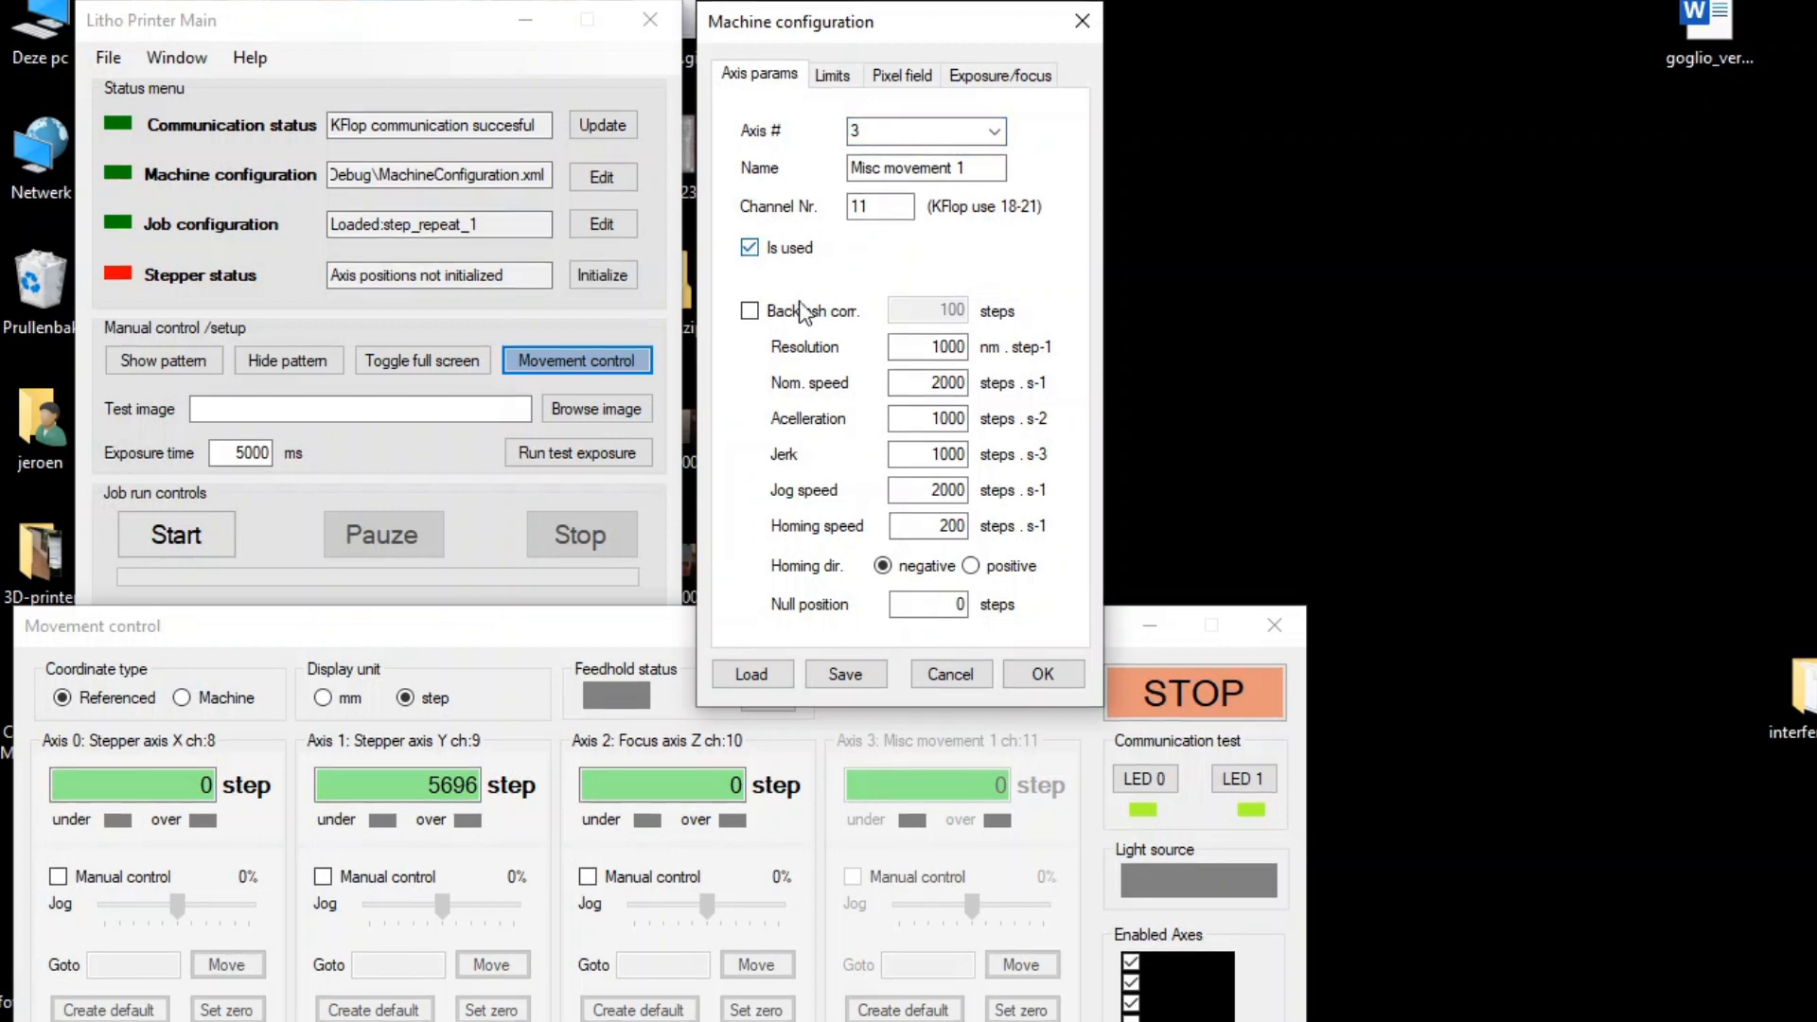
mouse_move(1087, 823)
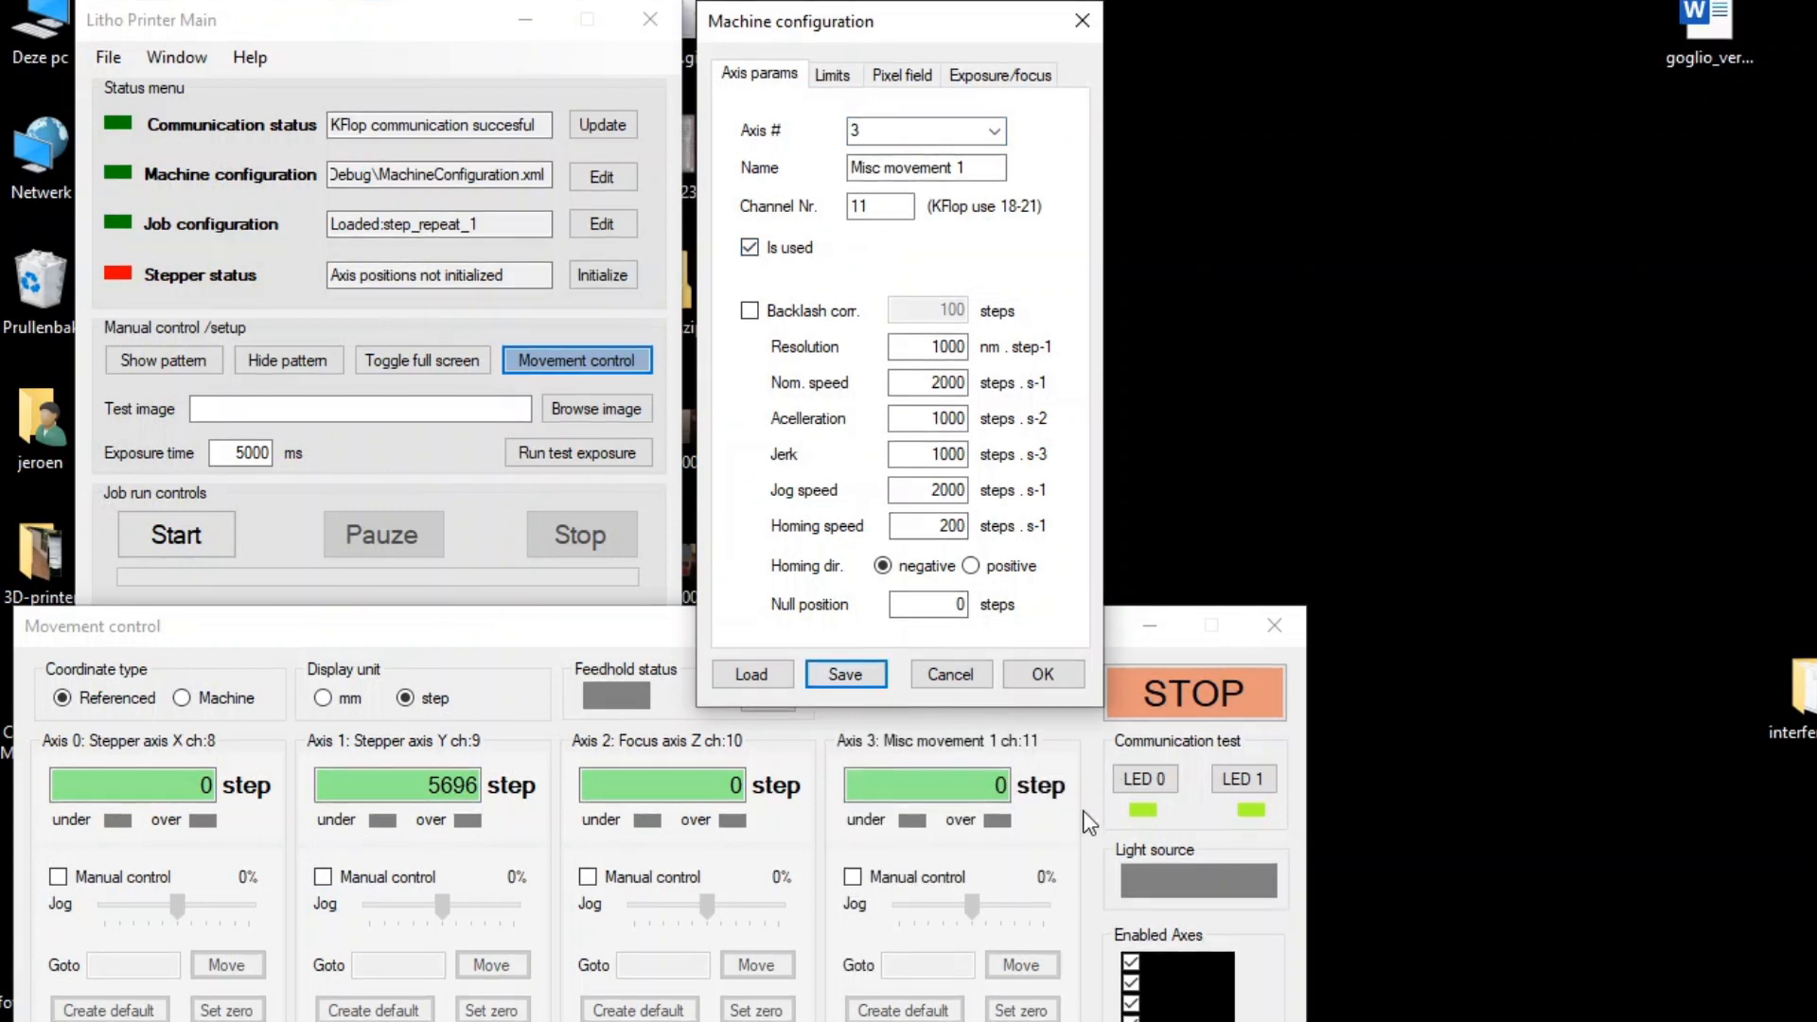
click(854, 876)
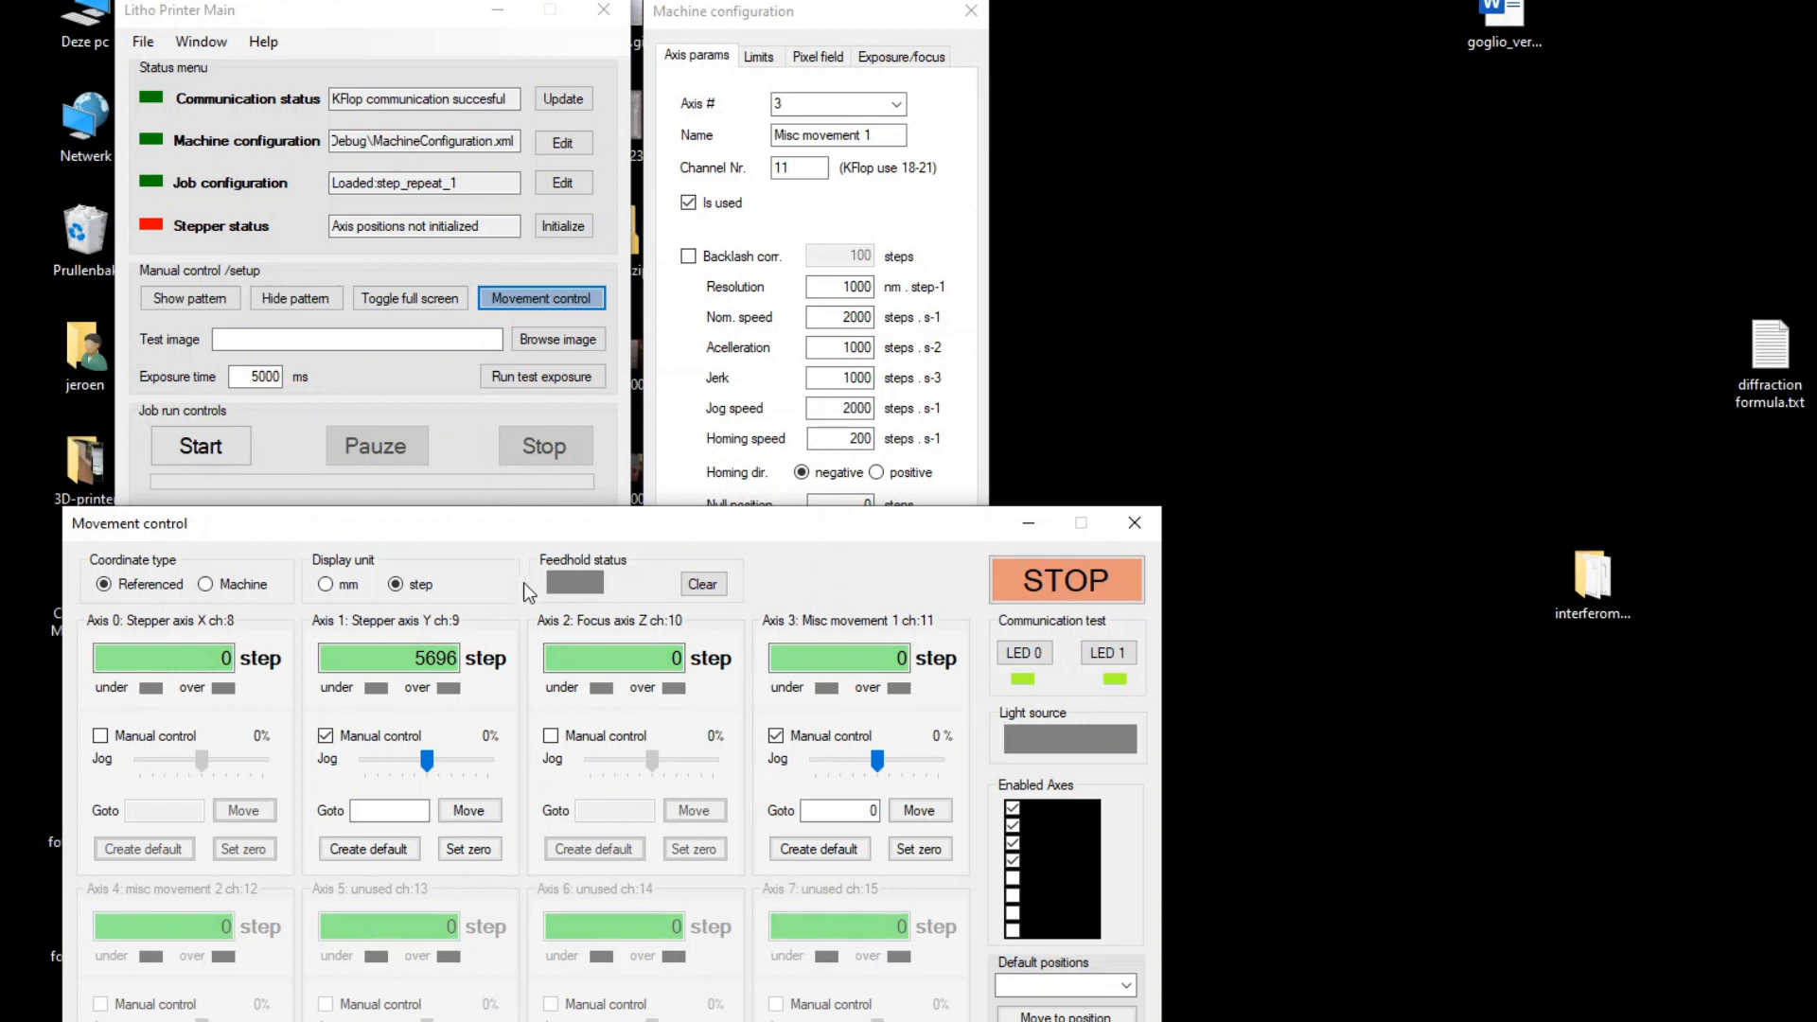
Display axis positions in mm and send Stepper axis Y to a 0.5 goto target
click(328, 585)
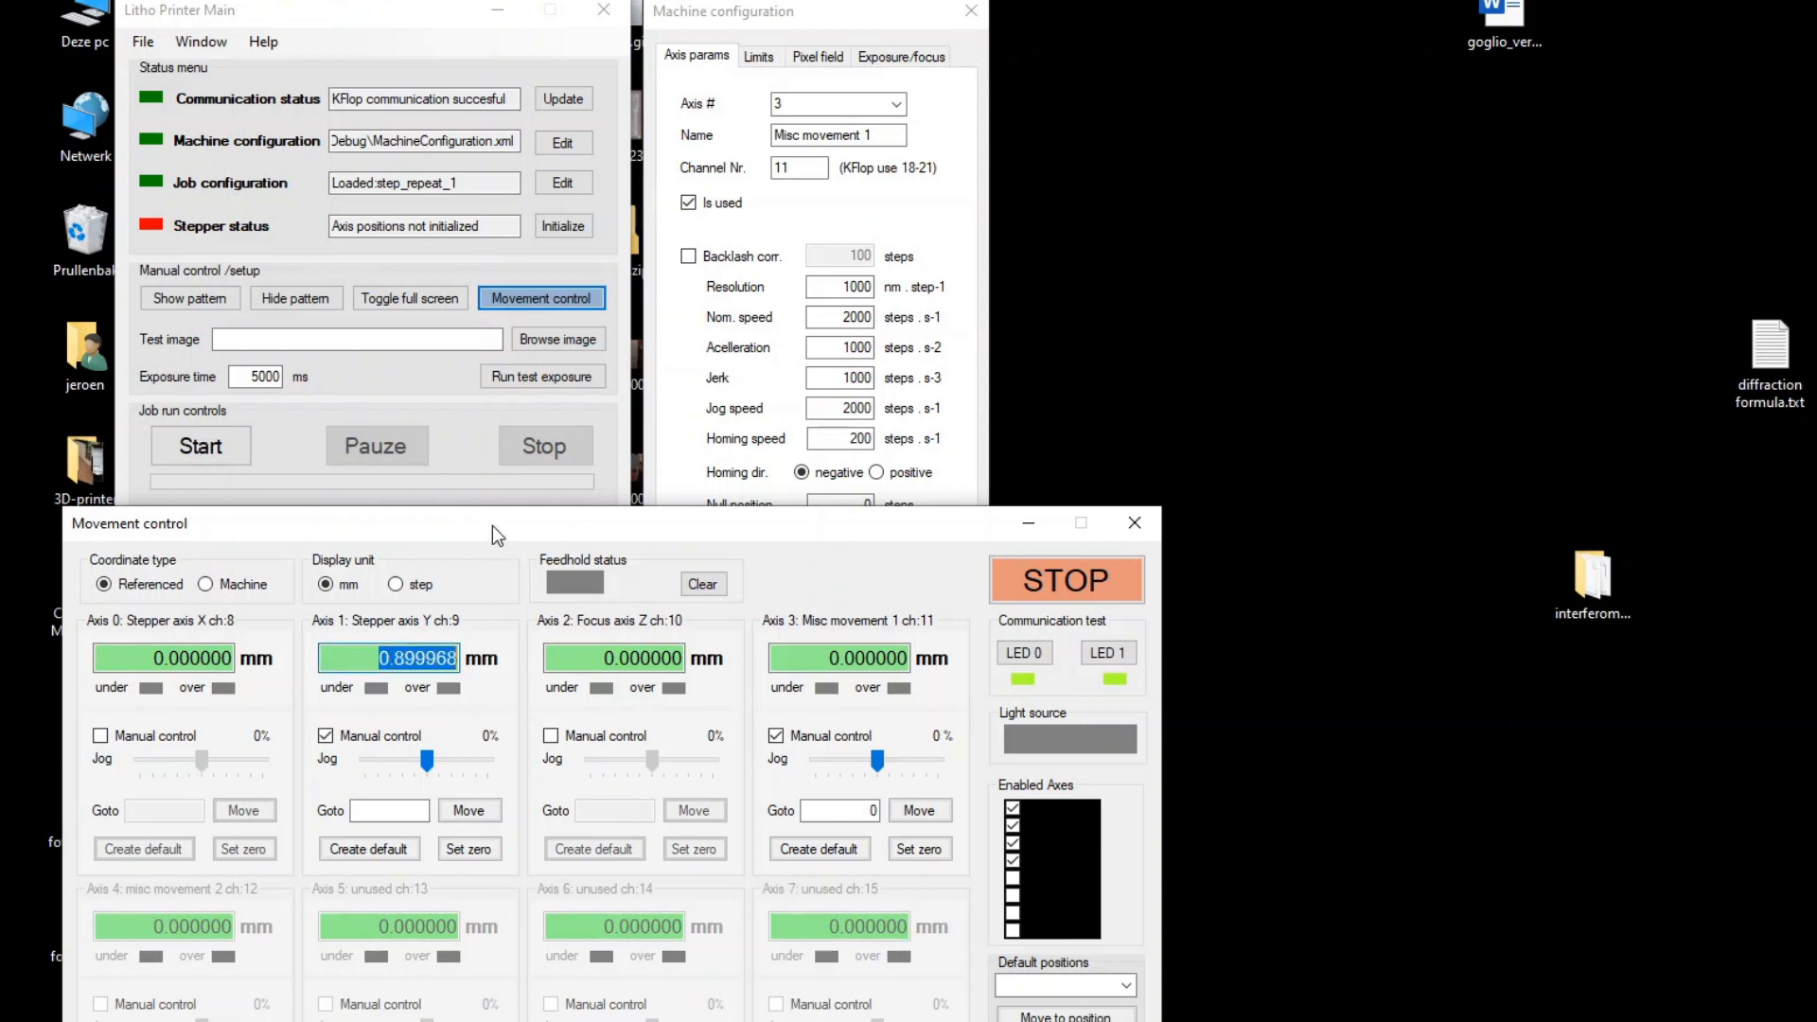
mouse_move(335, 657)
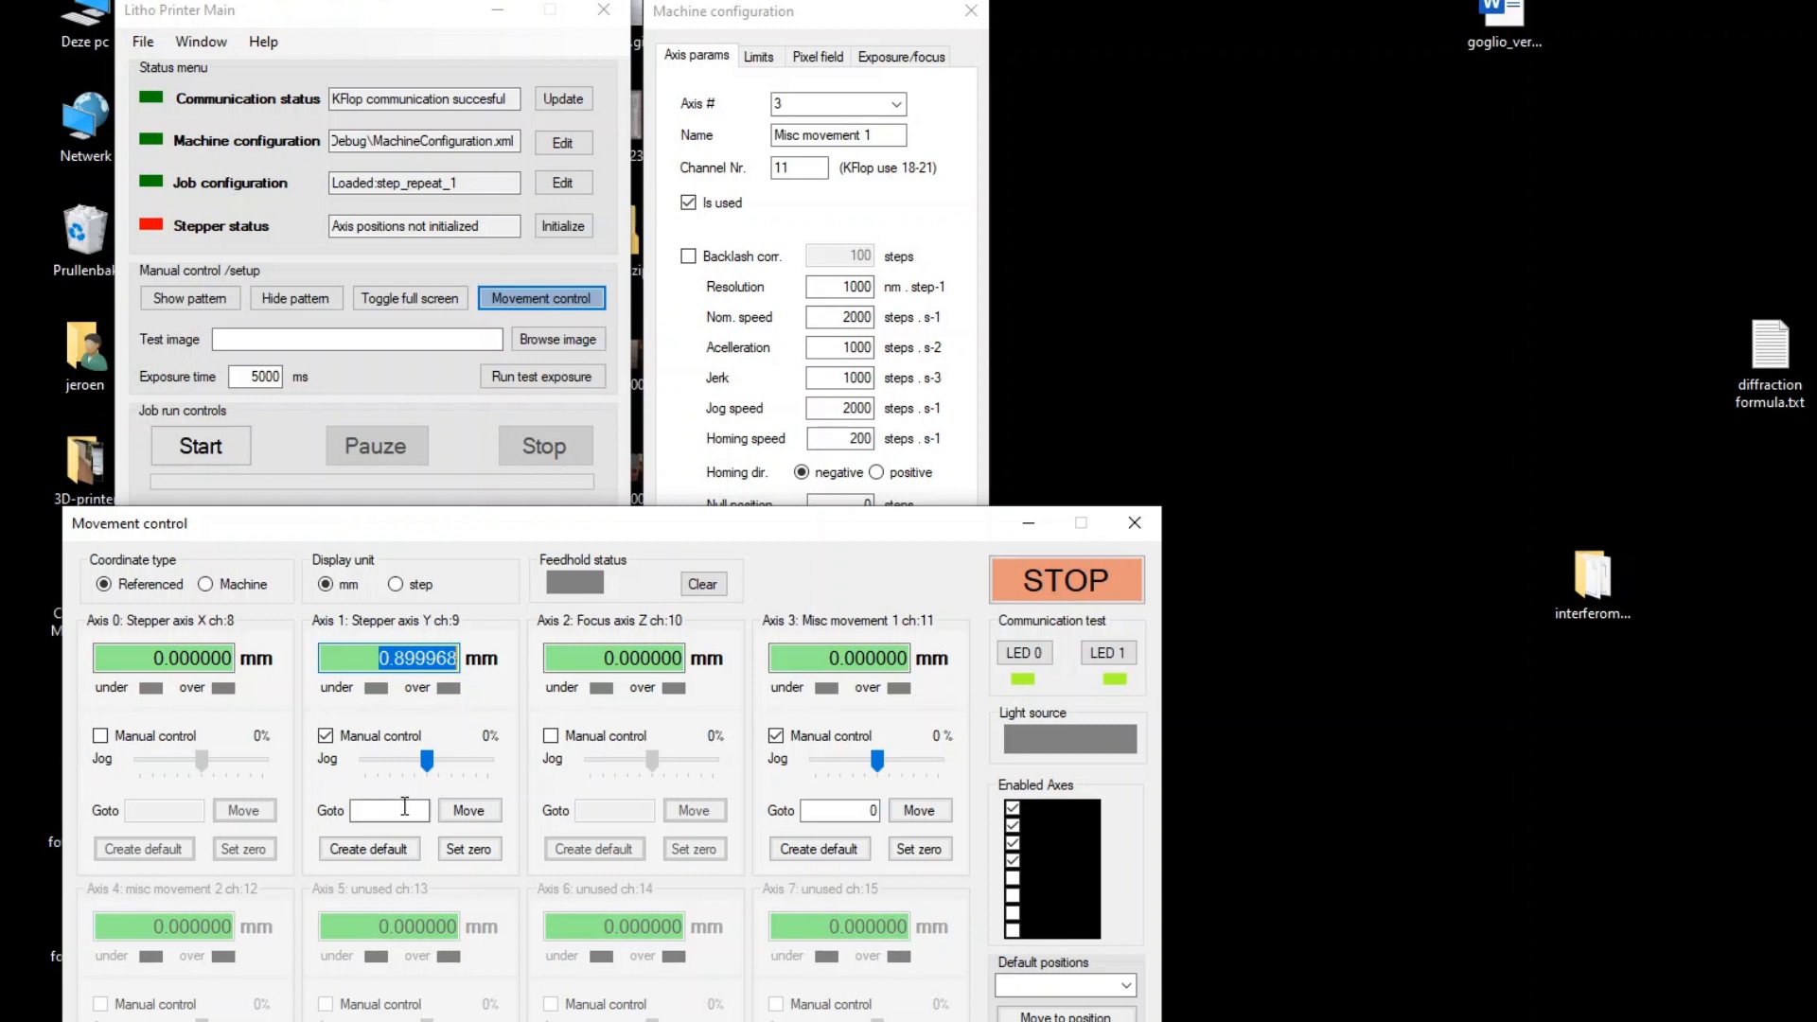
click(468, 810)
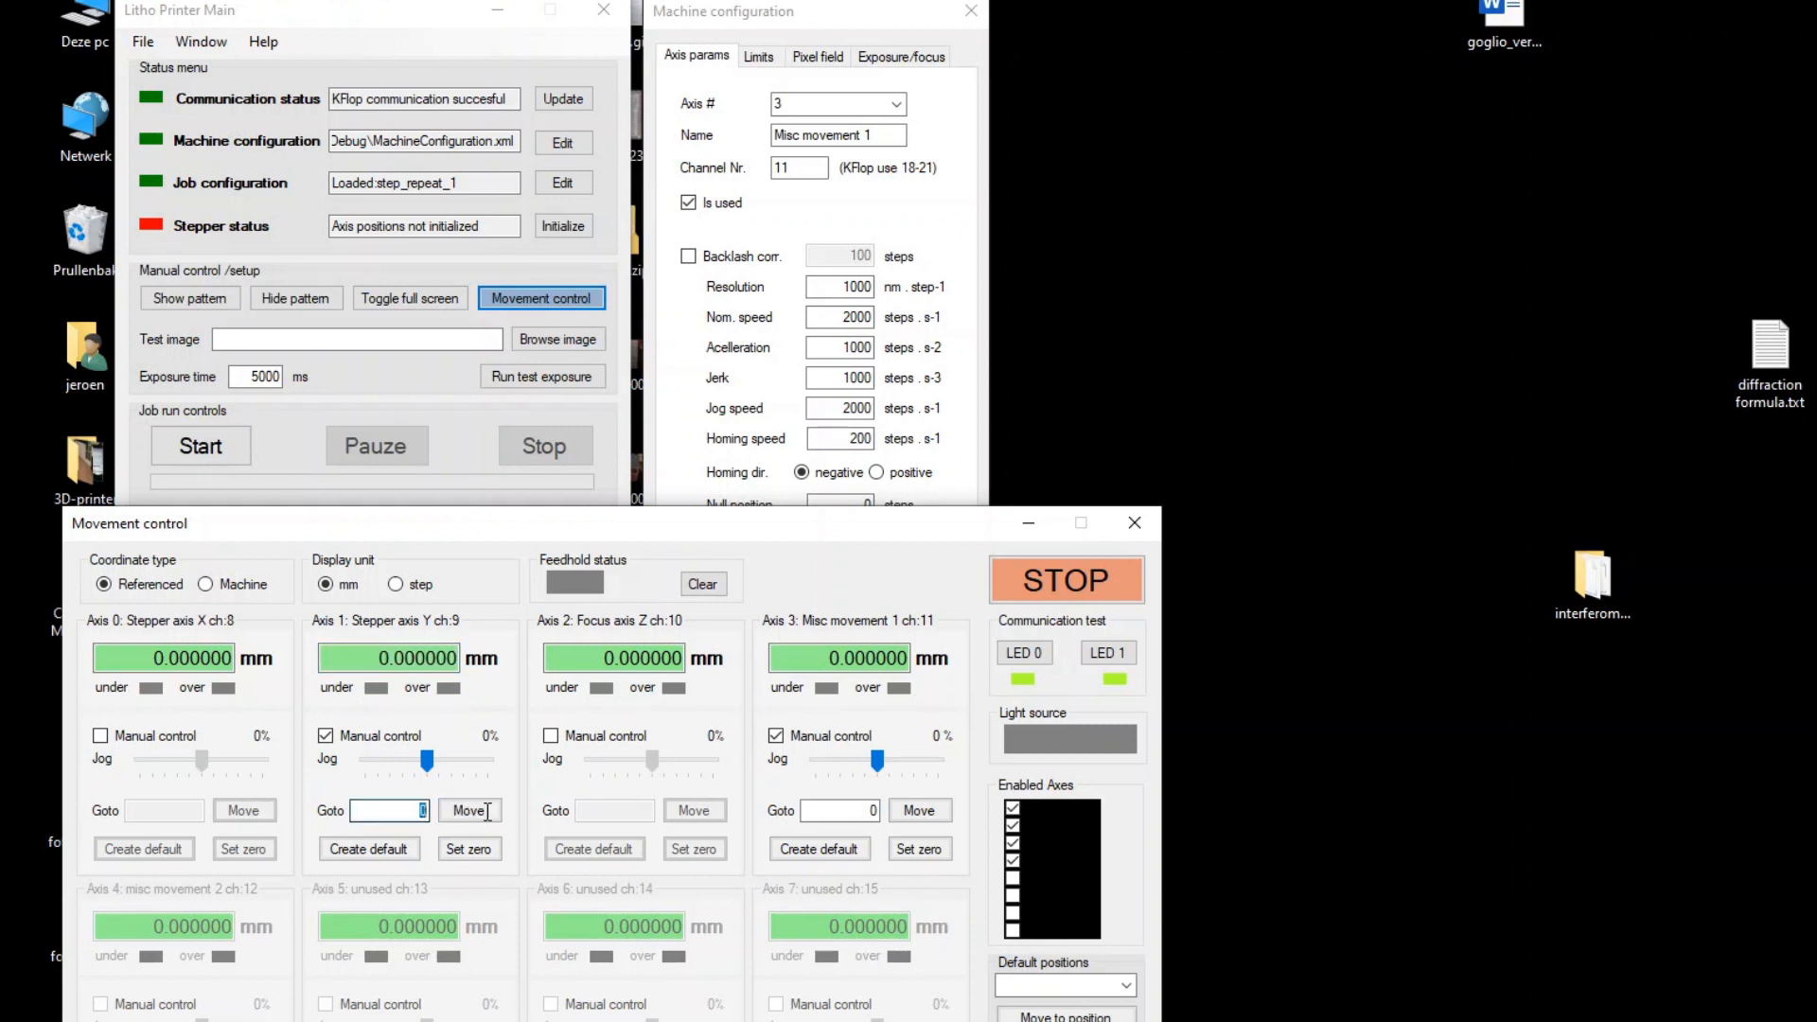
text(0.5)
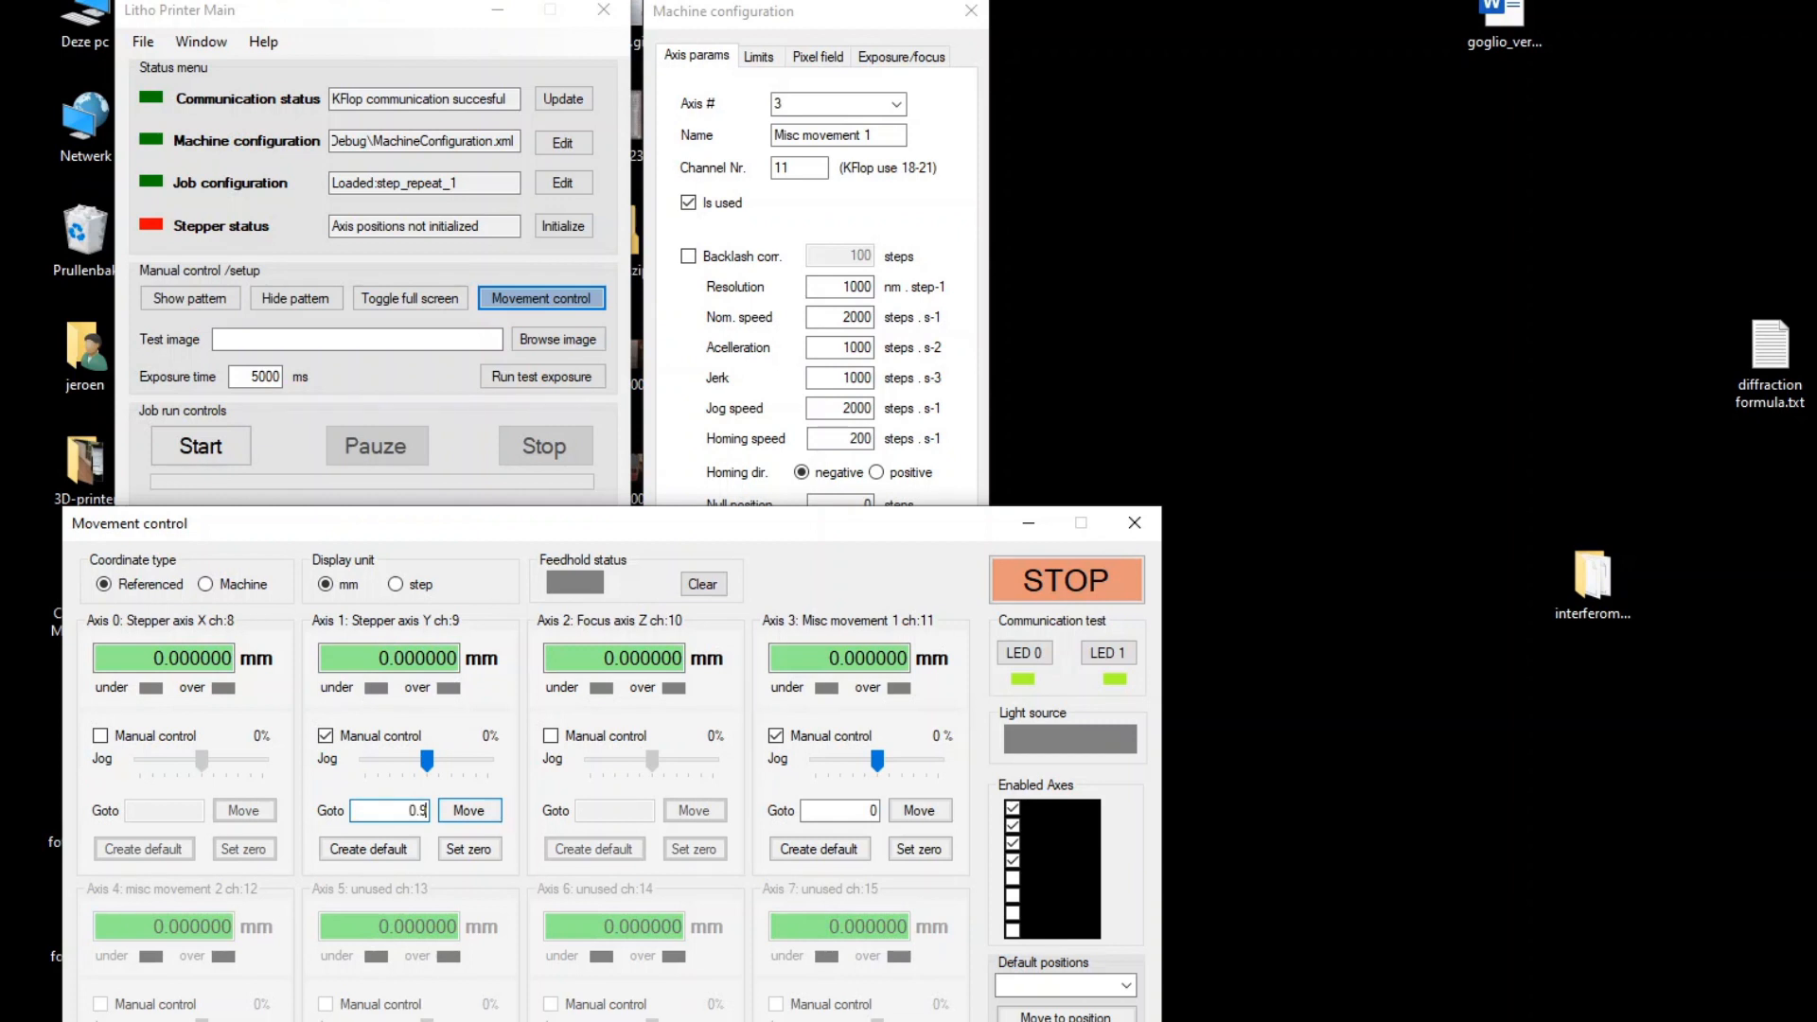
click(470, 810)
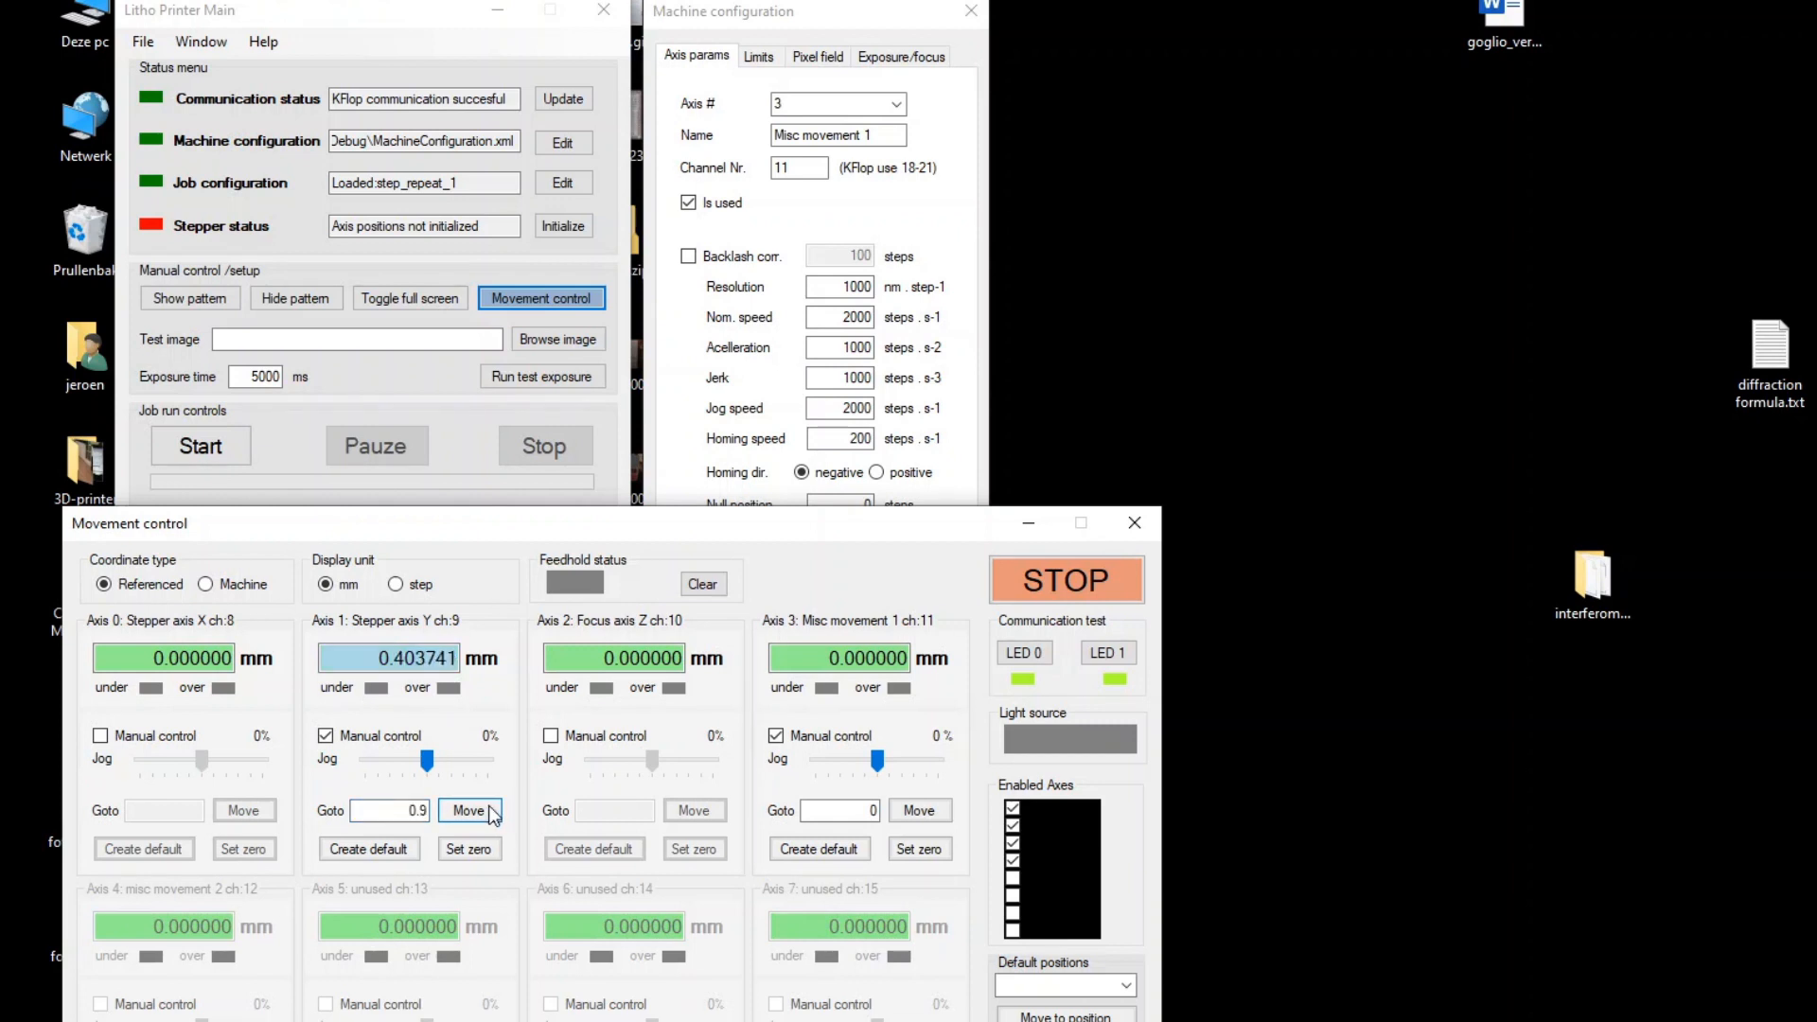
click(468, 810)
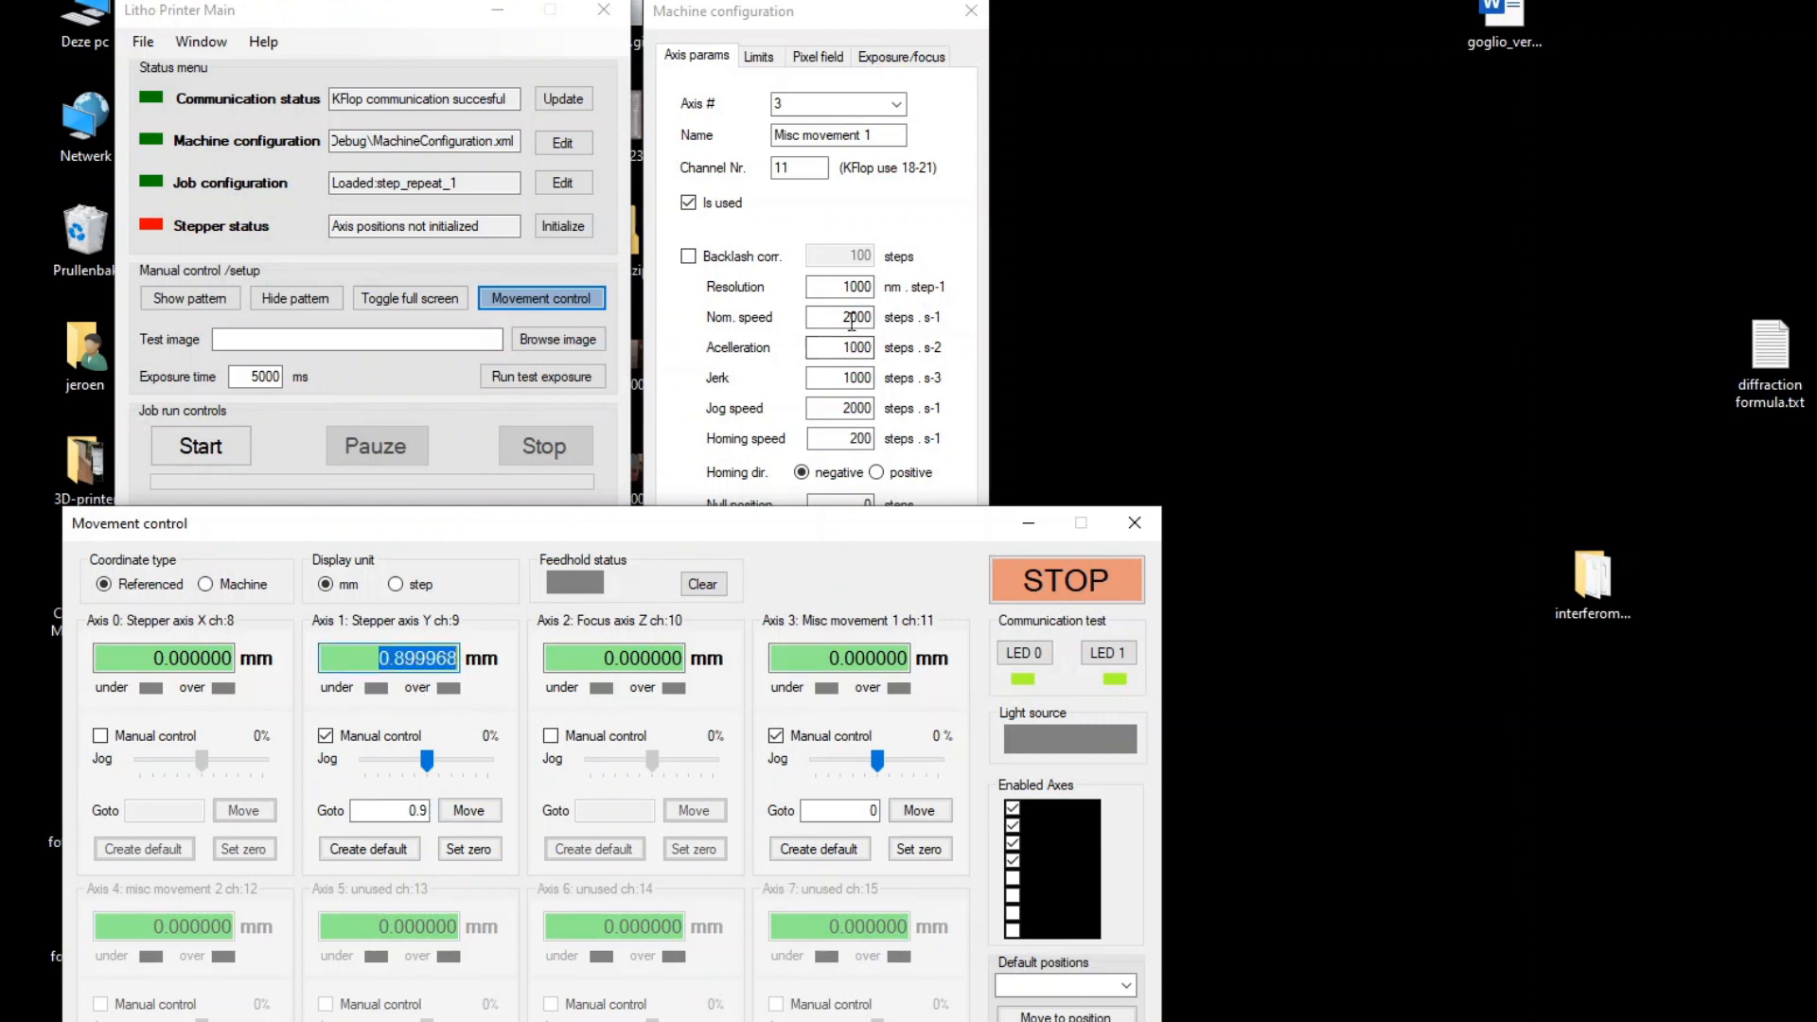
Show the axis 1, Stepper axis Y, settings in Machine configuration
click(893, 102)
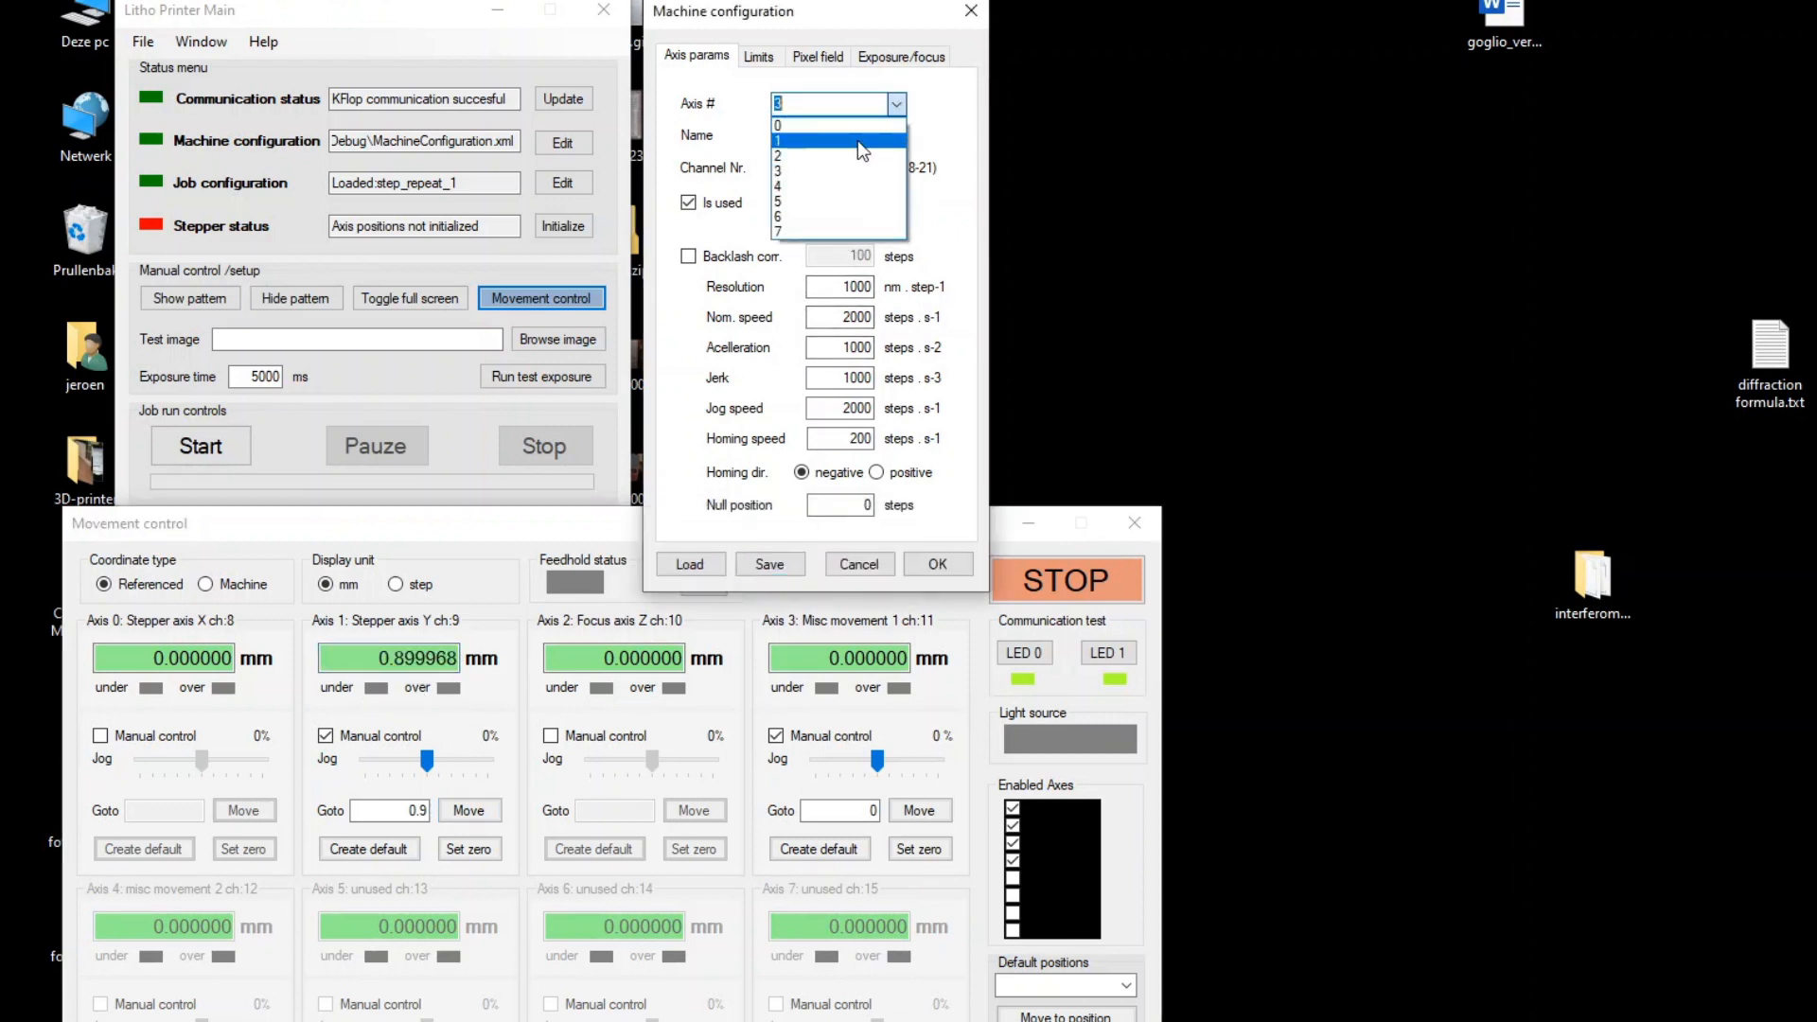
click(835, 138)
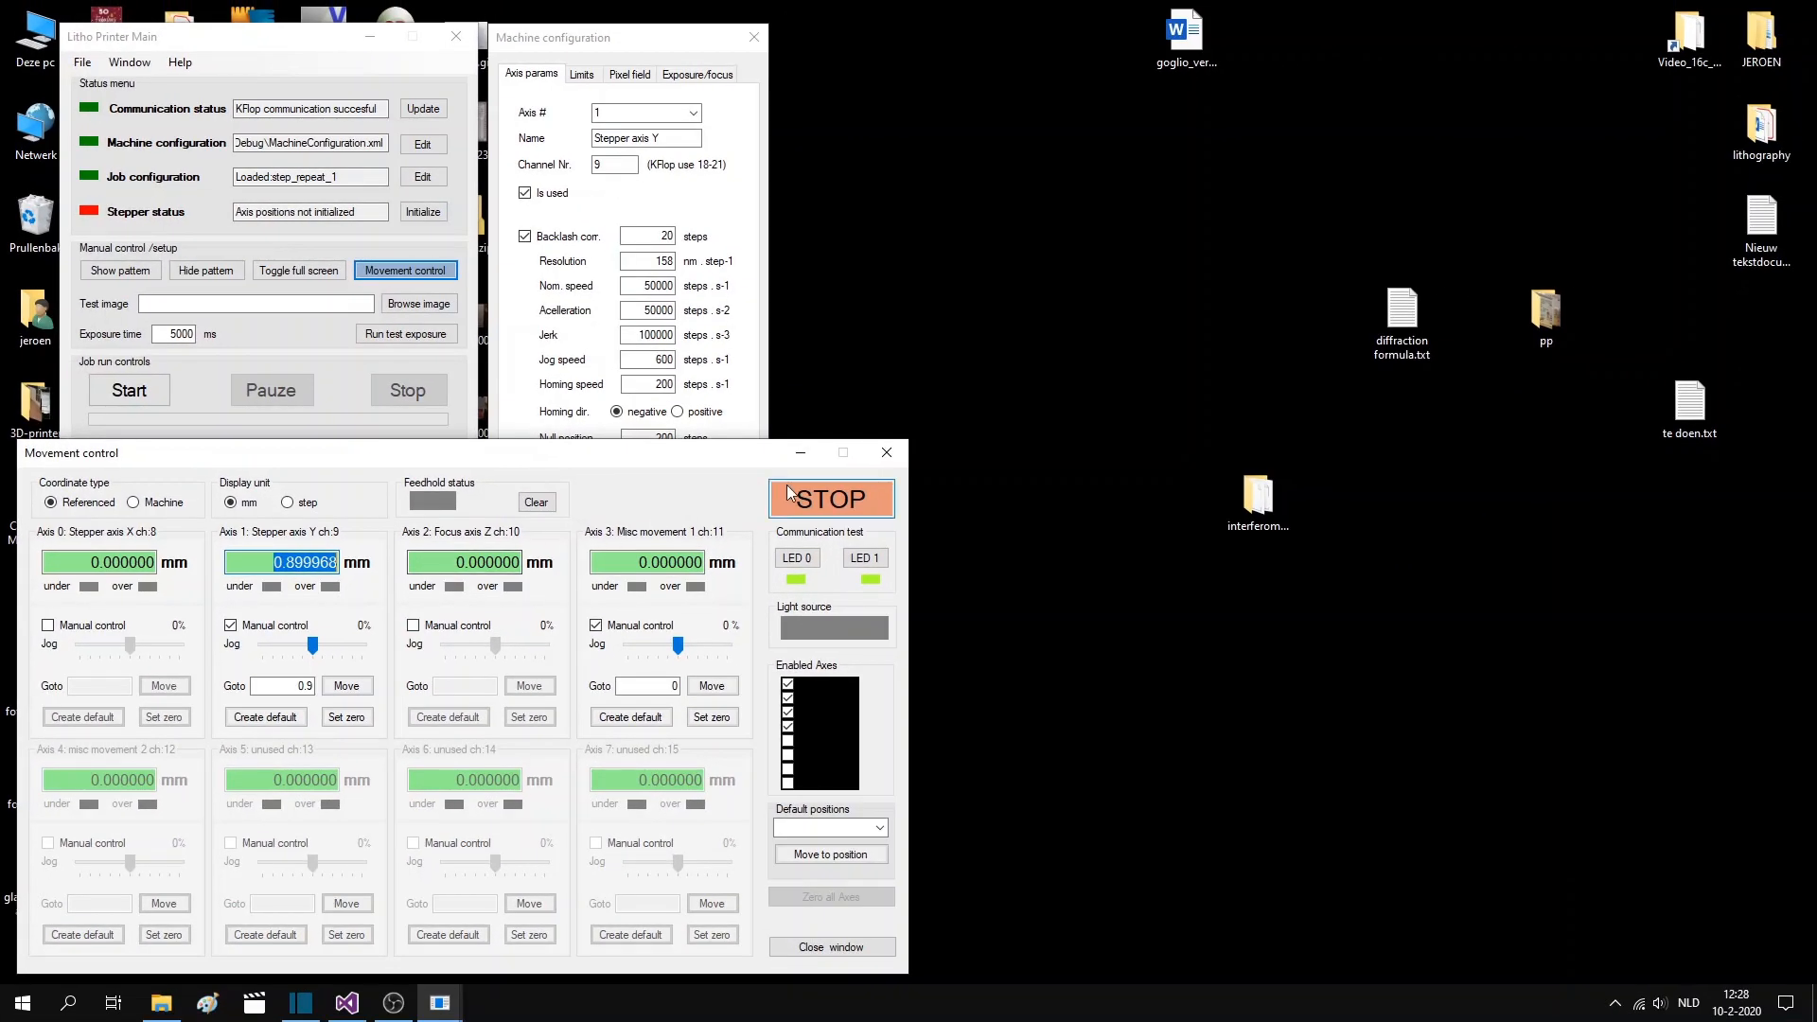
mouse_move(354, 261)
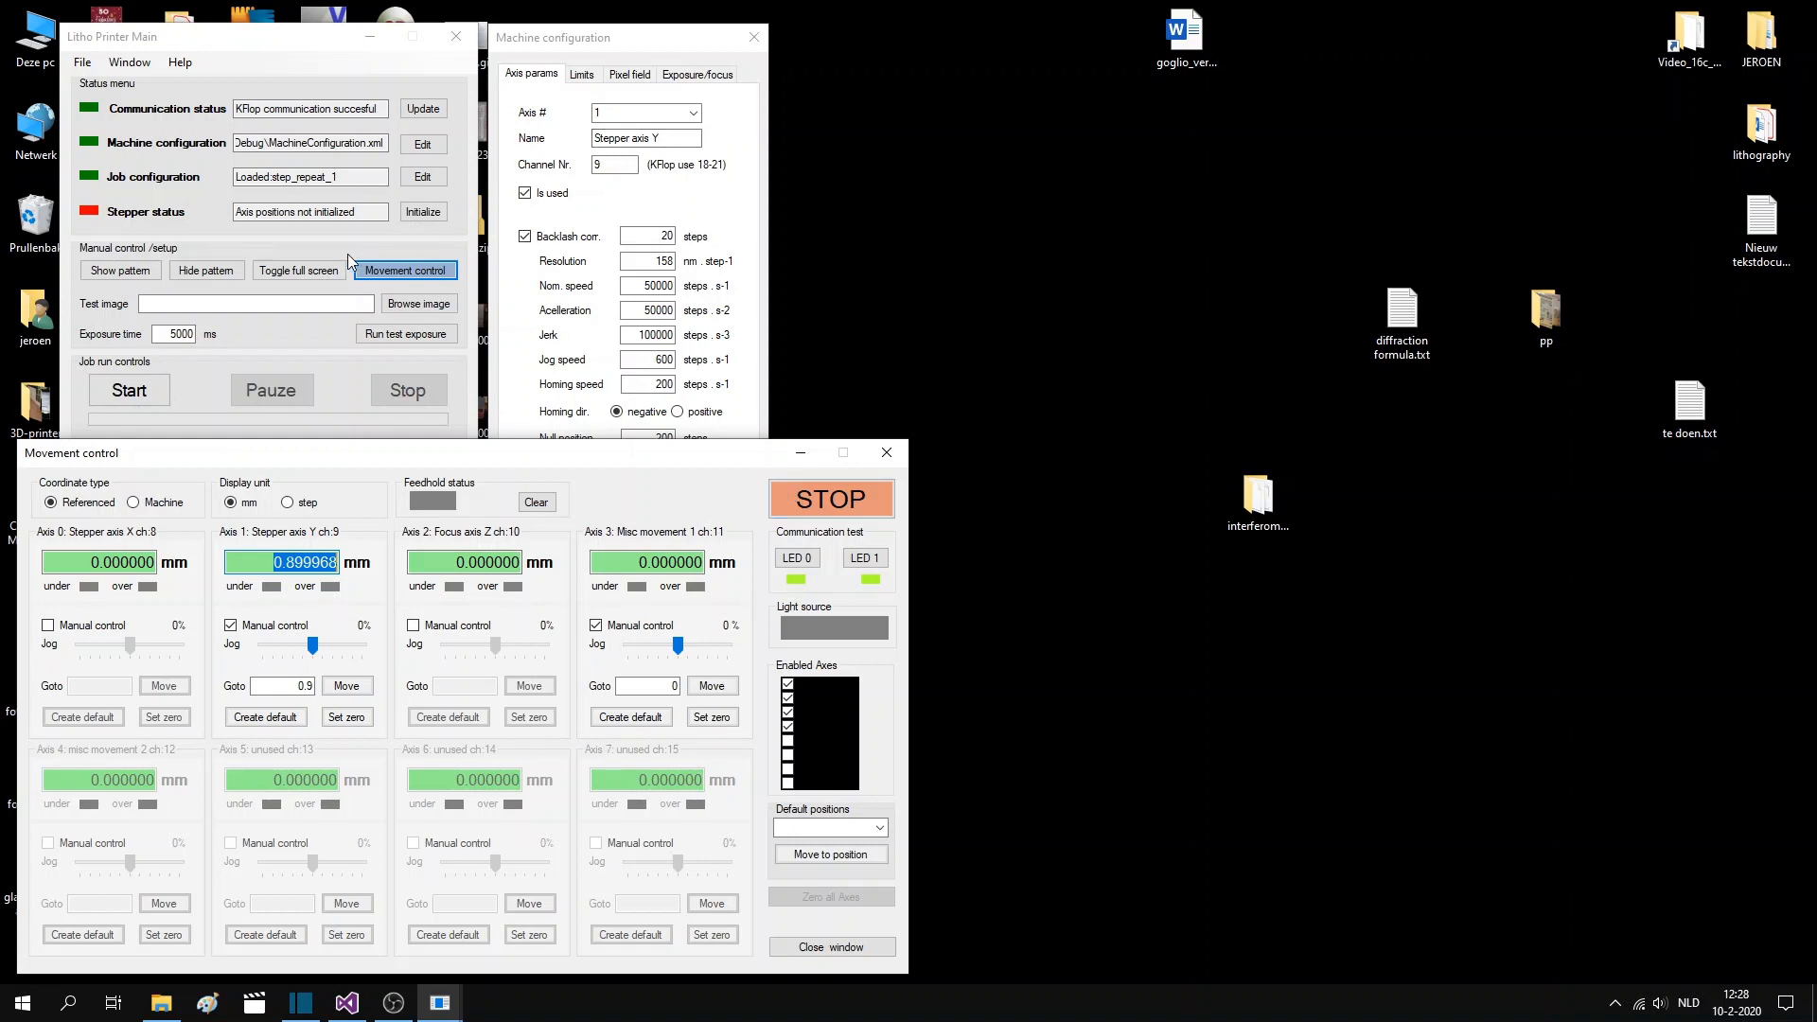
Show the blank Exposure screen (pattern) window and bring it fully into view
click(119, 271)
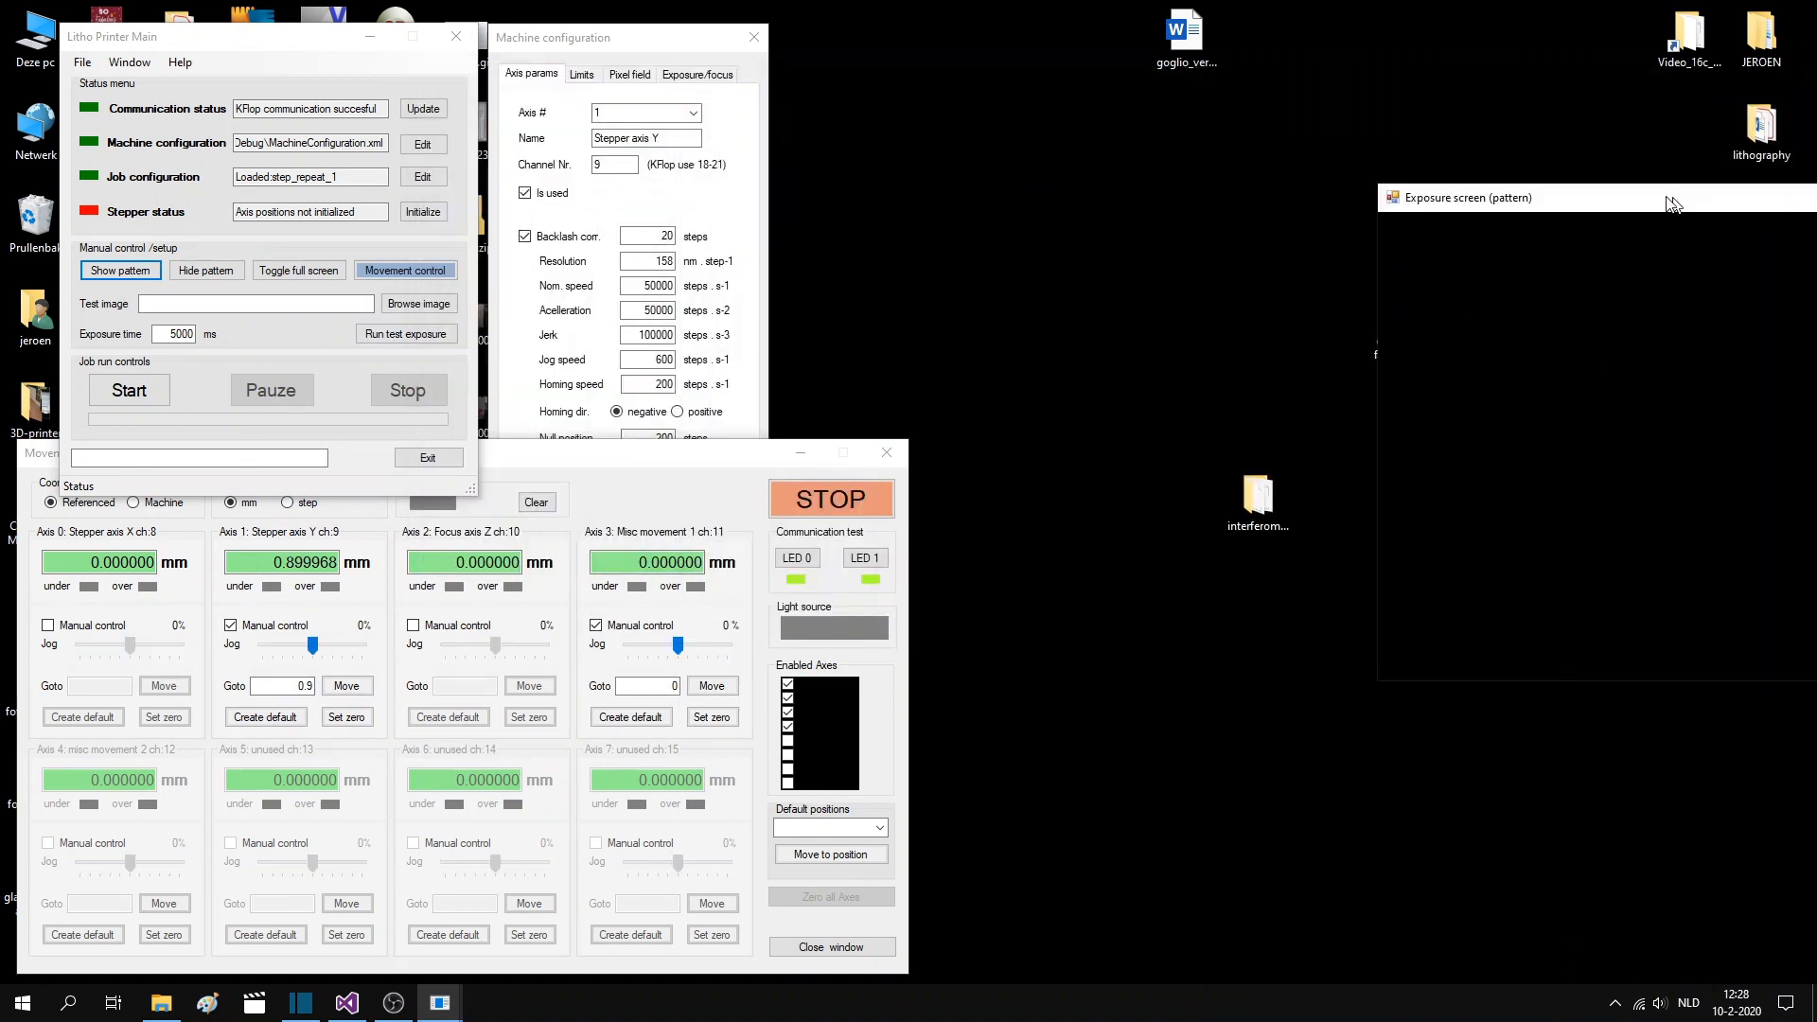
click(297, 271)
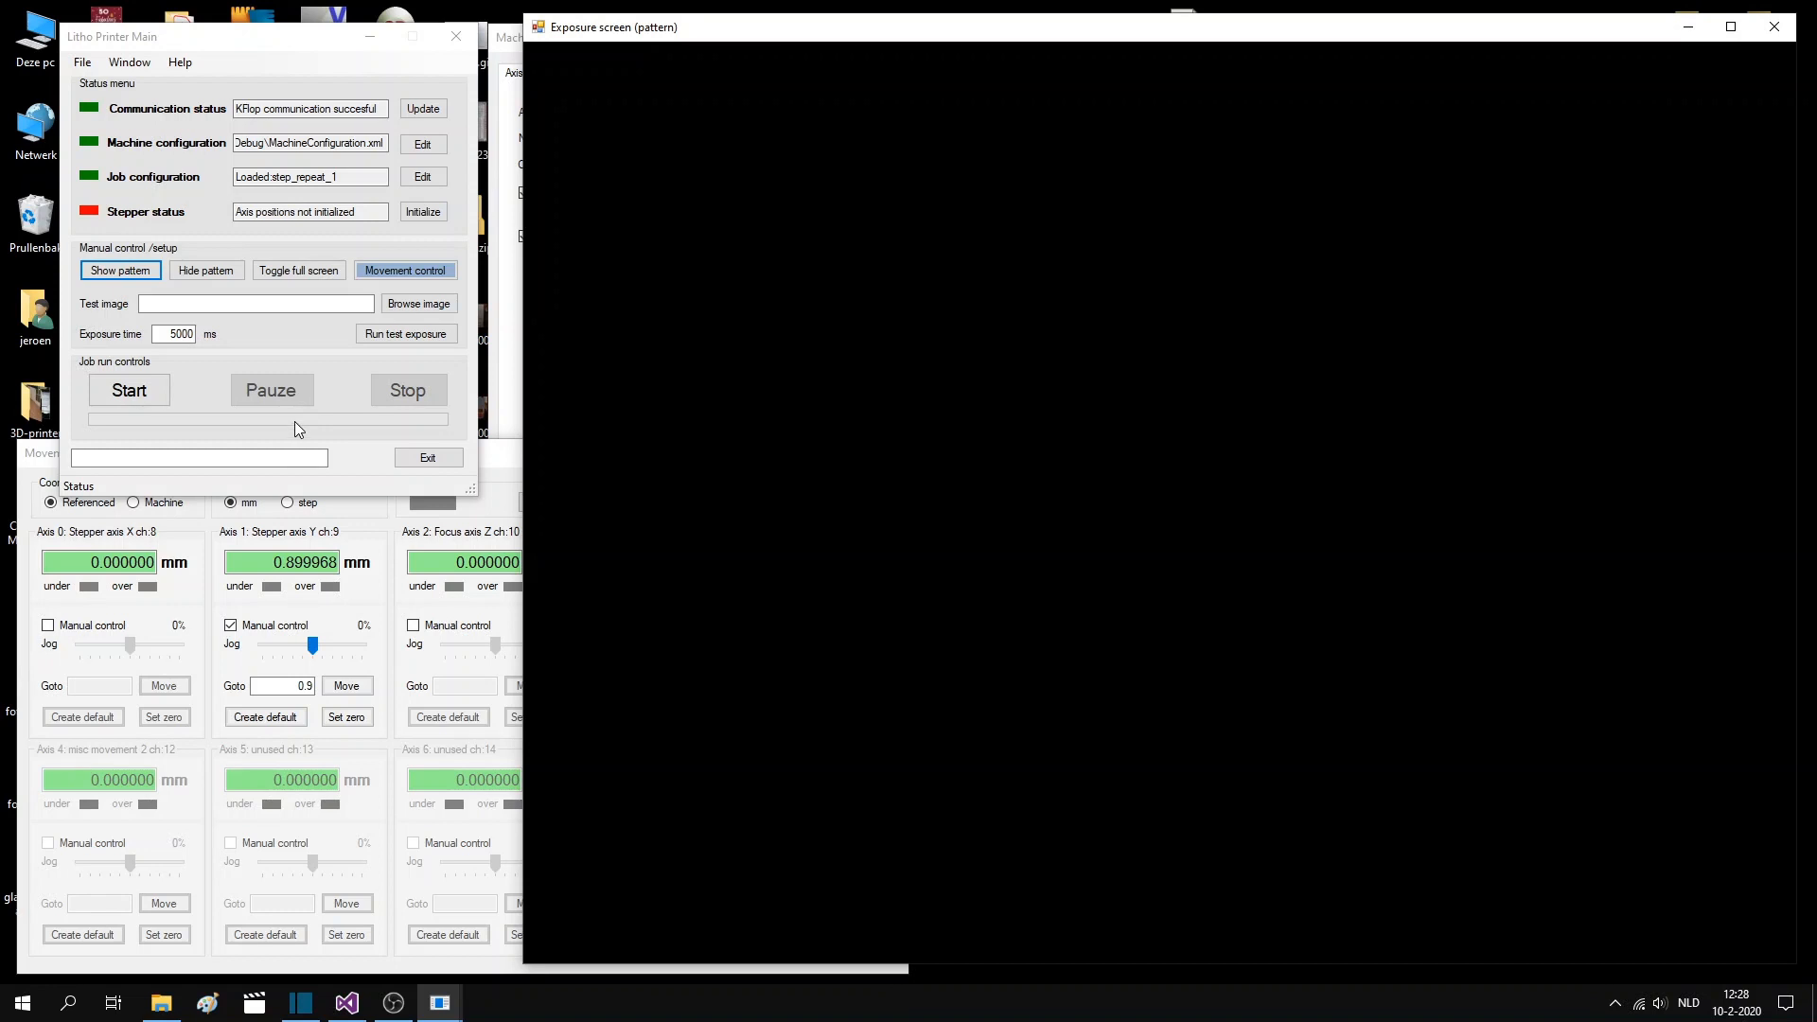
mouse_move(193, 415)
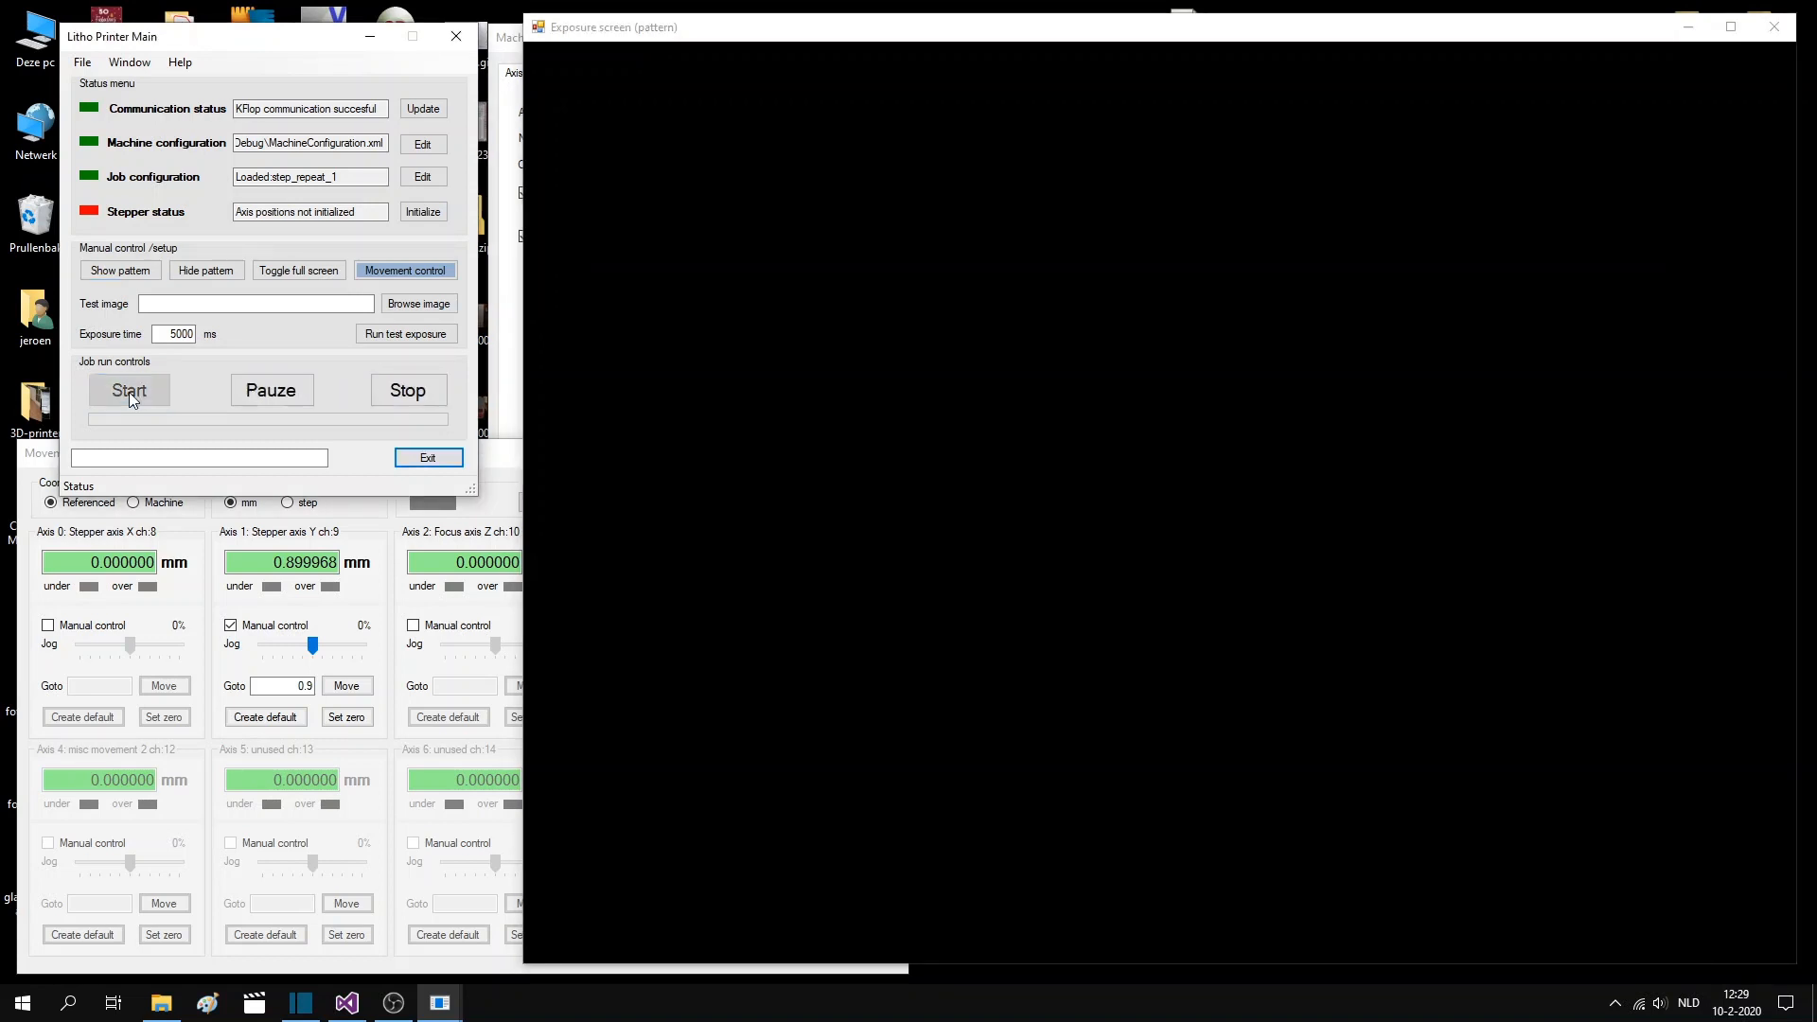
Start the step_repeat_1 job and watch the tiled Escher images expose as Y steps
click(129, 390)
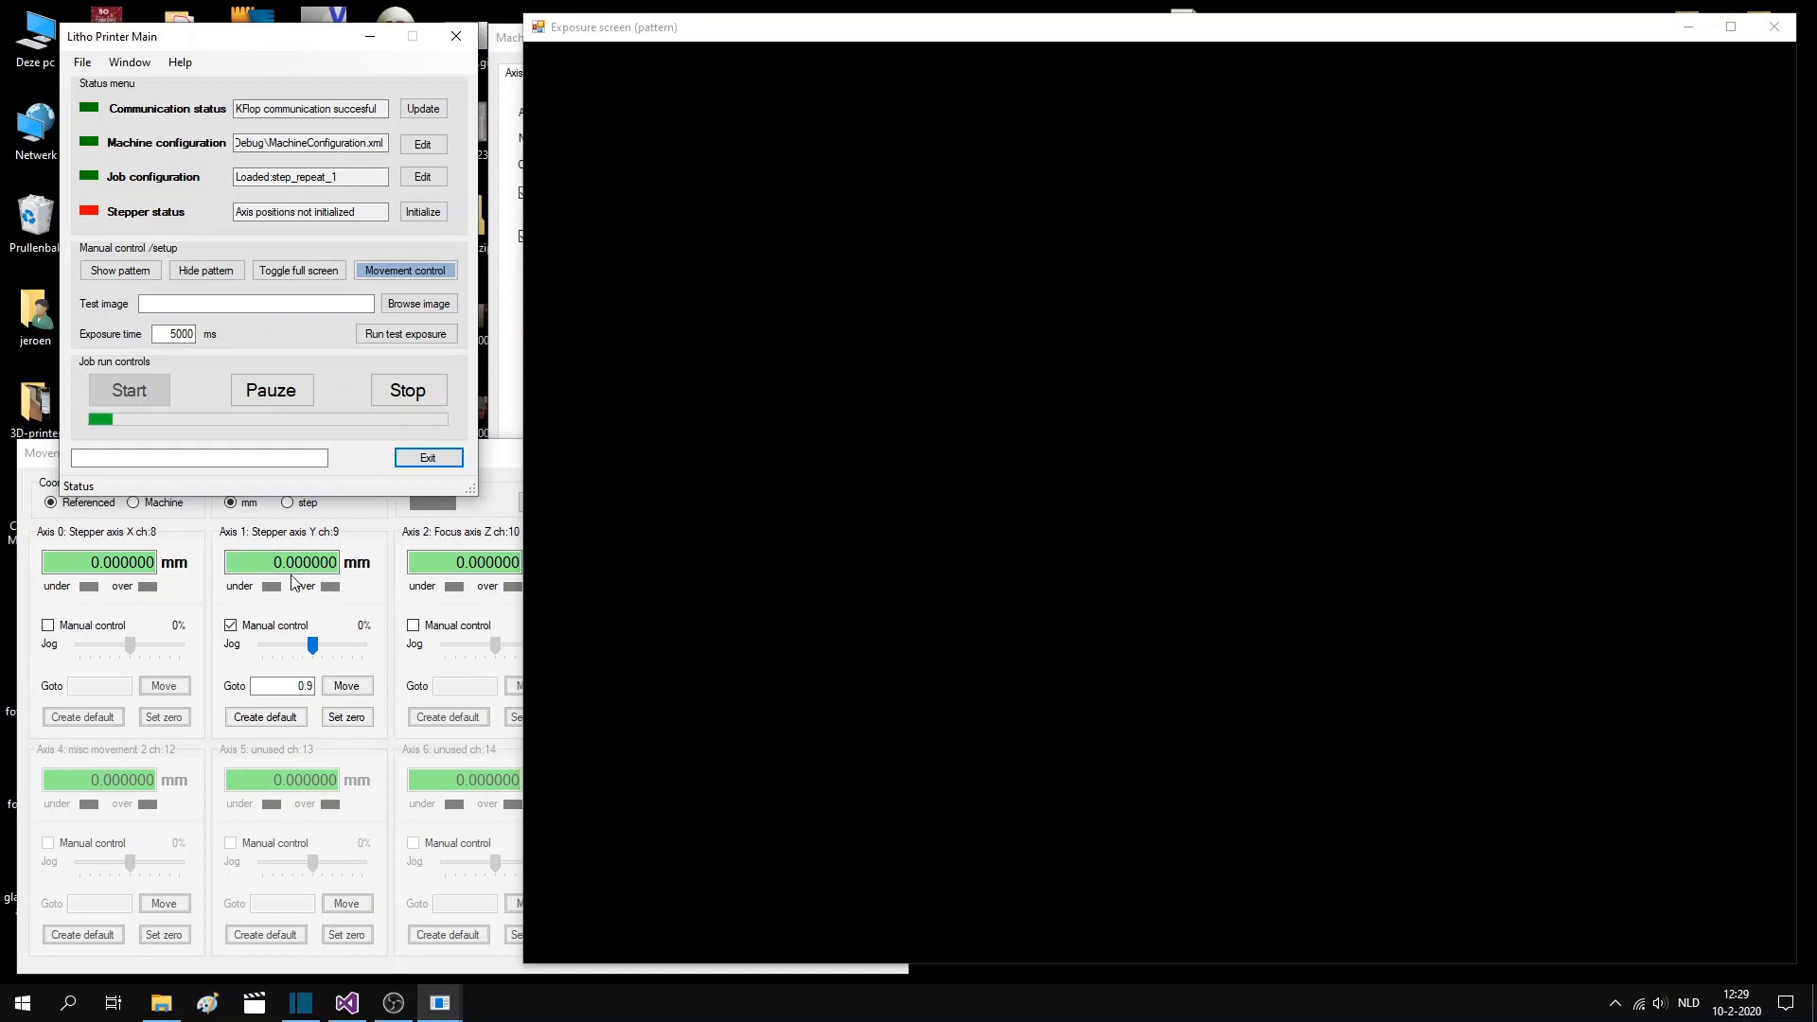
click(118, 269)
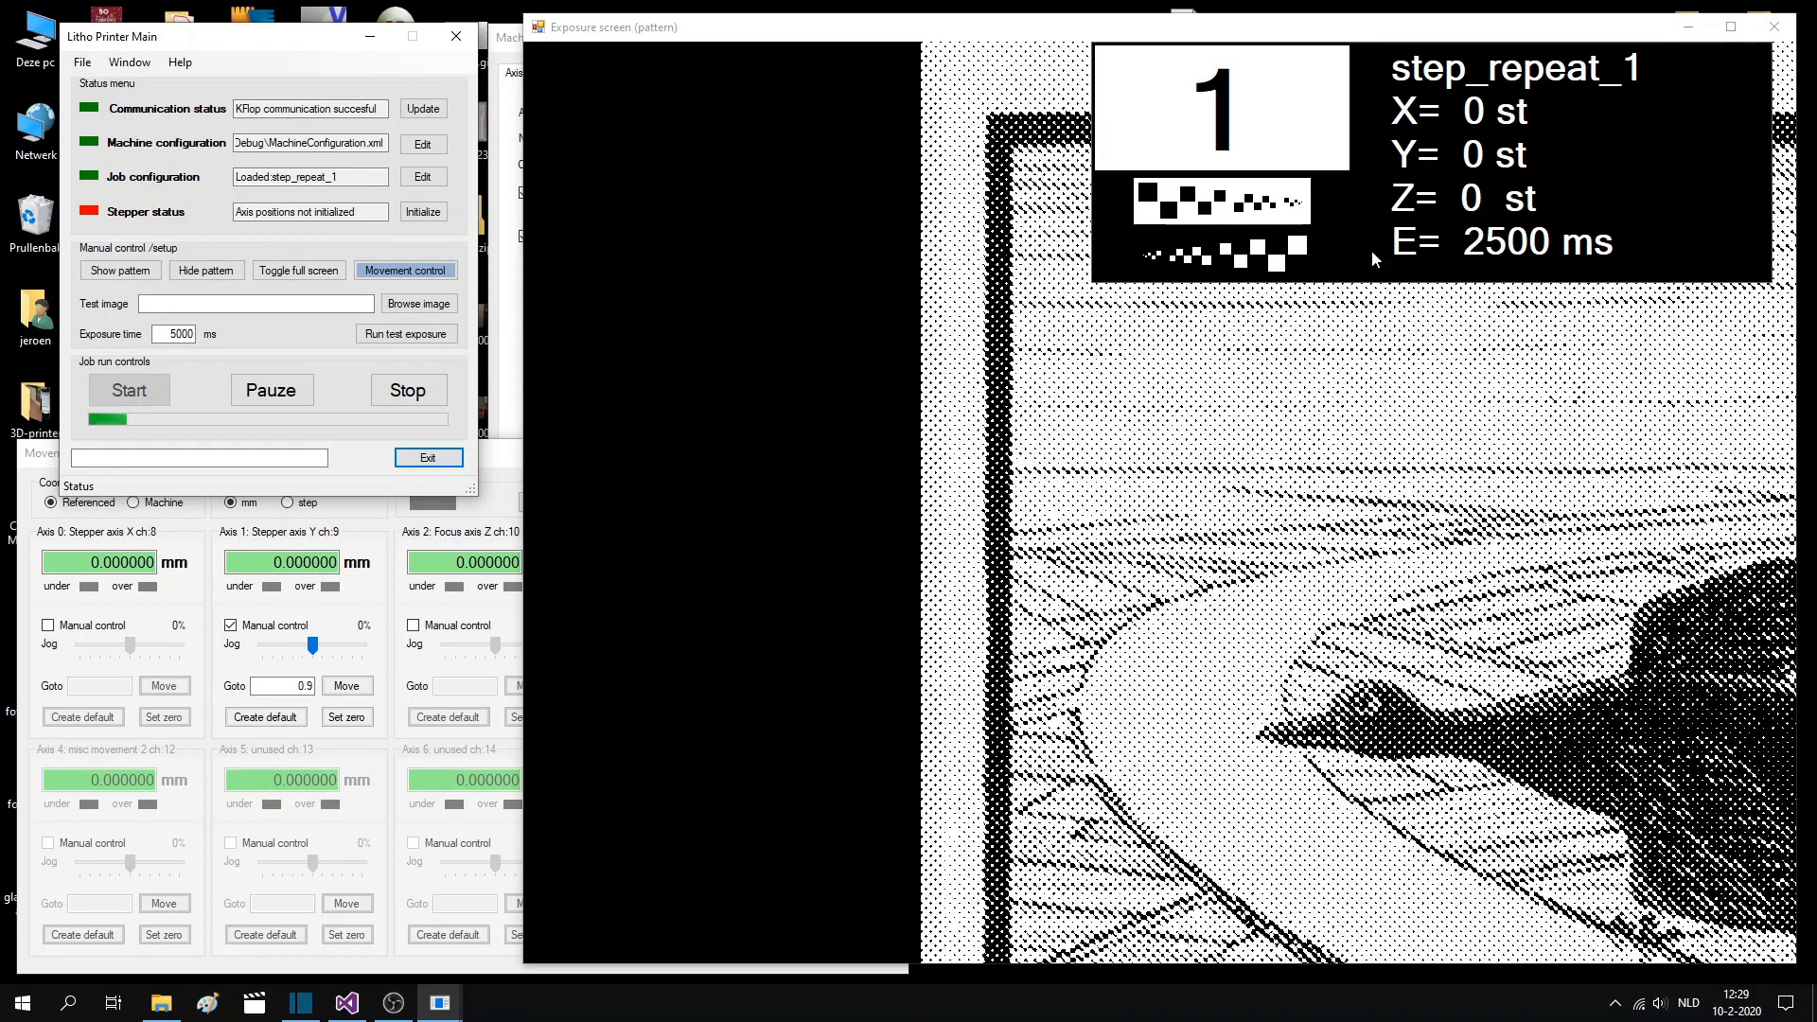
click(205, 271)
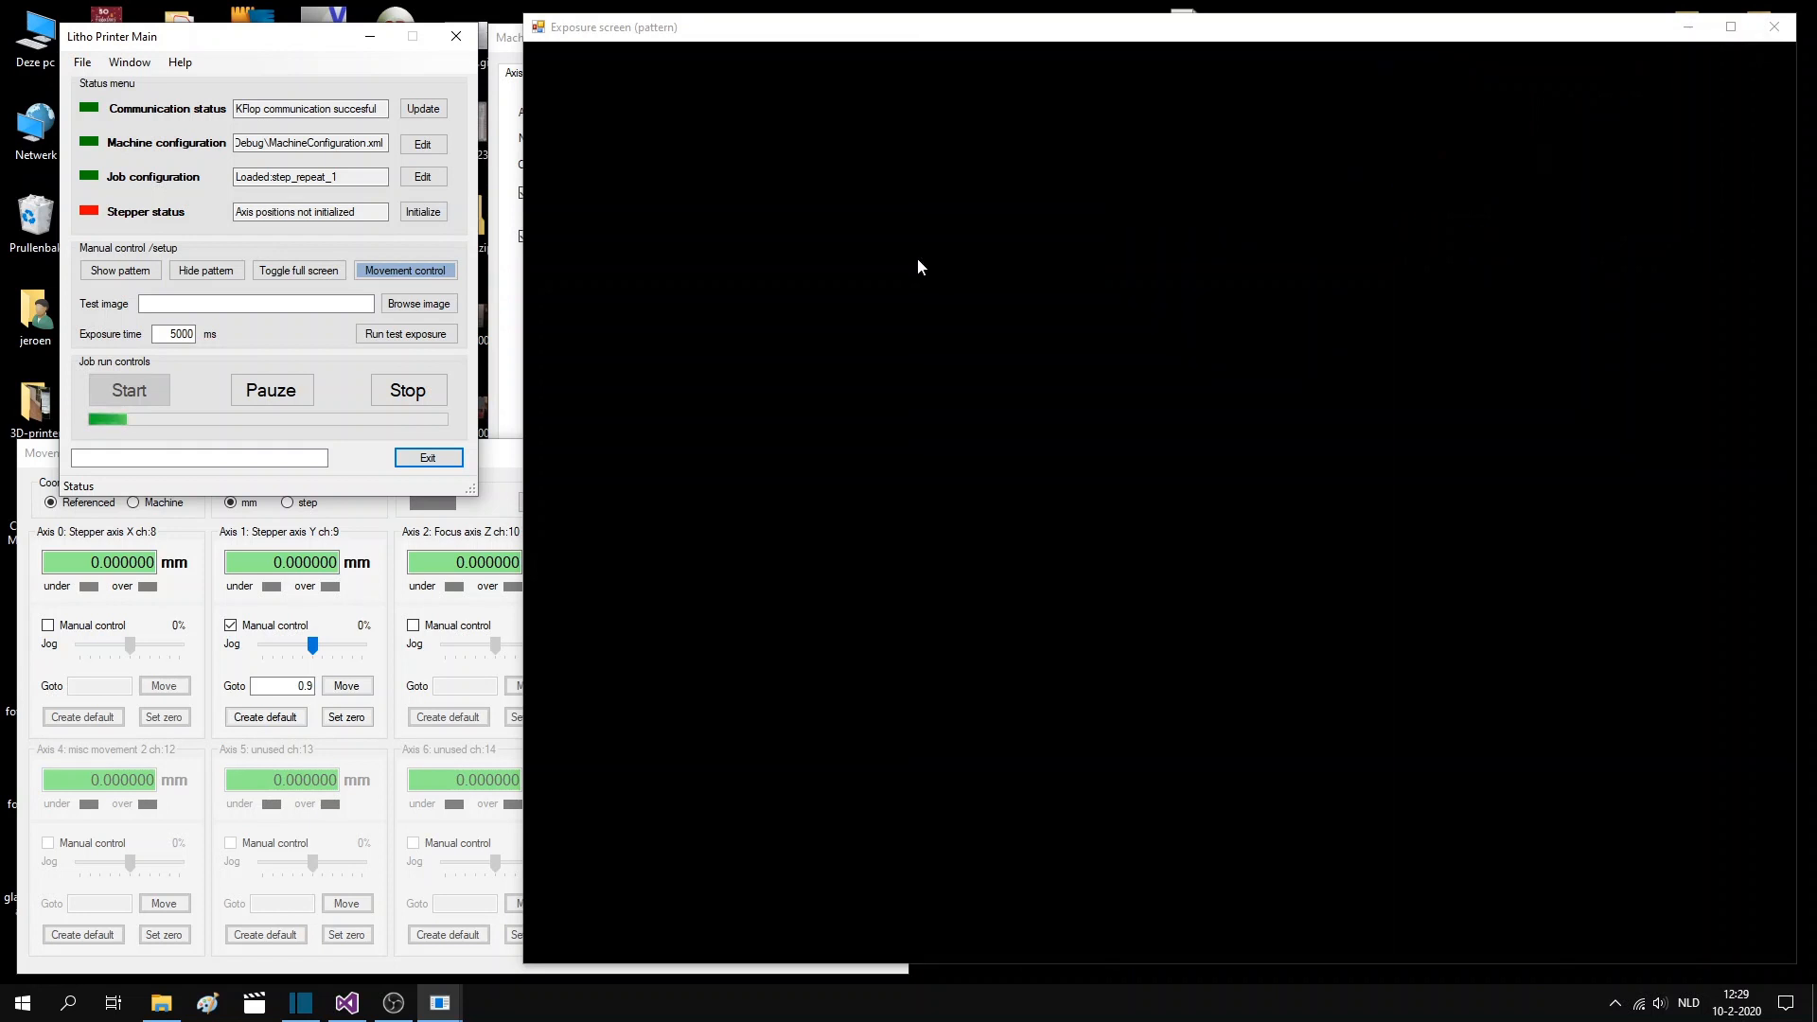
click(127, 390)
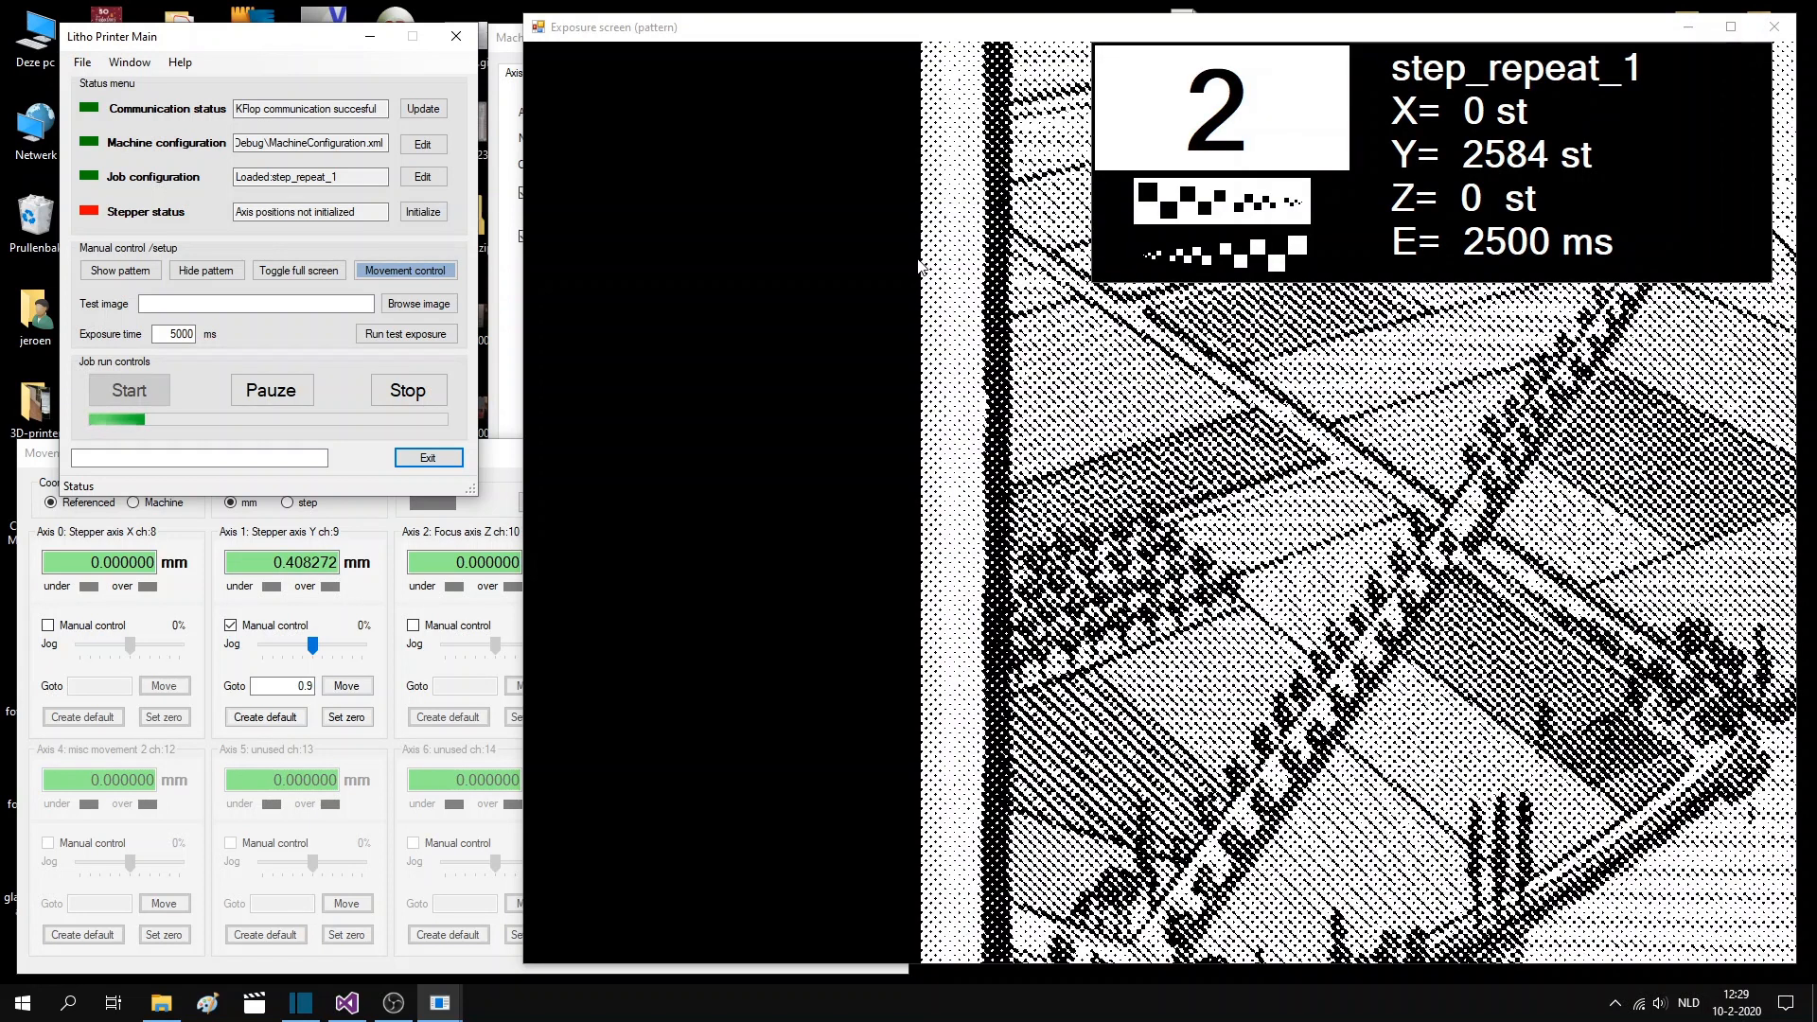
click(205, 269)
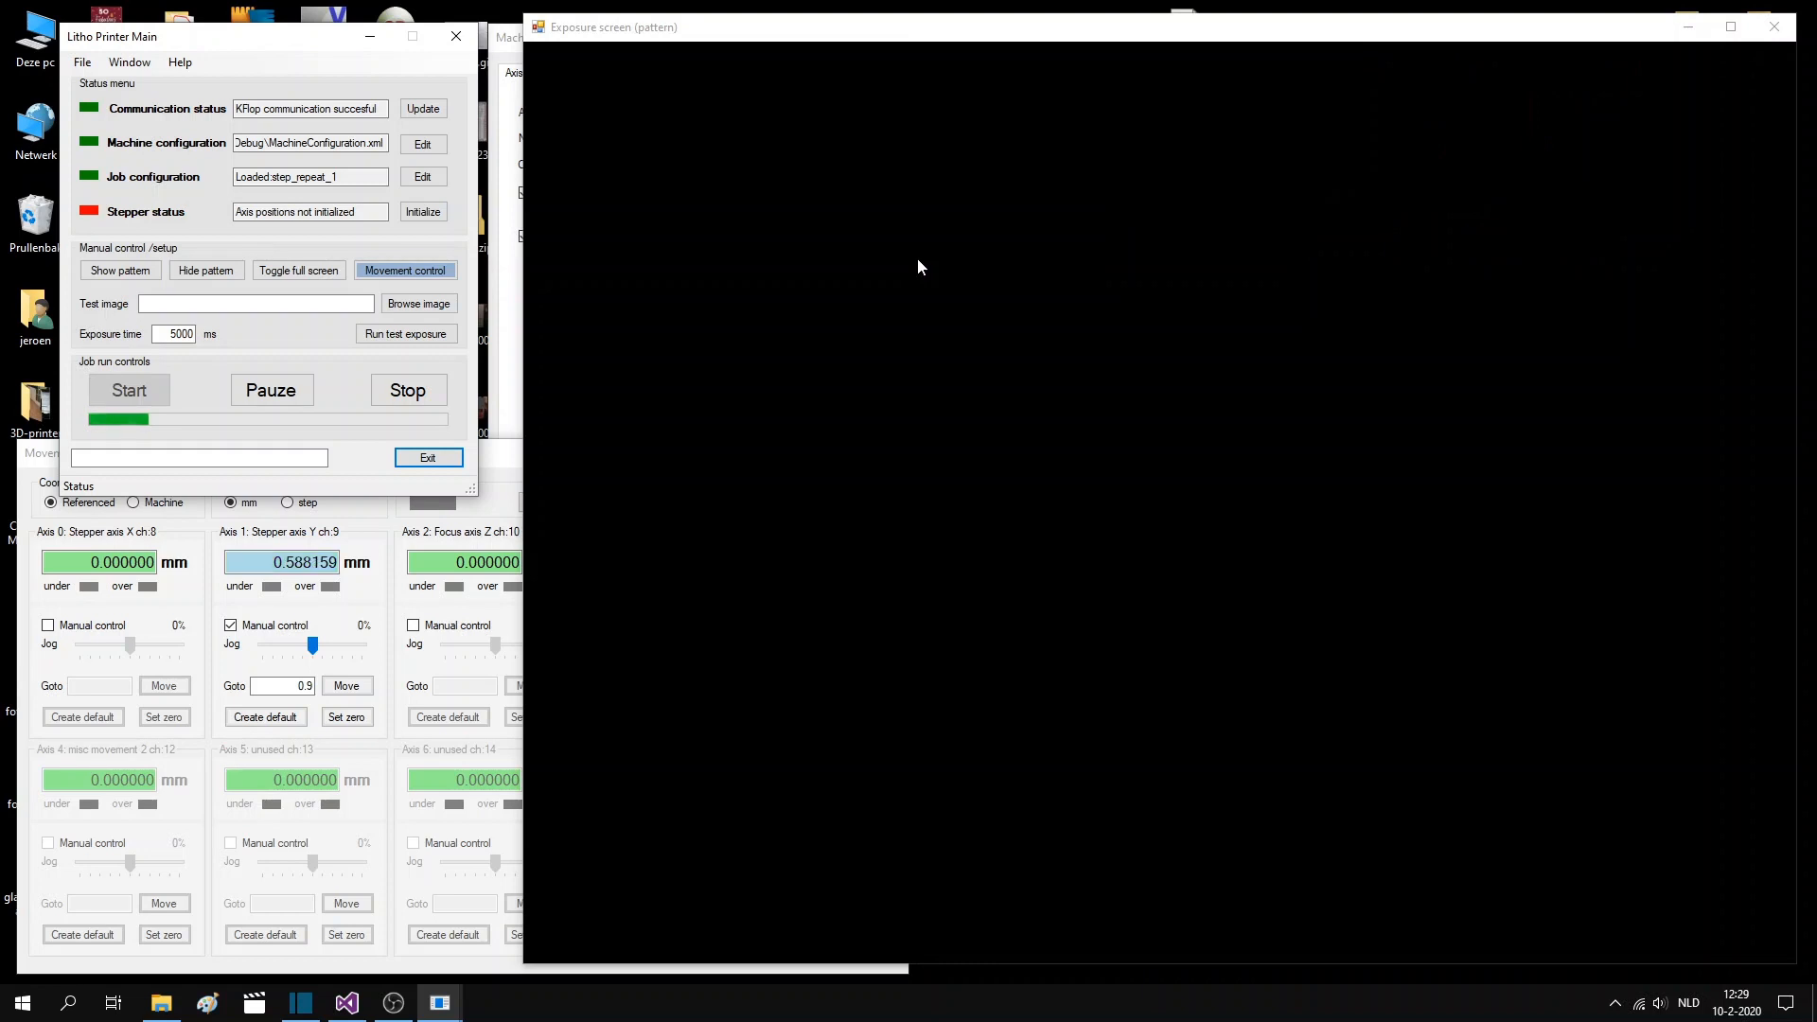